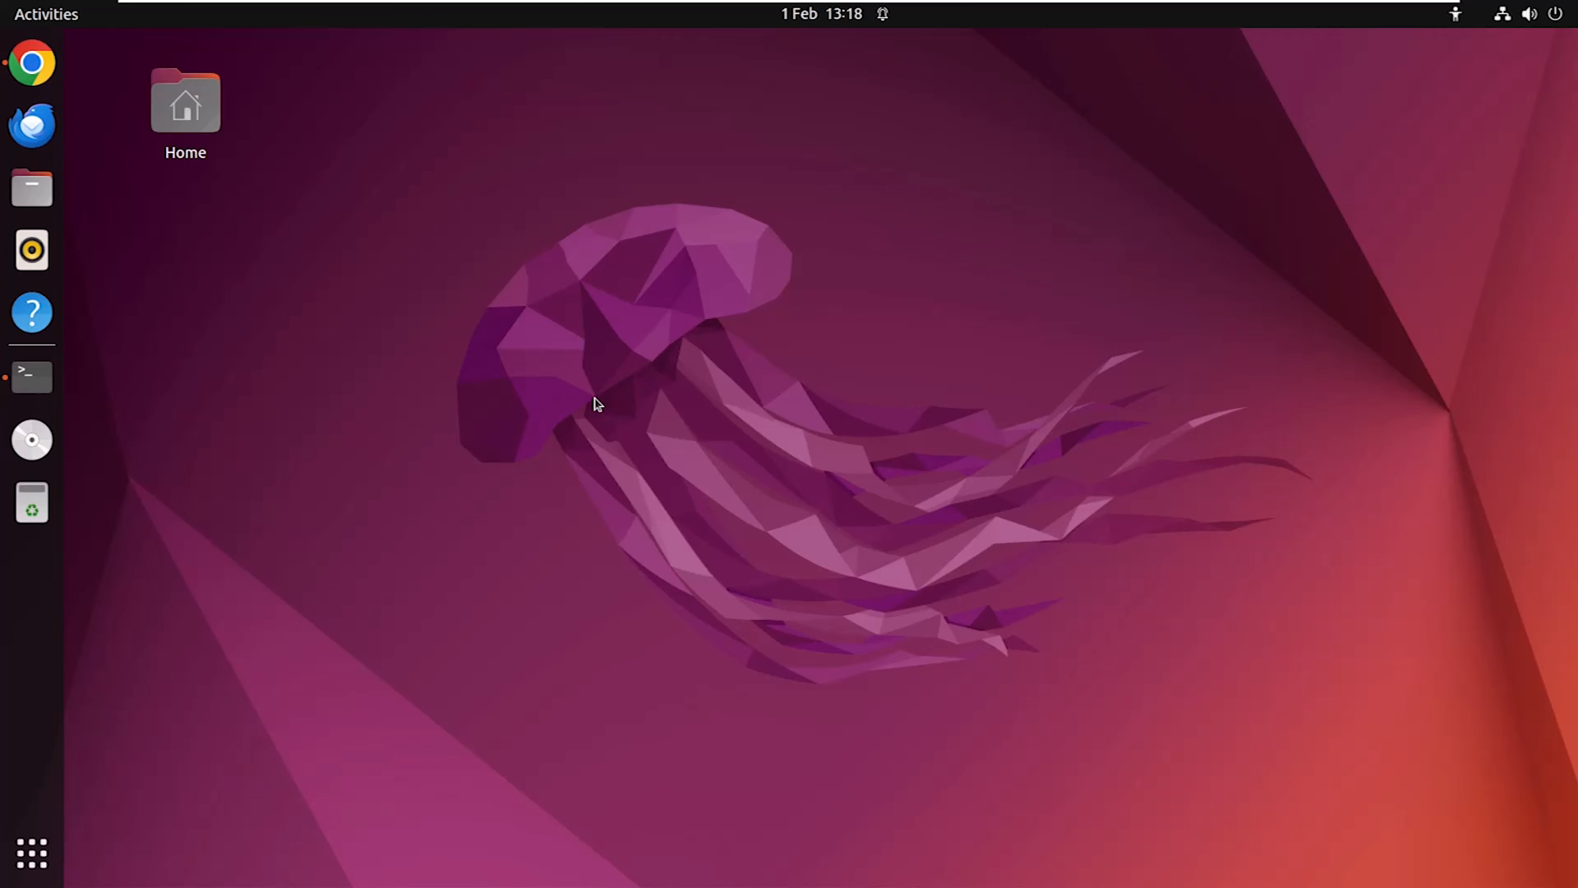
- Download TeamViewer-with-Libminizip1.zip from linuxsimply.com and check it in the Downloads folder
click(31, 62)
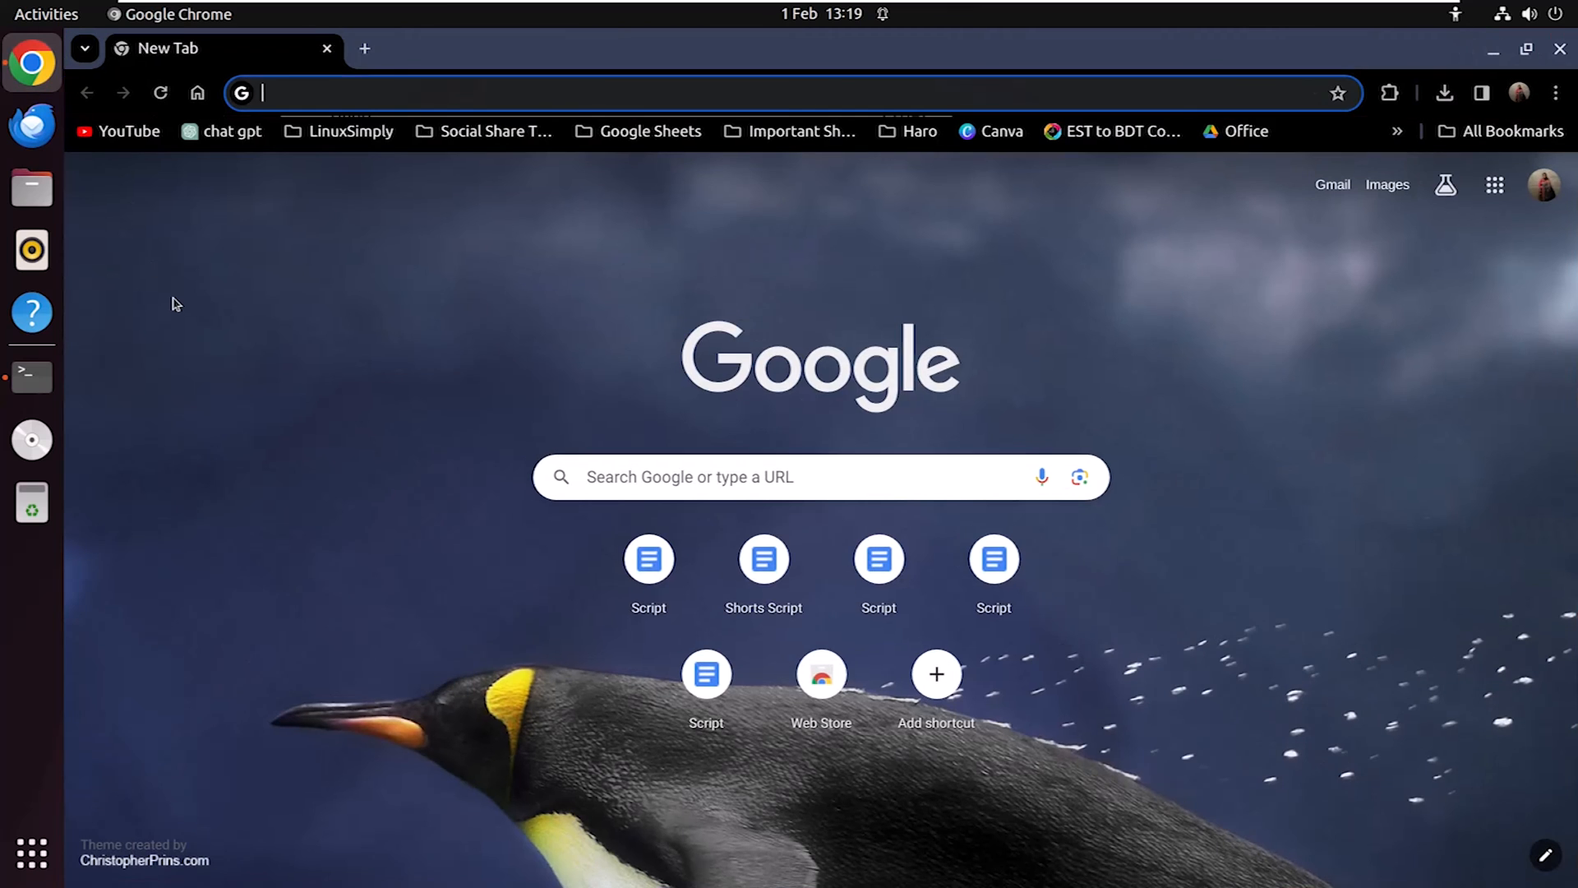
text(https://linuxsimply.com/wp-content/uploads/2023/08/TeamViewer-with-Libminizip1.zip)
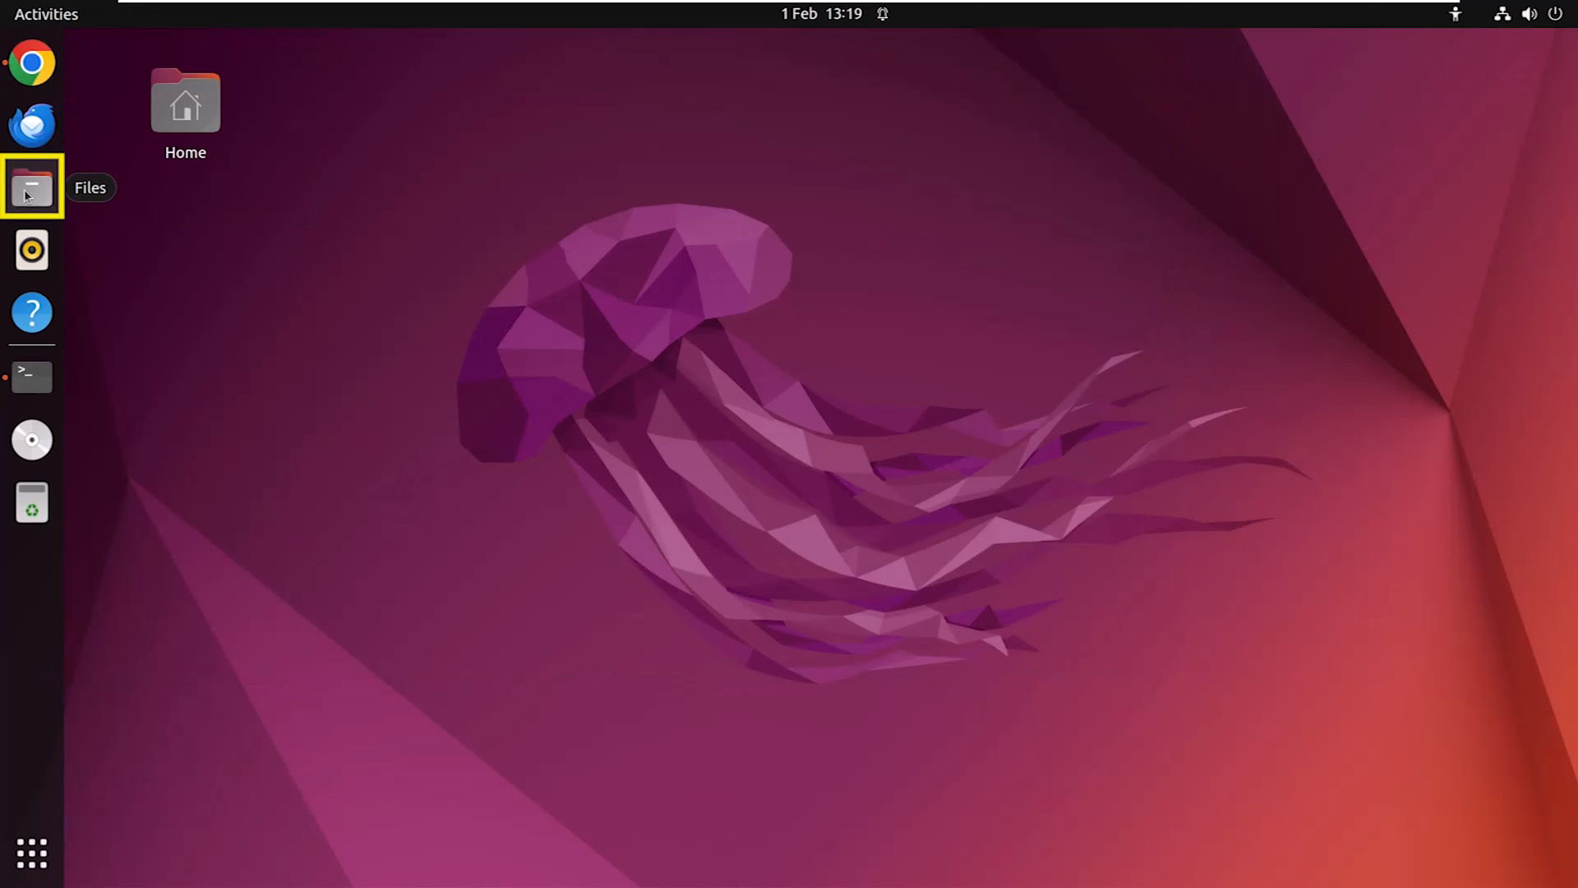
click(32, 188)
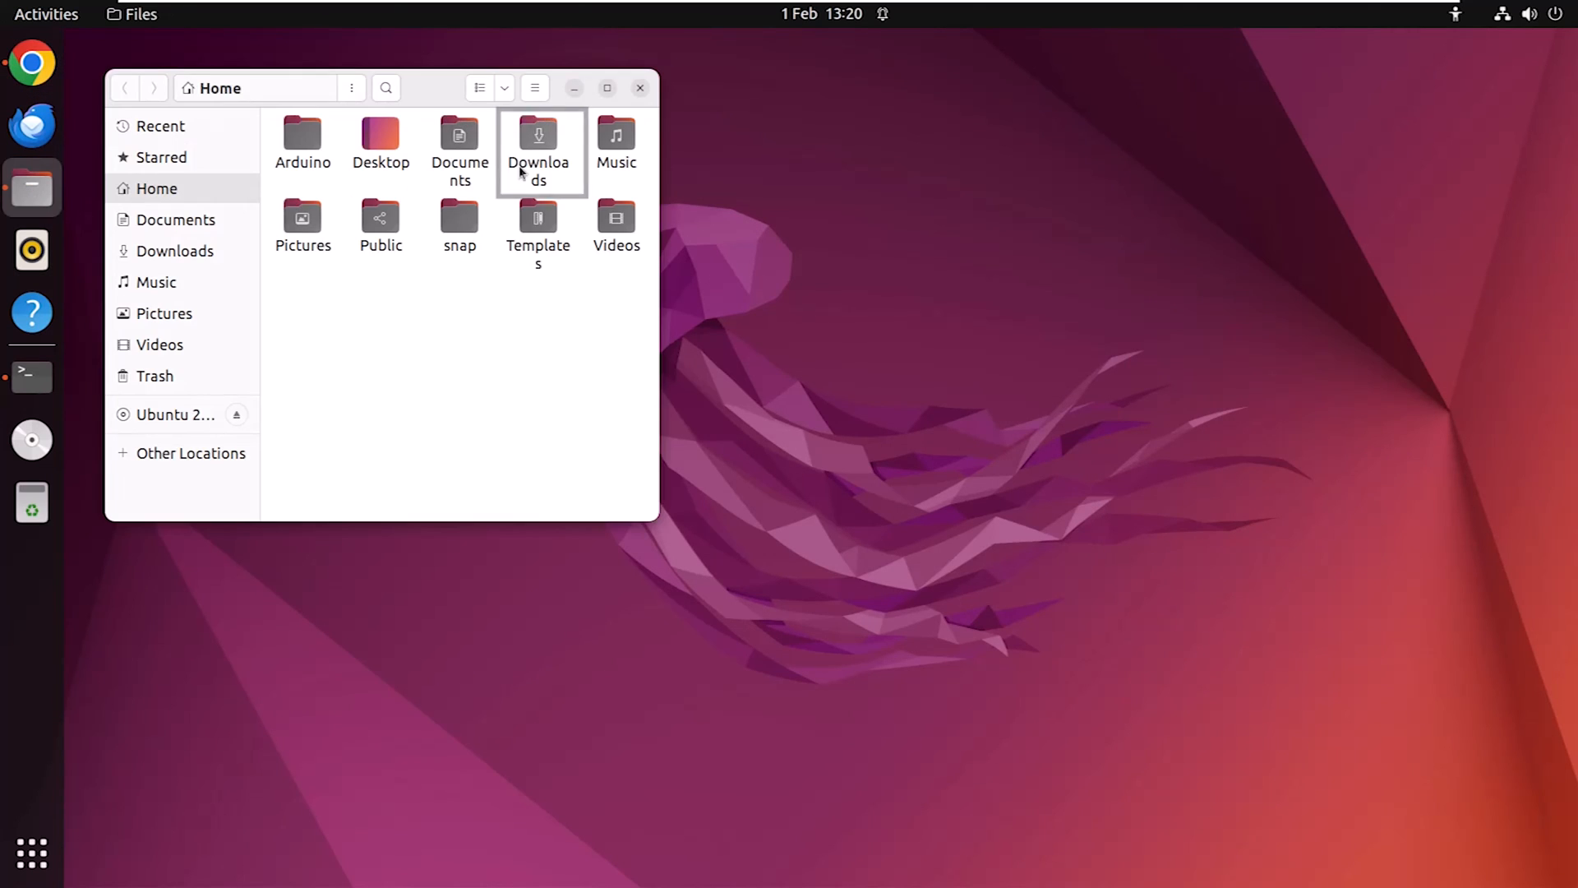
double_click(538, 146)
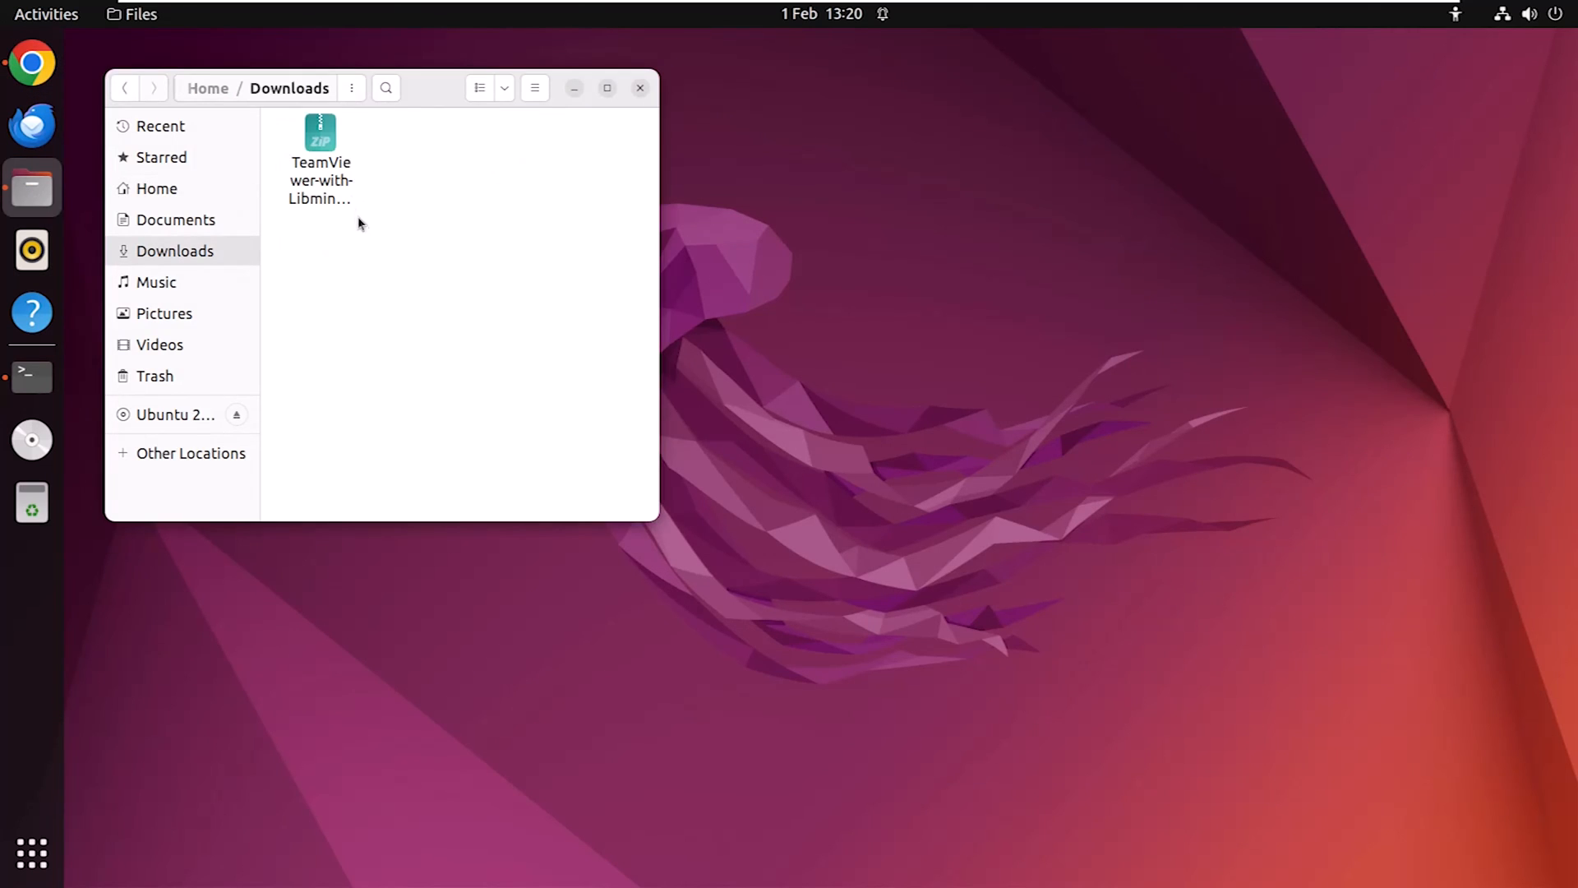
click(321, 161)
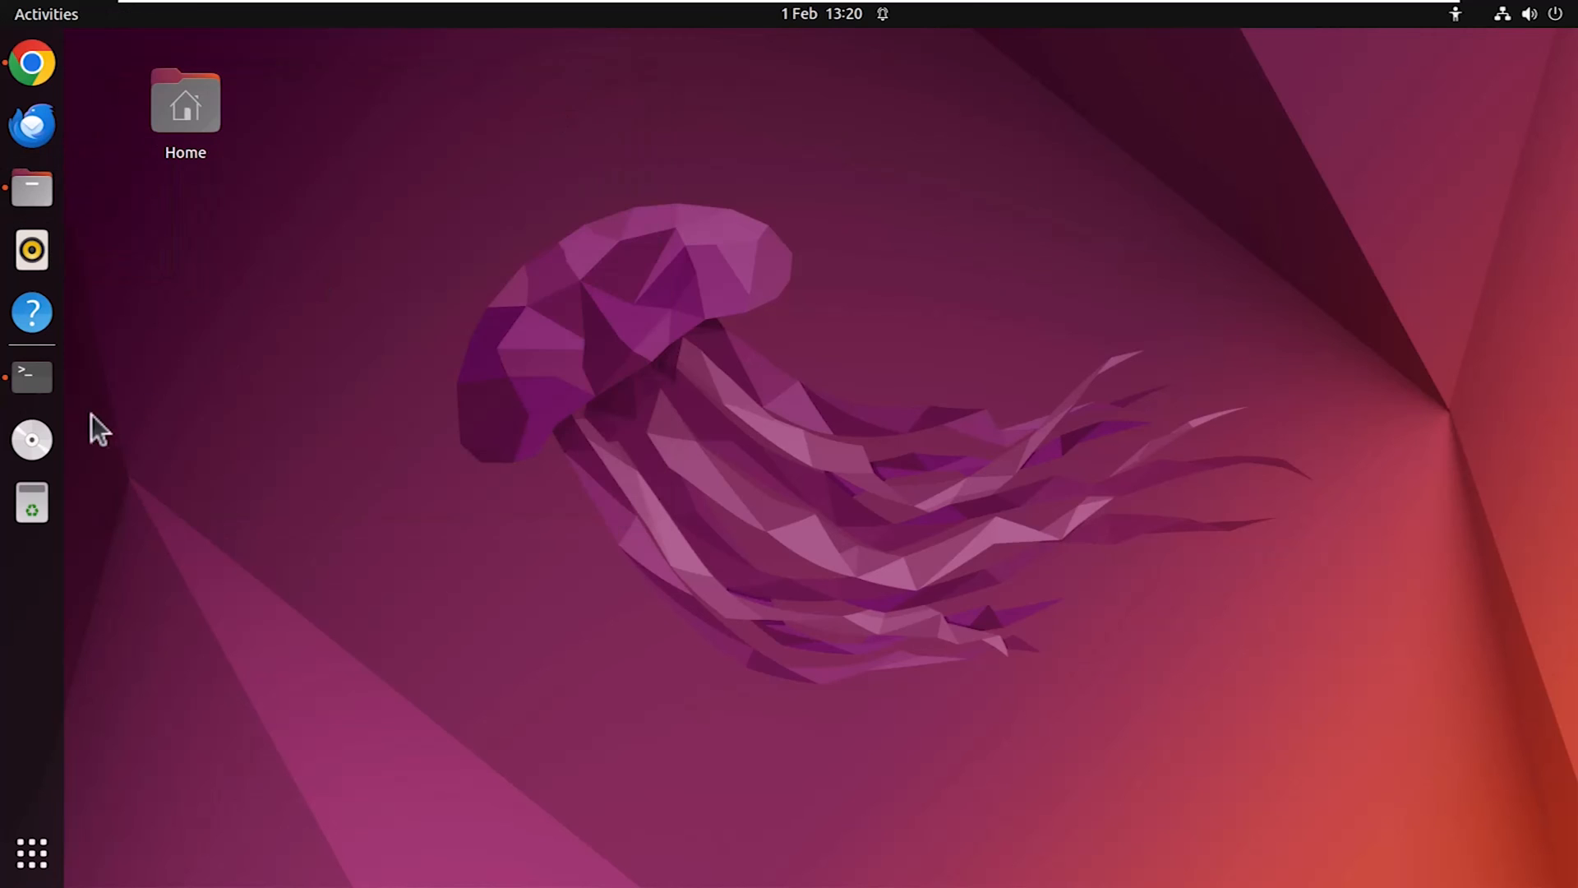
- In a terminal, enter Downloads/TeamViewer-with-Libminizip1/ and list its libminizip1 and teamviewer .deb files
click(31, 376)
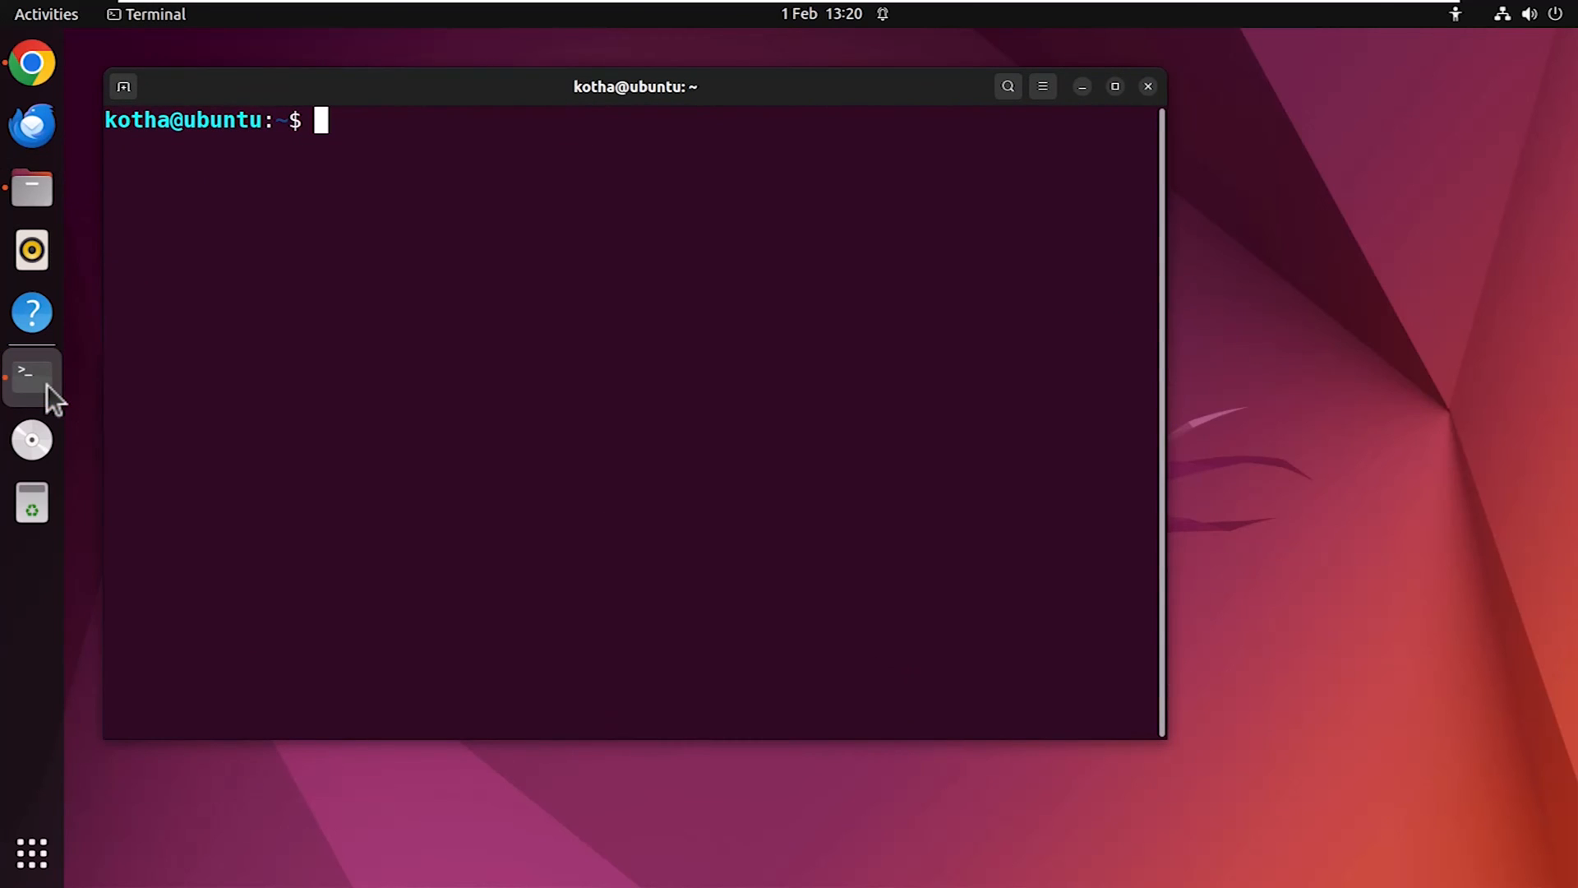
text(c)
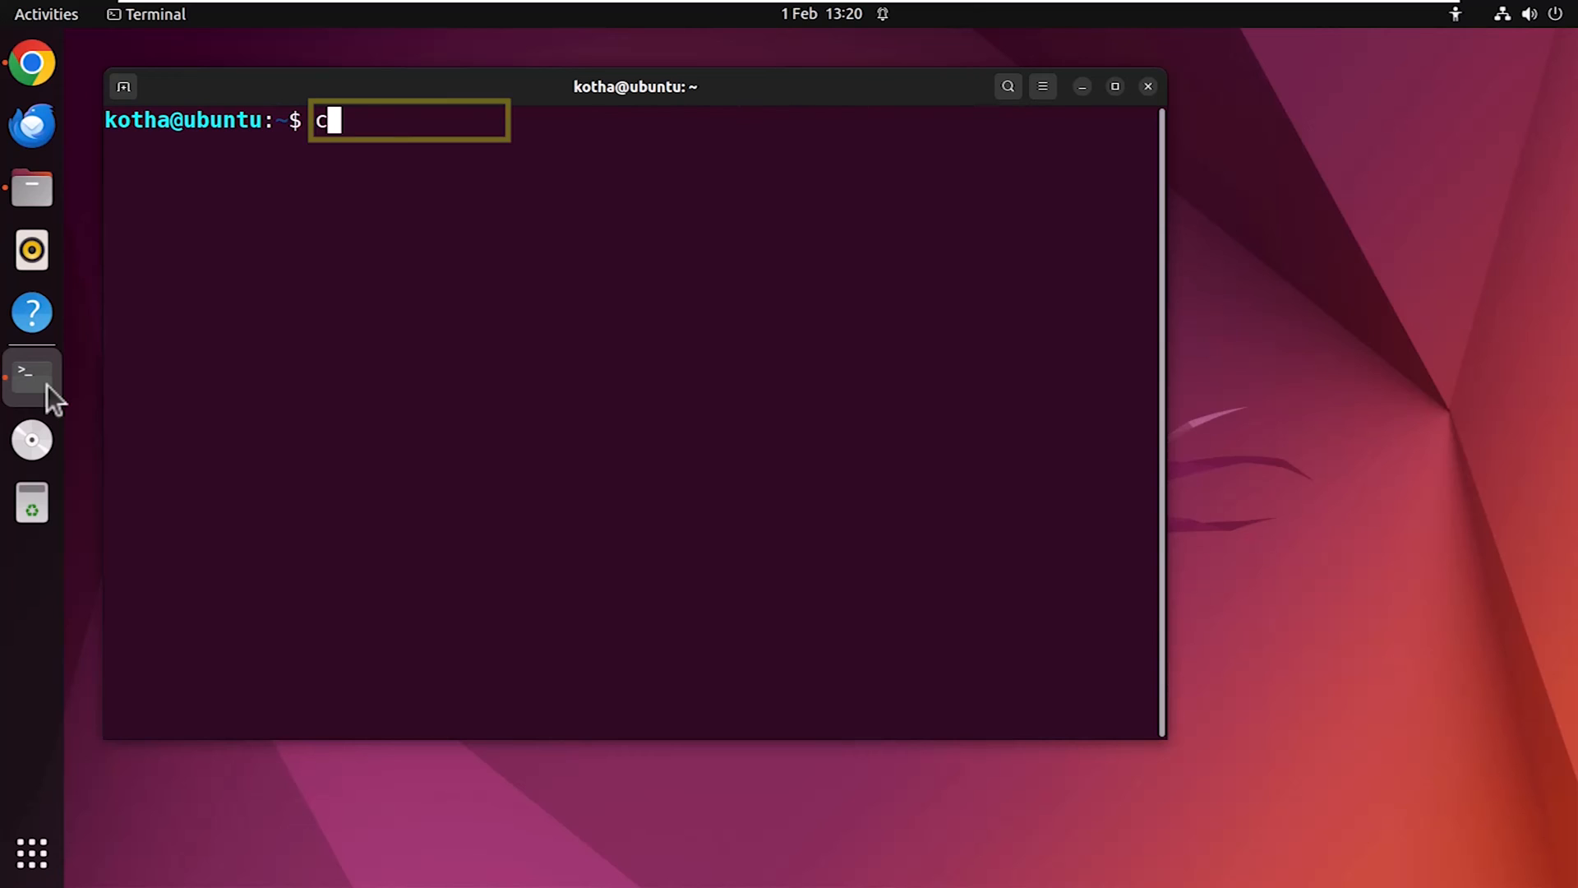
text(d Downloads/)
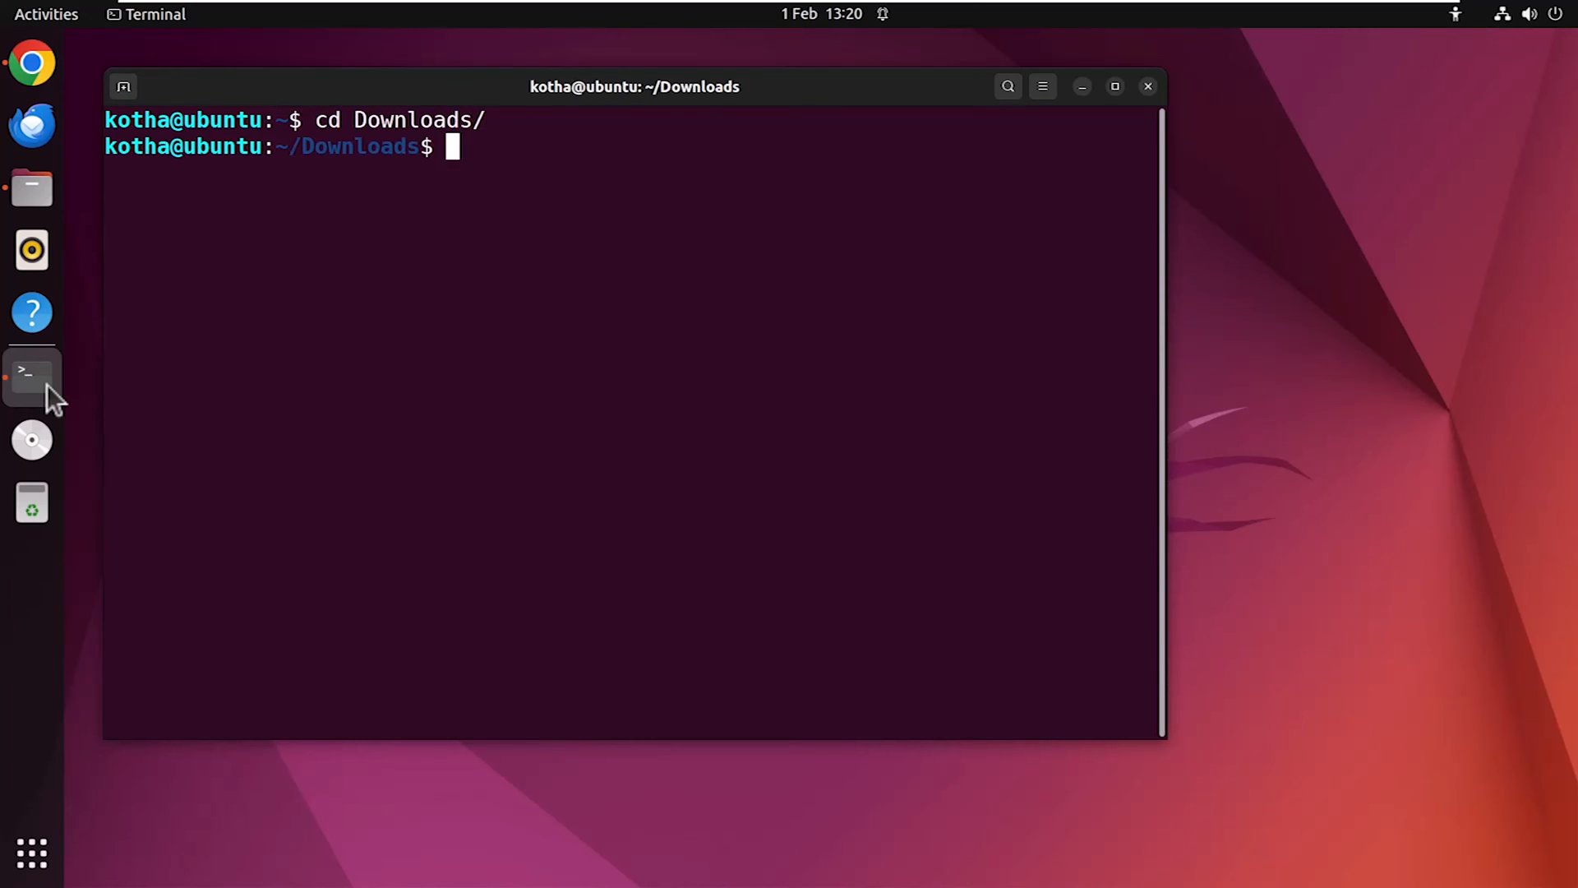
text(ls)
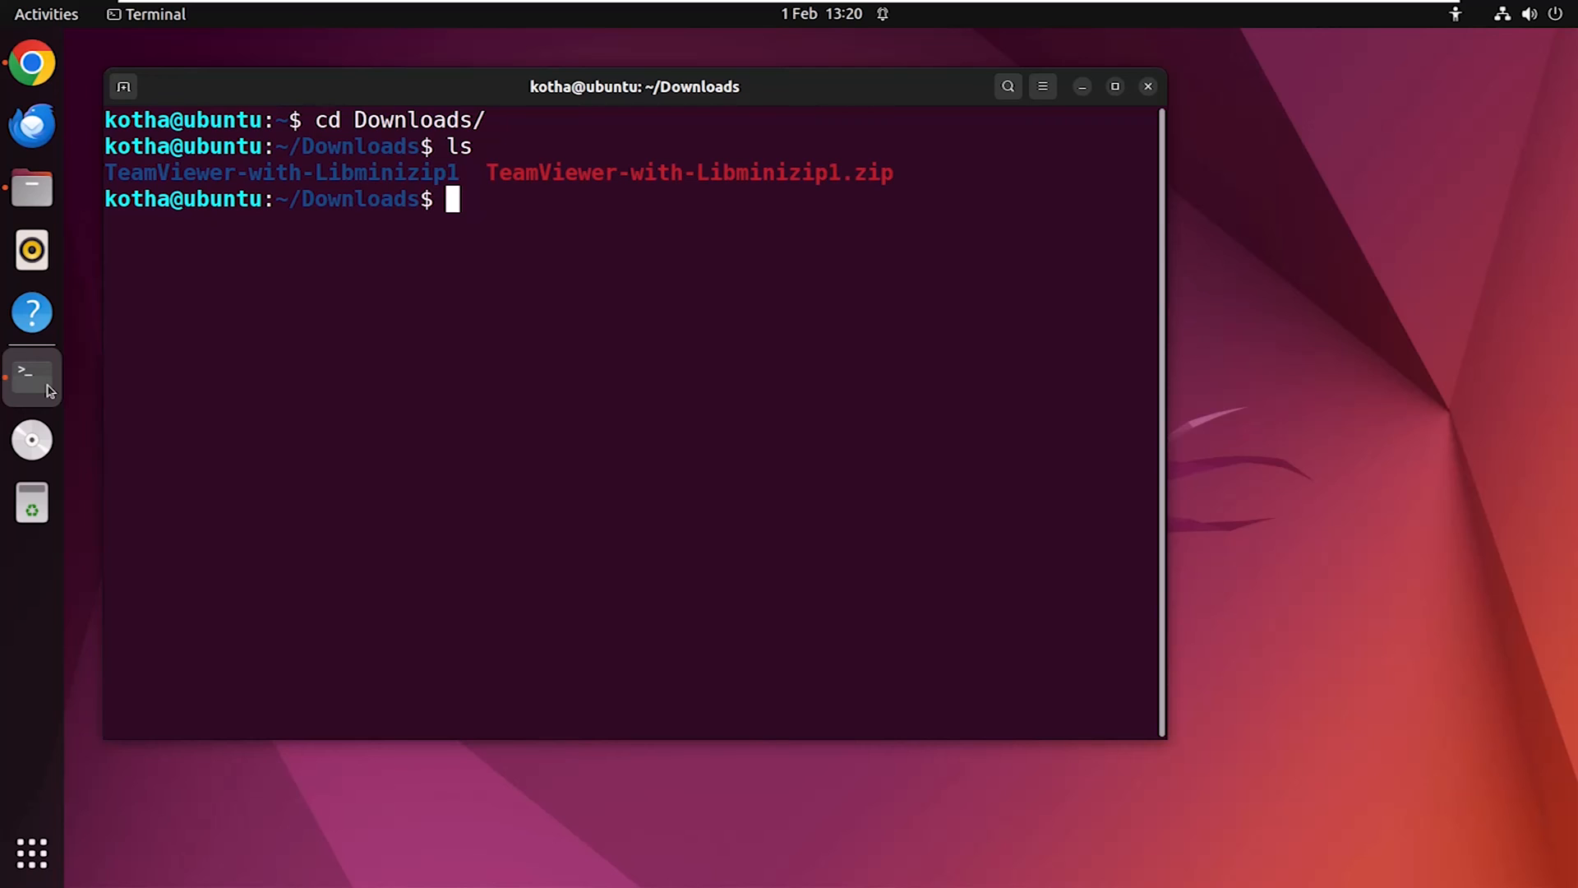
text(c)
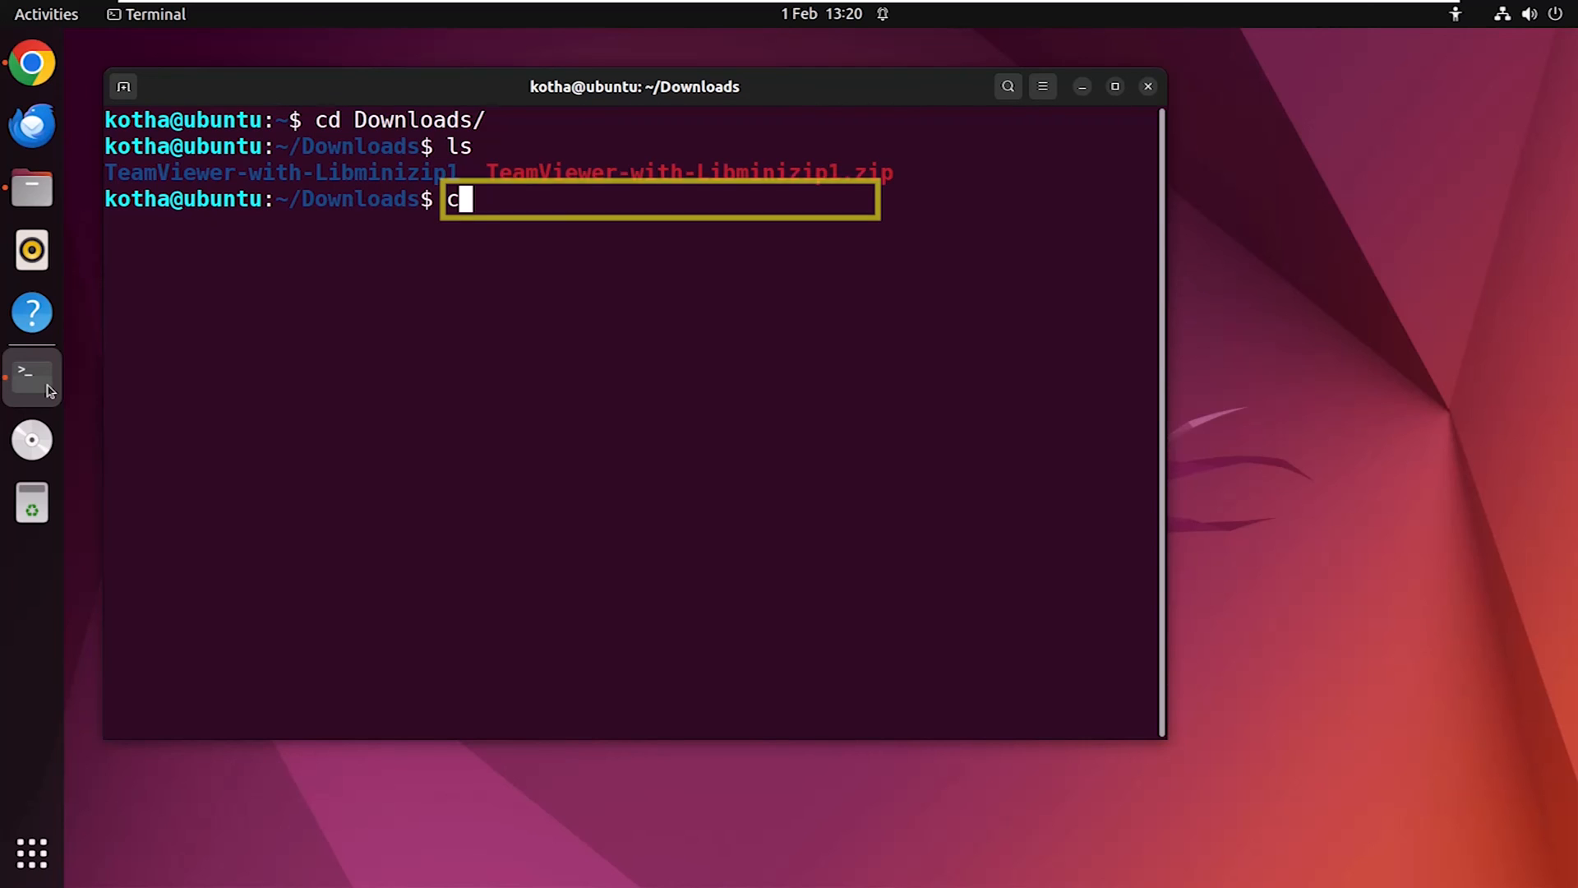
text(d TeamViewer-with-Libminizip1/)
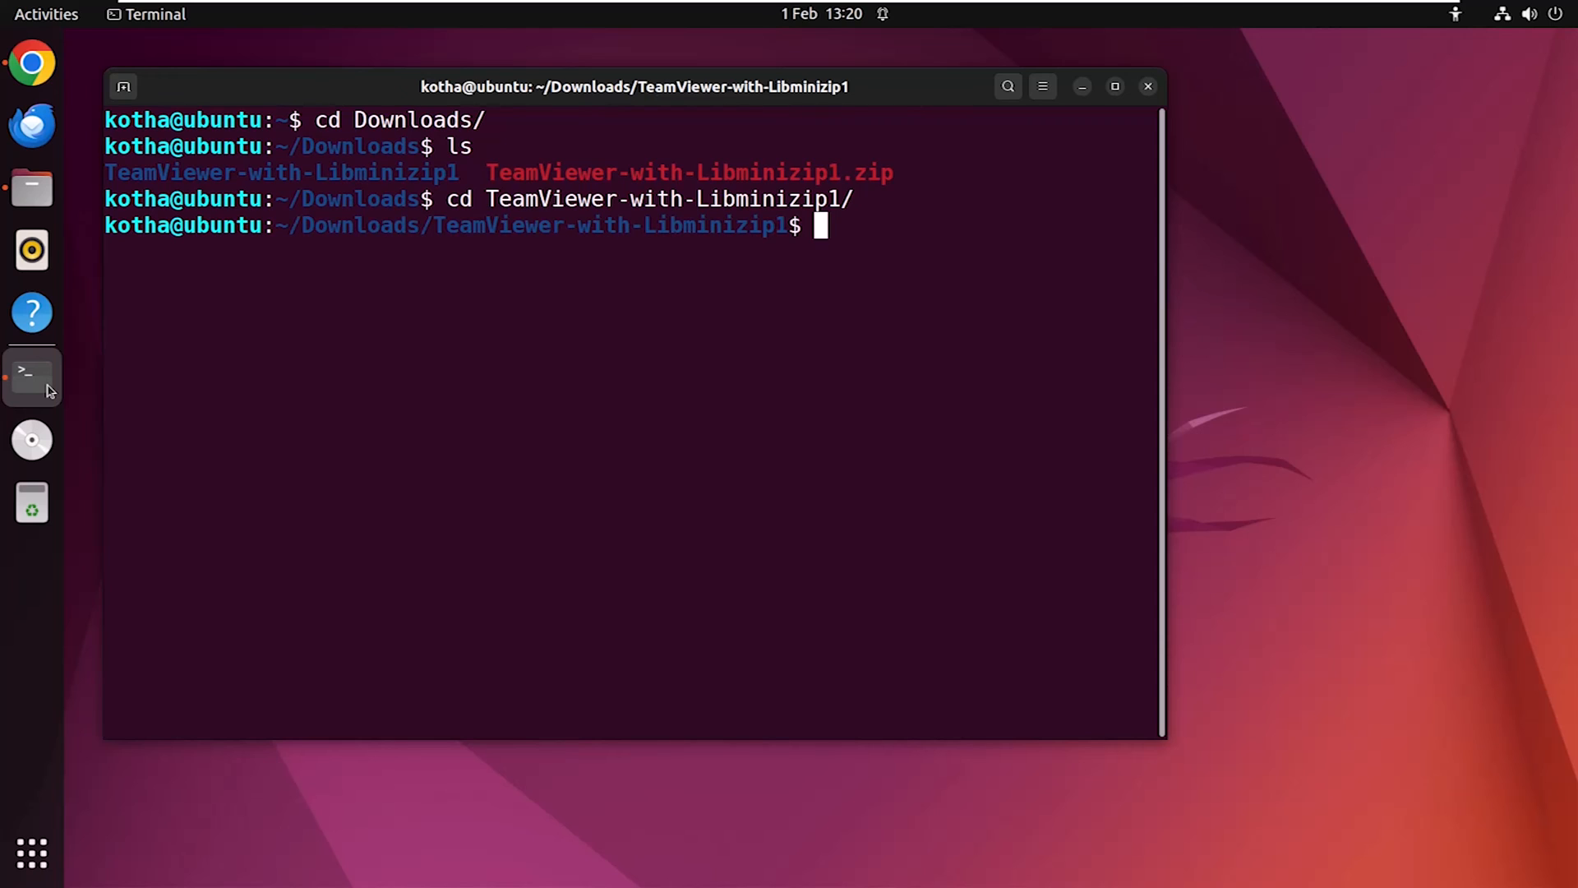
text(ls)
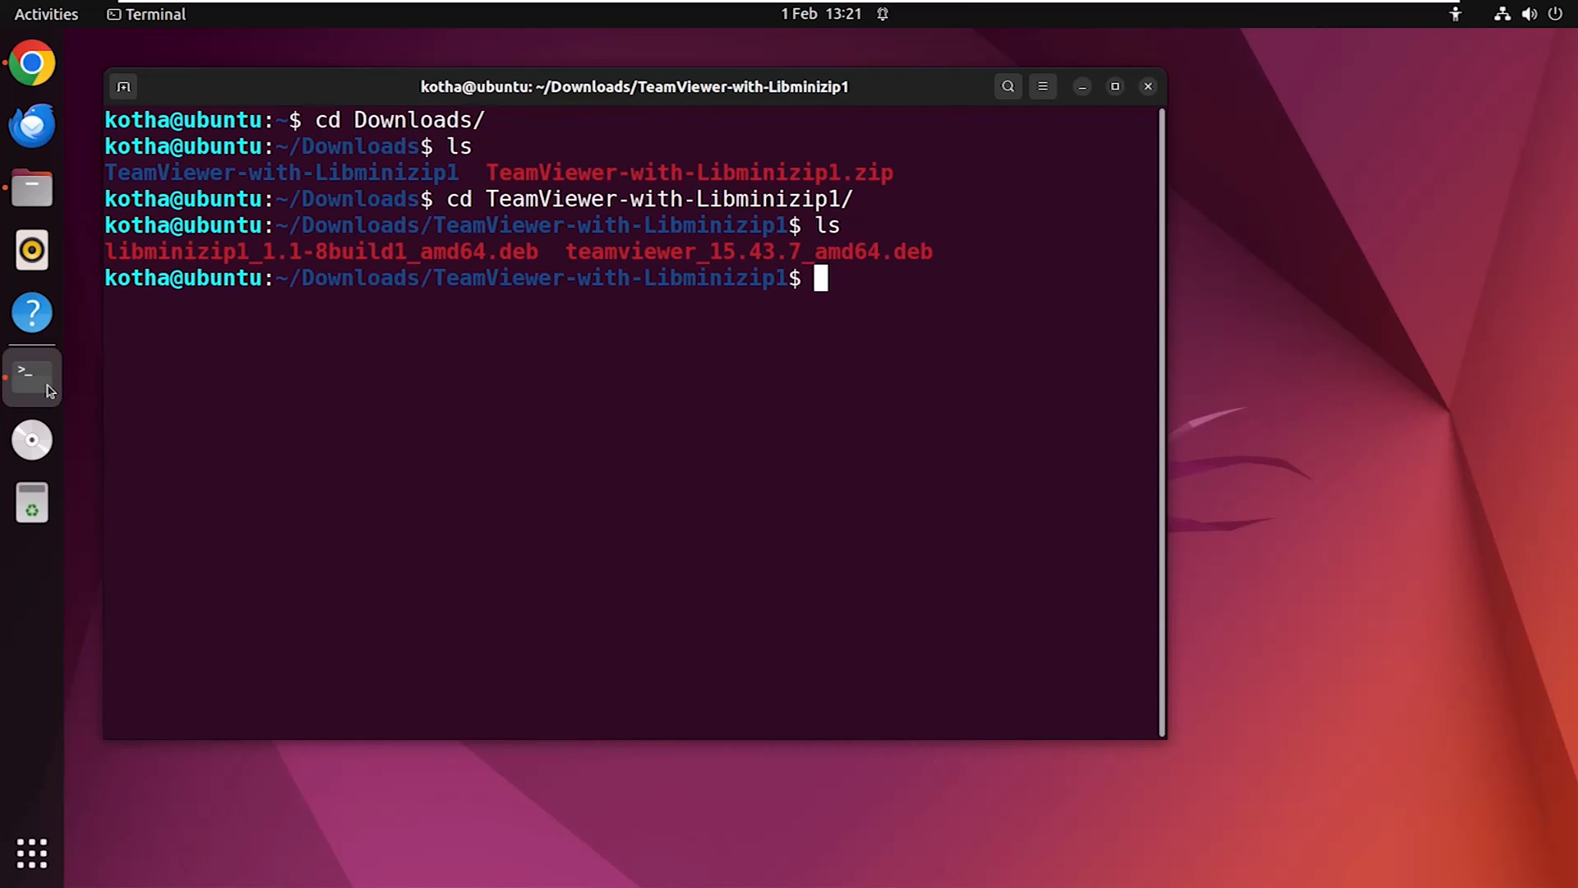
- Run sudo dpkg -i teamviewer_15.43.7_amd64.deb, which fails on the missing libminizip1 dependency
text(s)
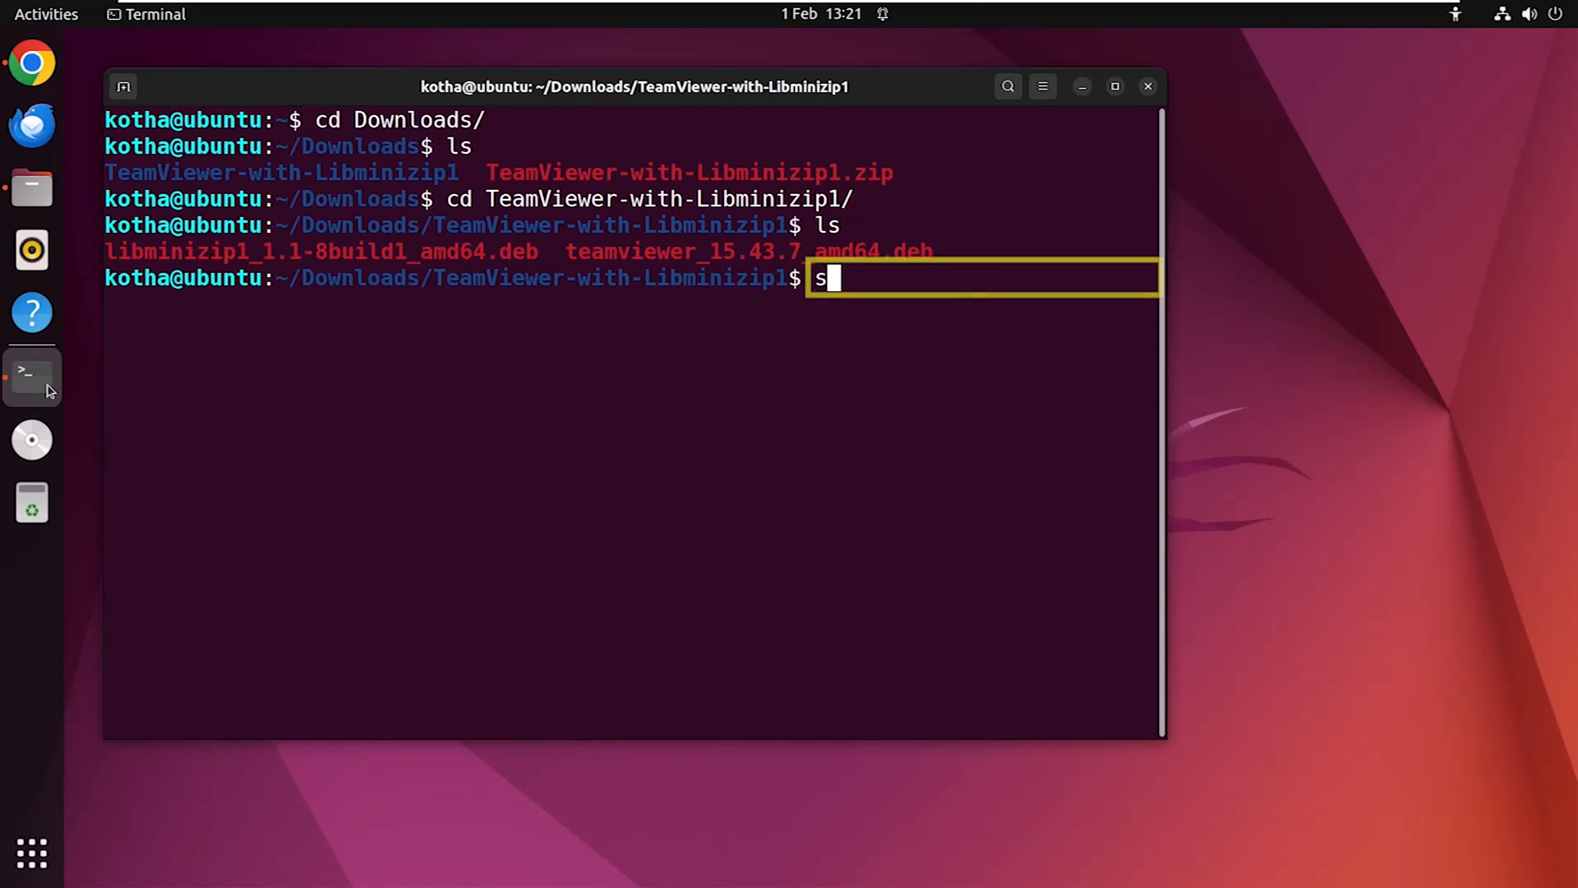
text(udo dpk)
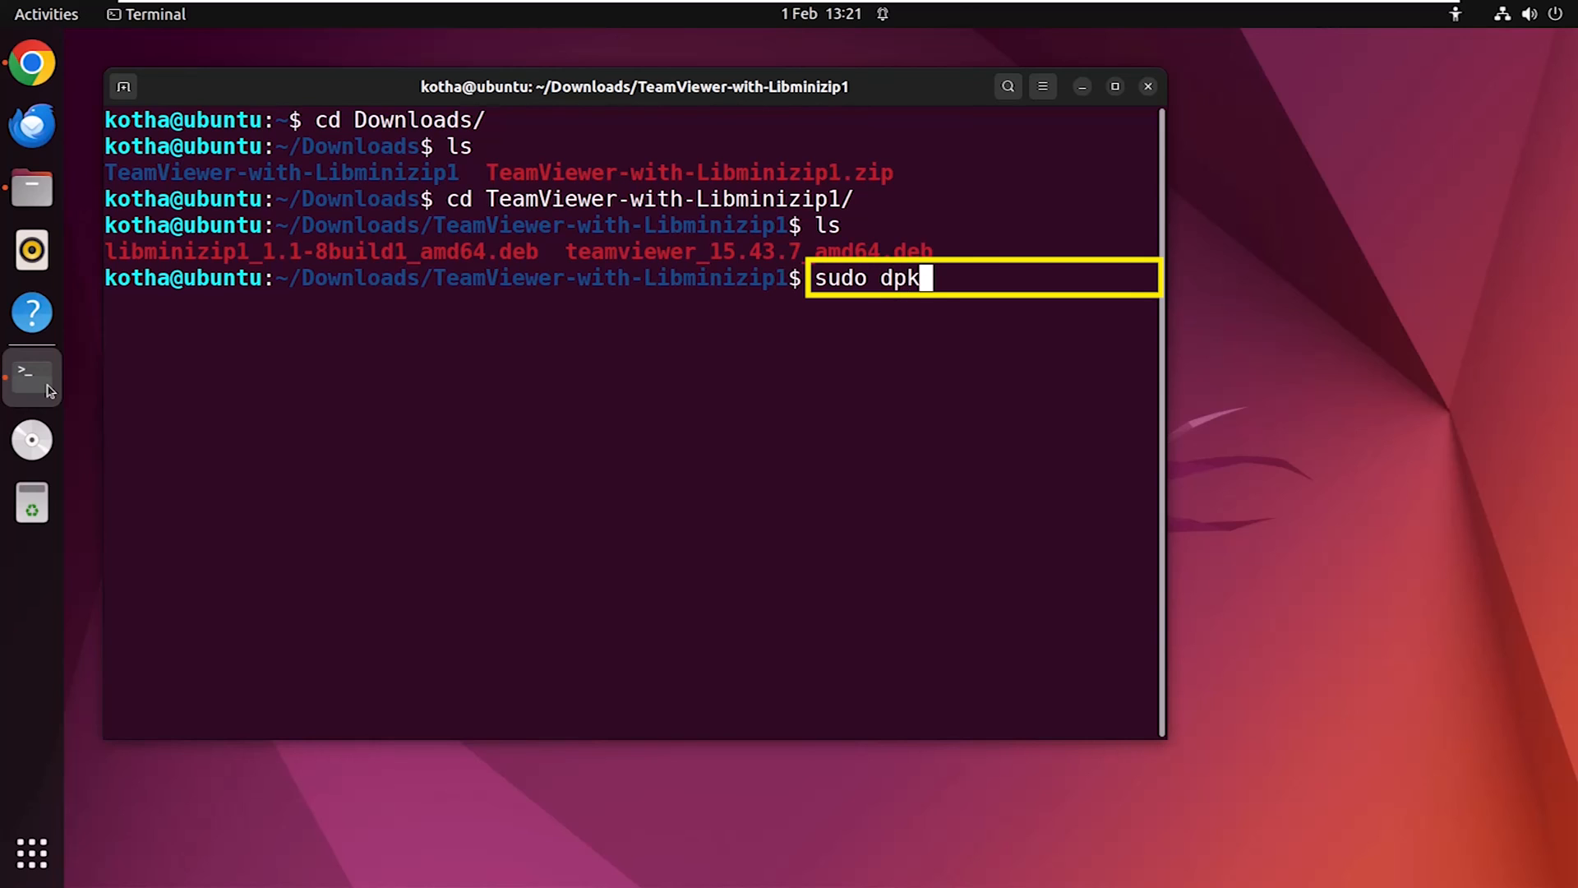
text(g -i)
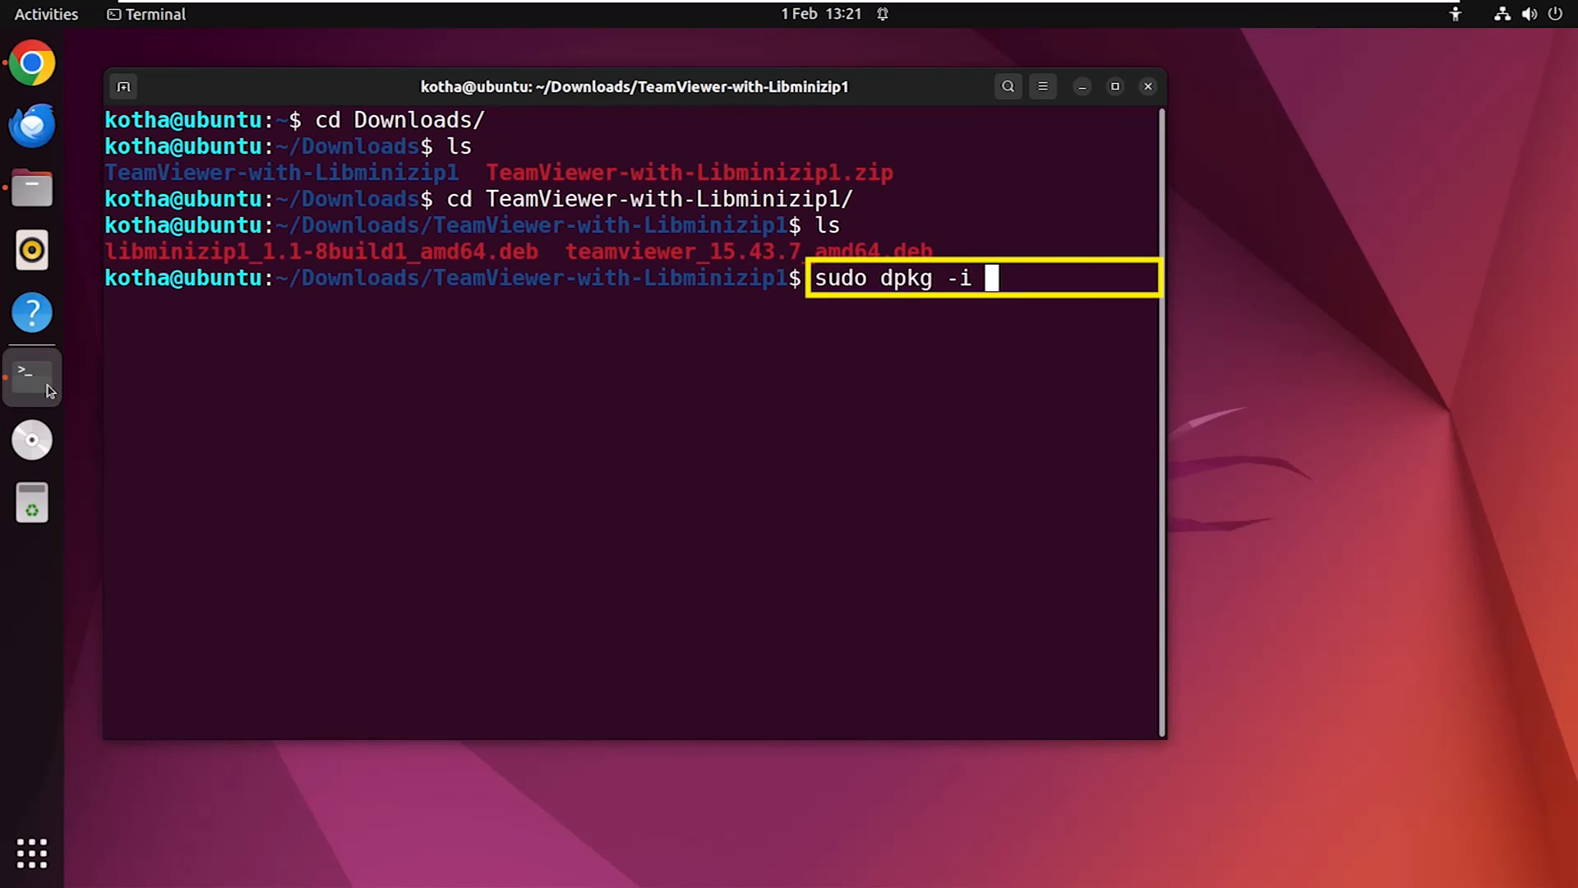
text(teamviewer_15.43.7_amd64.deb)
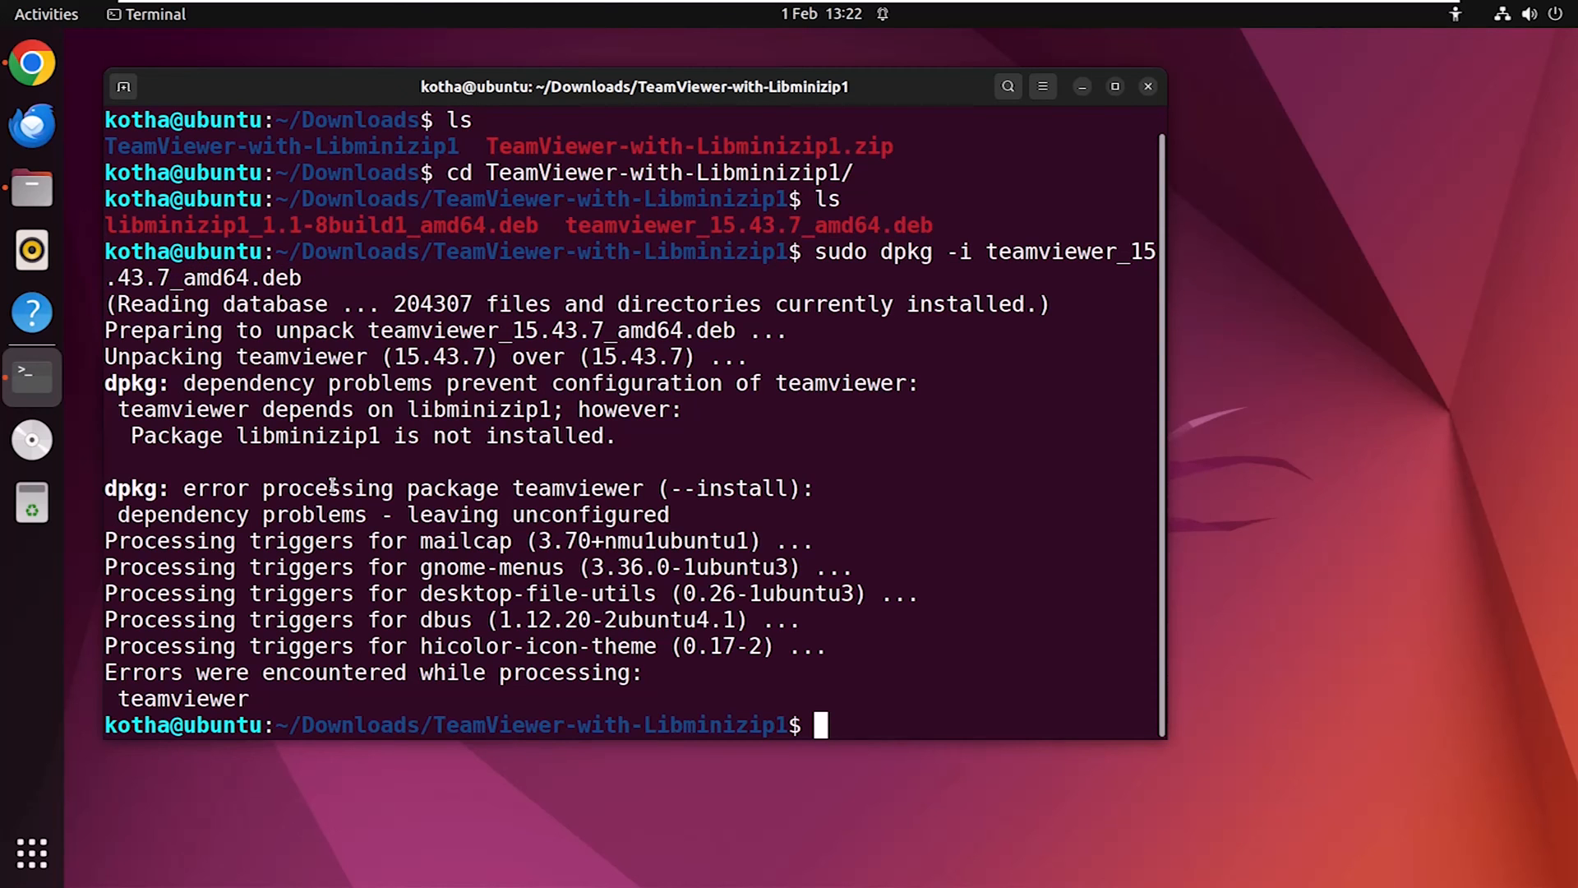
mouse_move(318, 478)
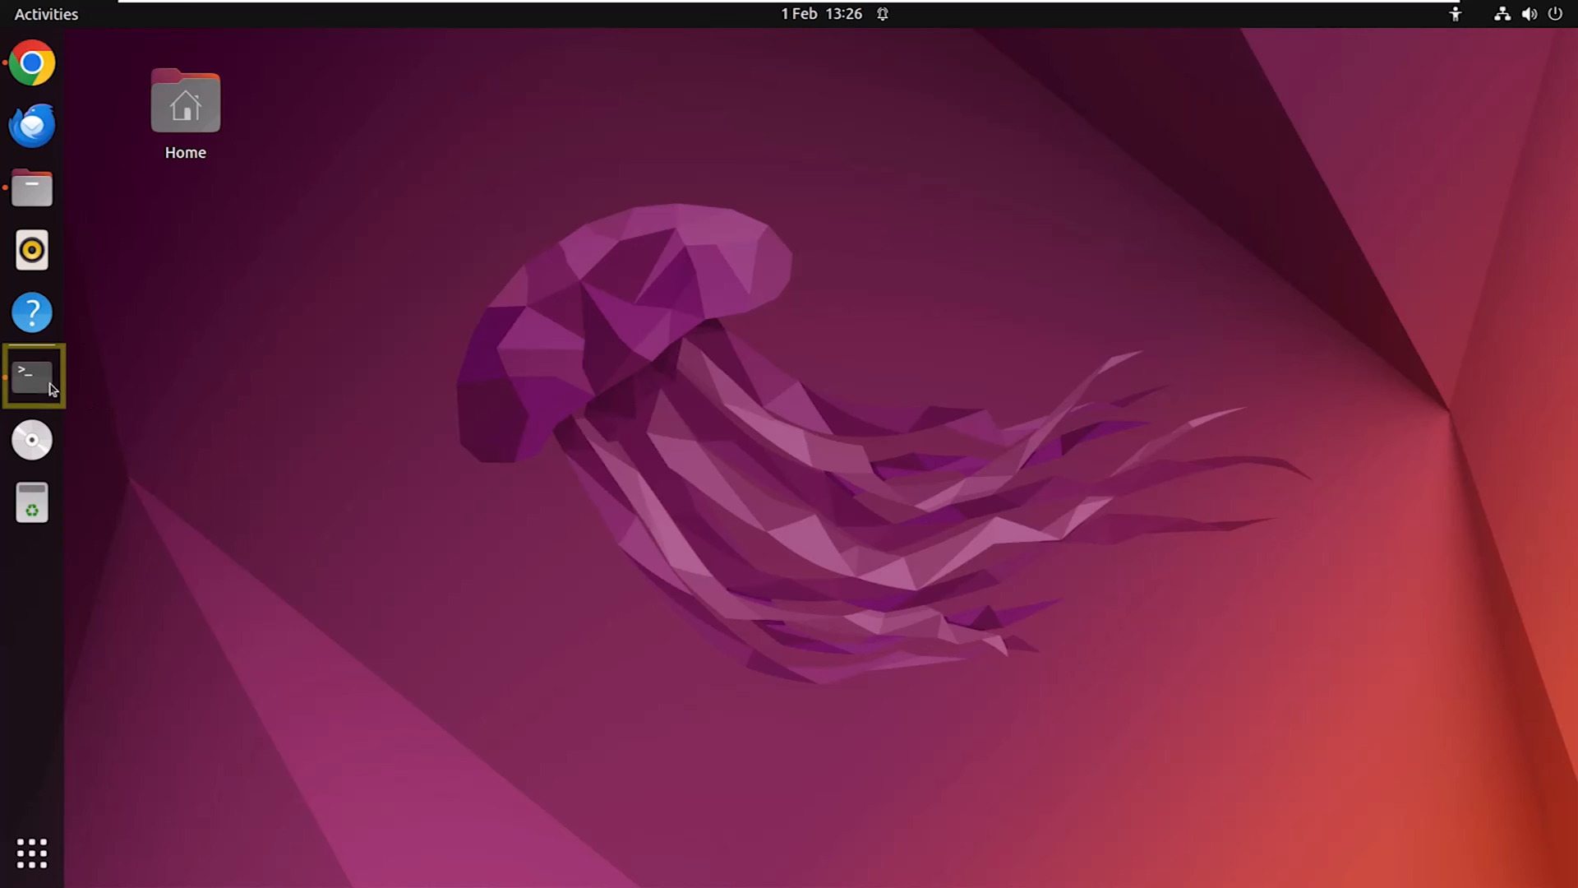
- In a new terminal, run sudo apt install -f to pull in libminizip1 and finish setting up TeamViewer
click(31, 373)
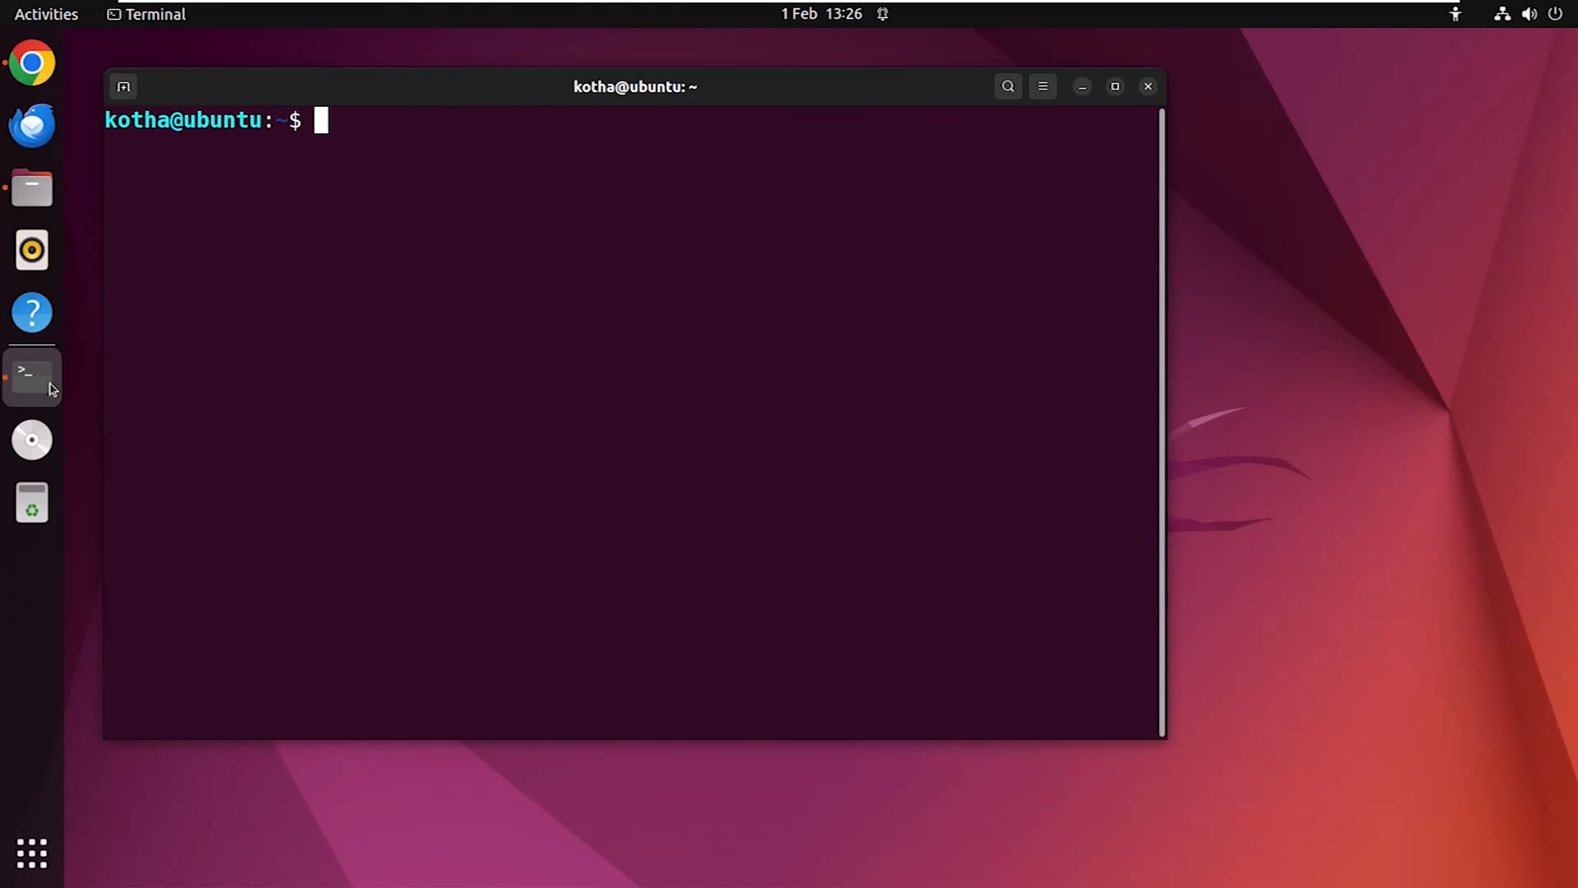
text(sudo apt install)
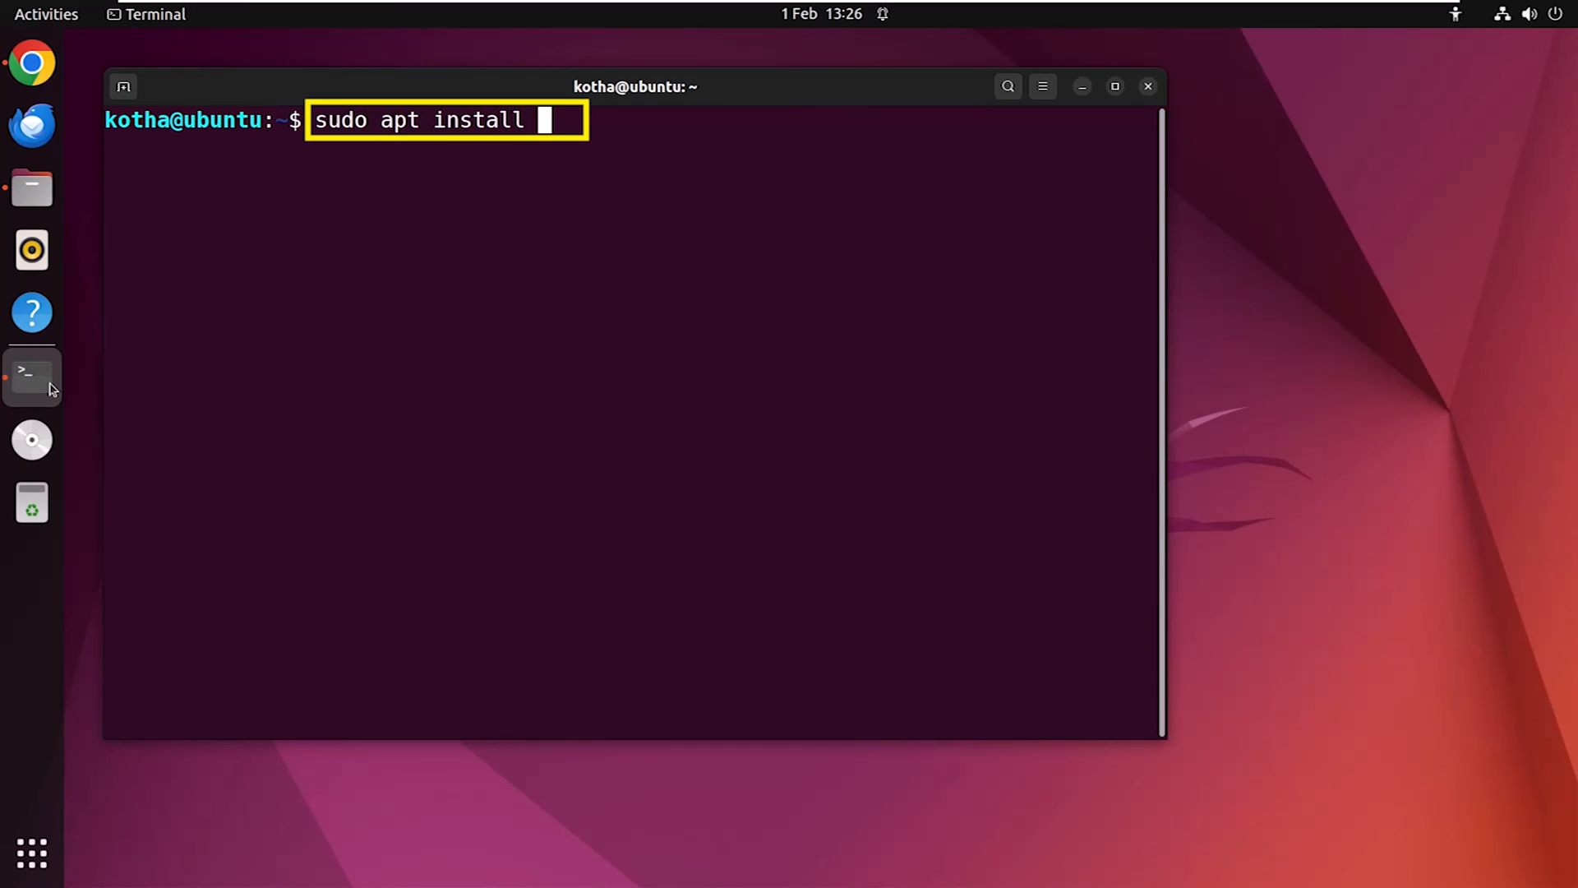
text(-f)
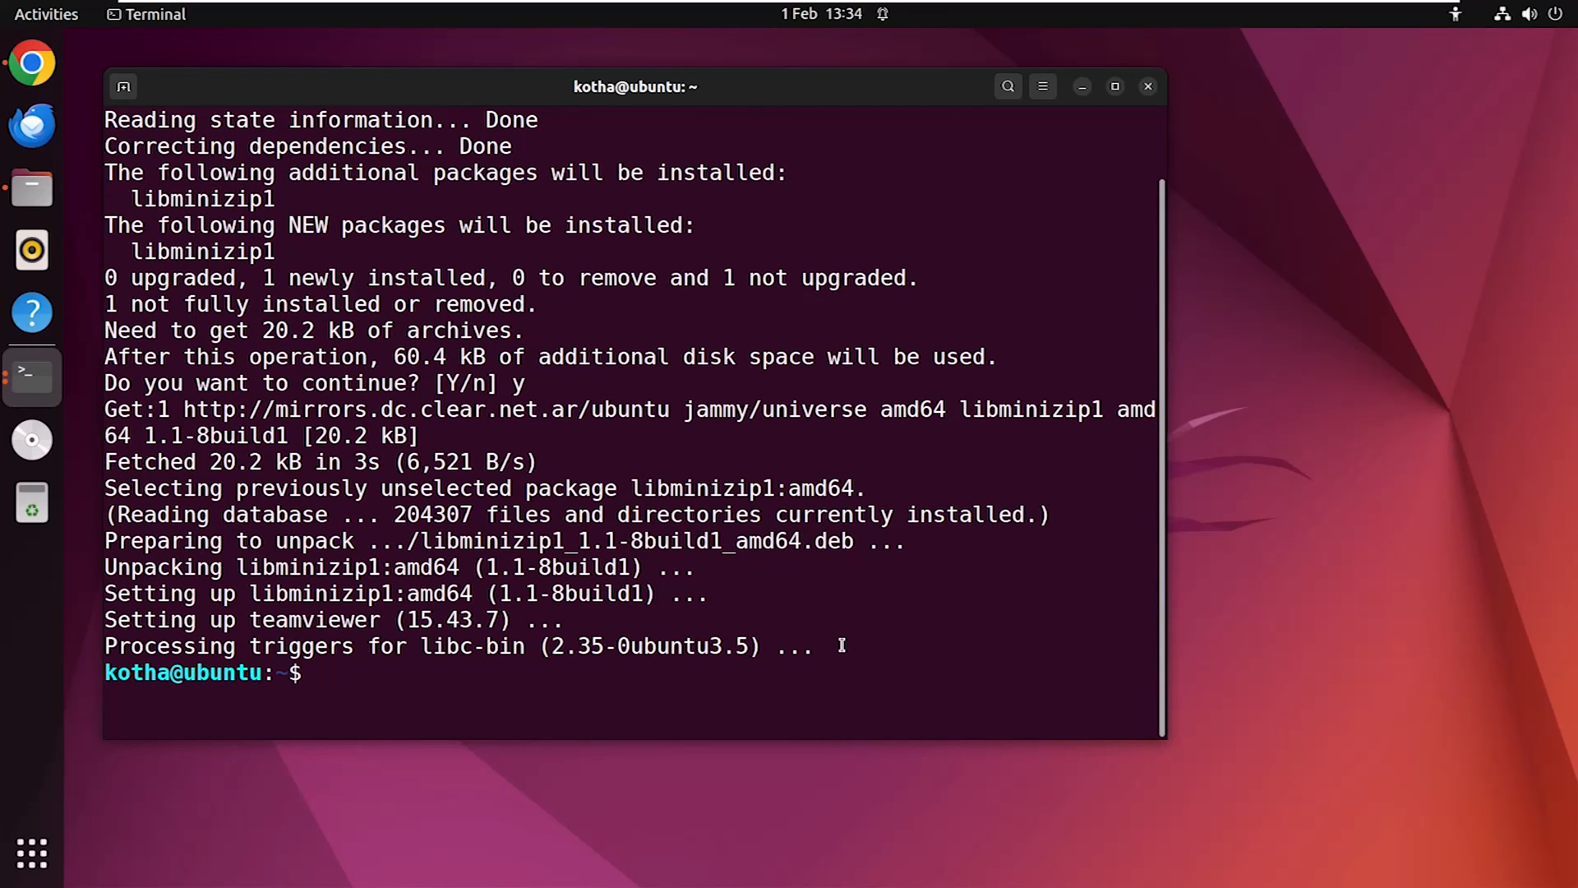
- Run sudo apt-get install -y --fix-broken to repair any remaining broken dependencies
text(sudo)
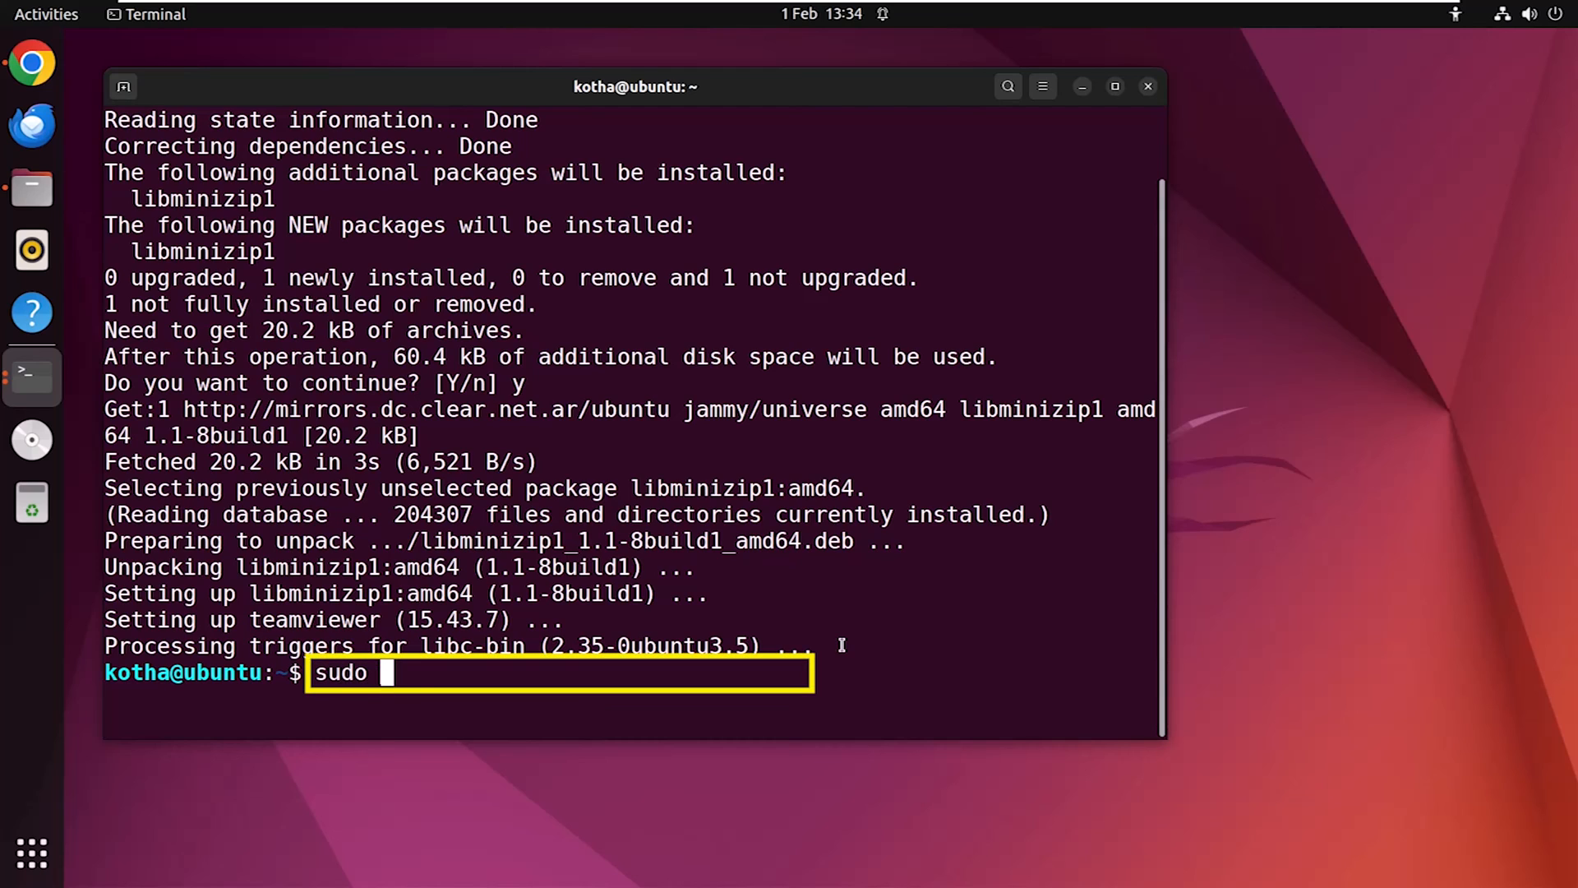
text(apt-get)
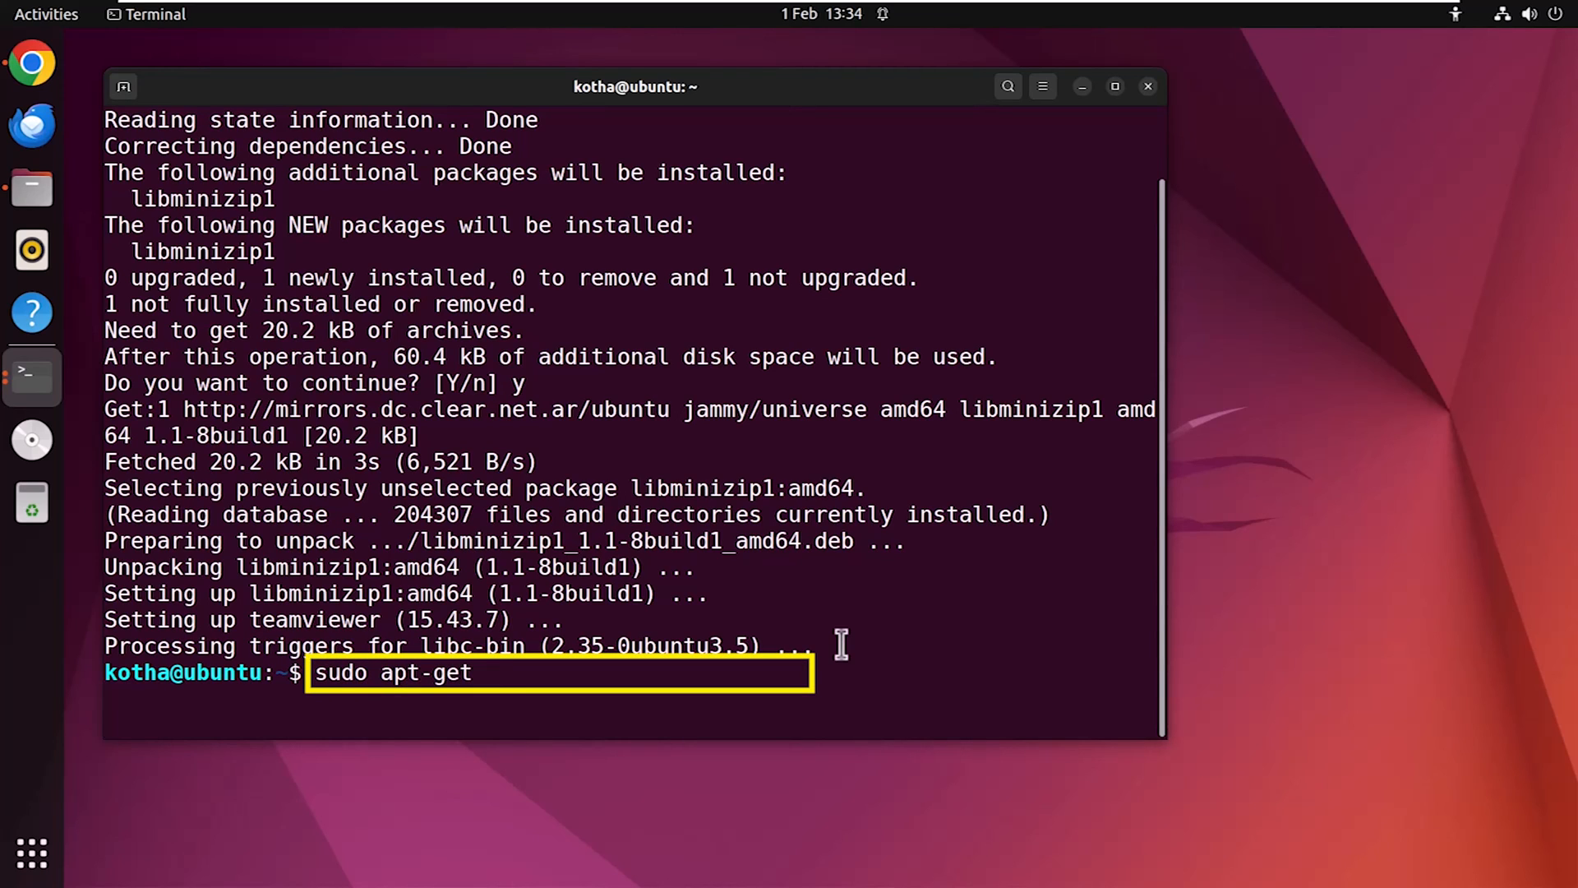
text(install -)
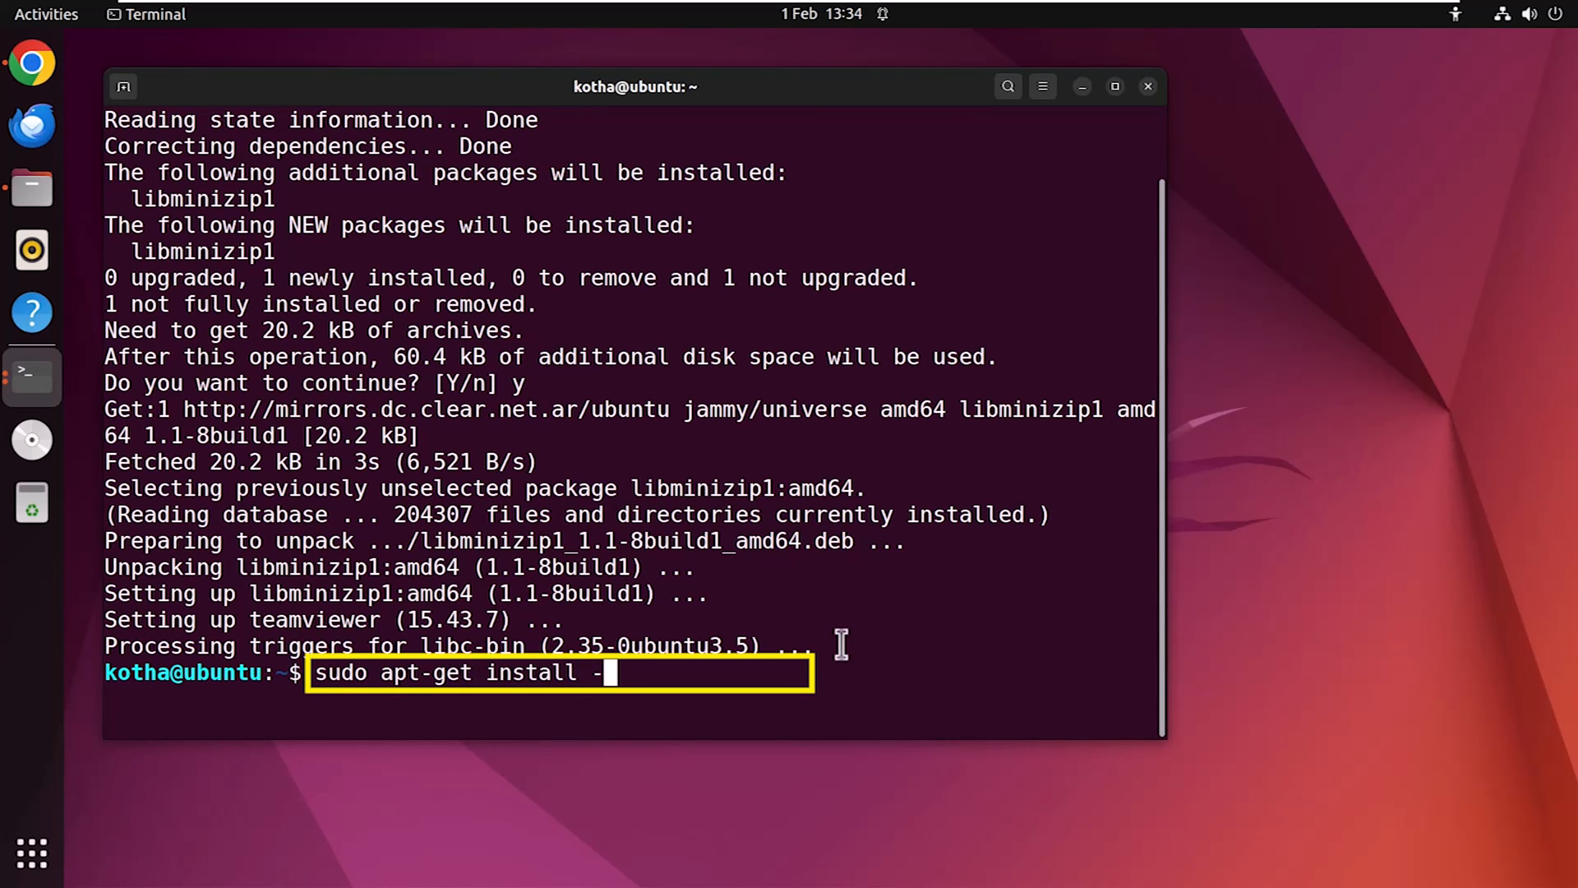
text(y --fi)
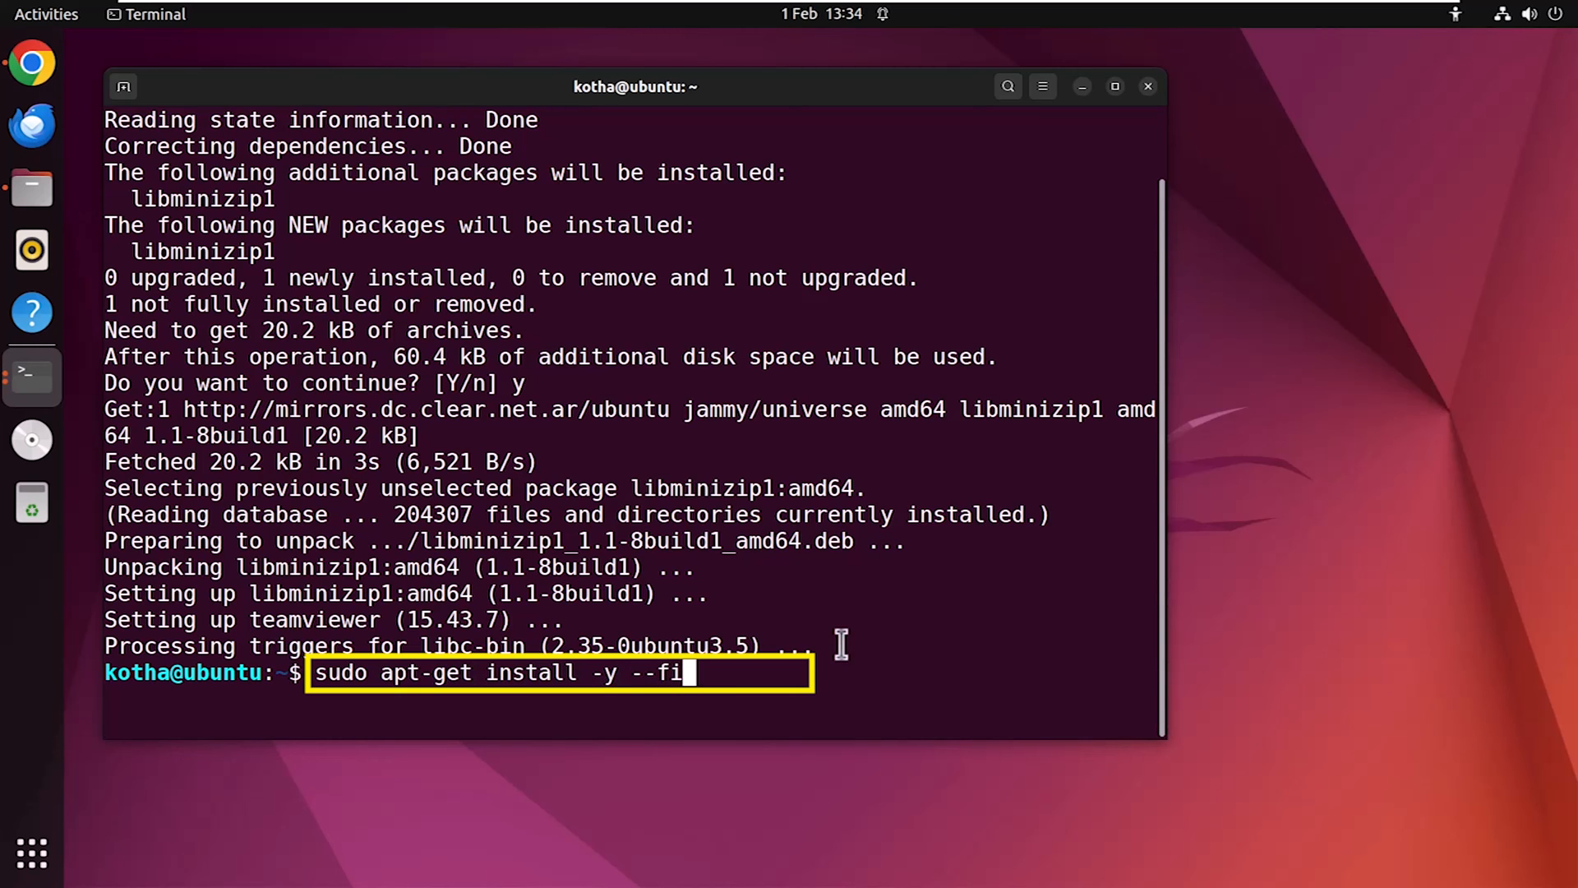
text(x-broke)
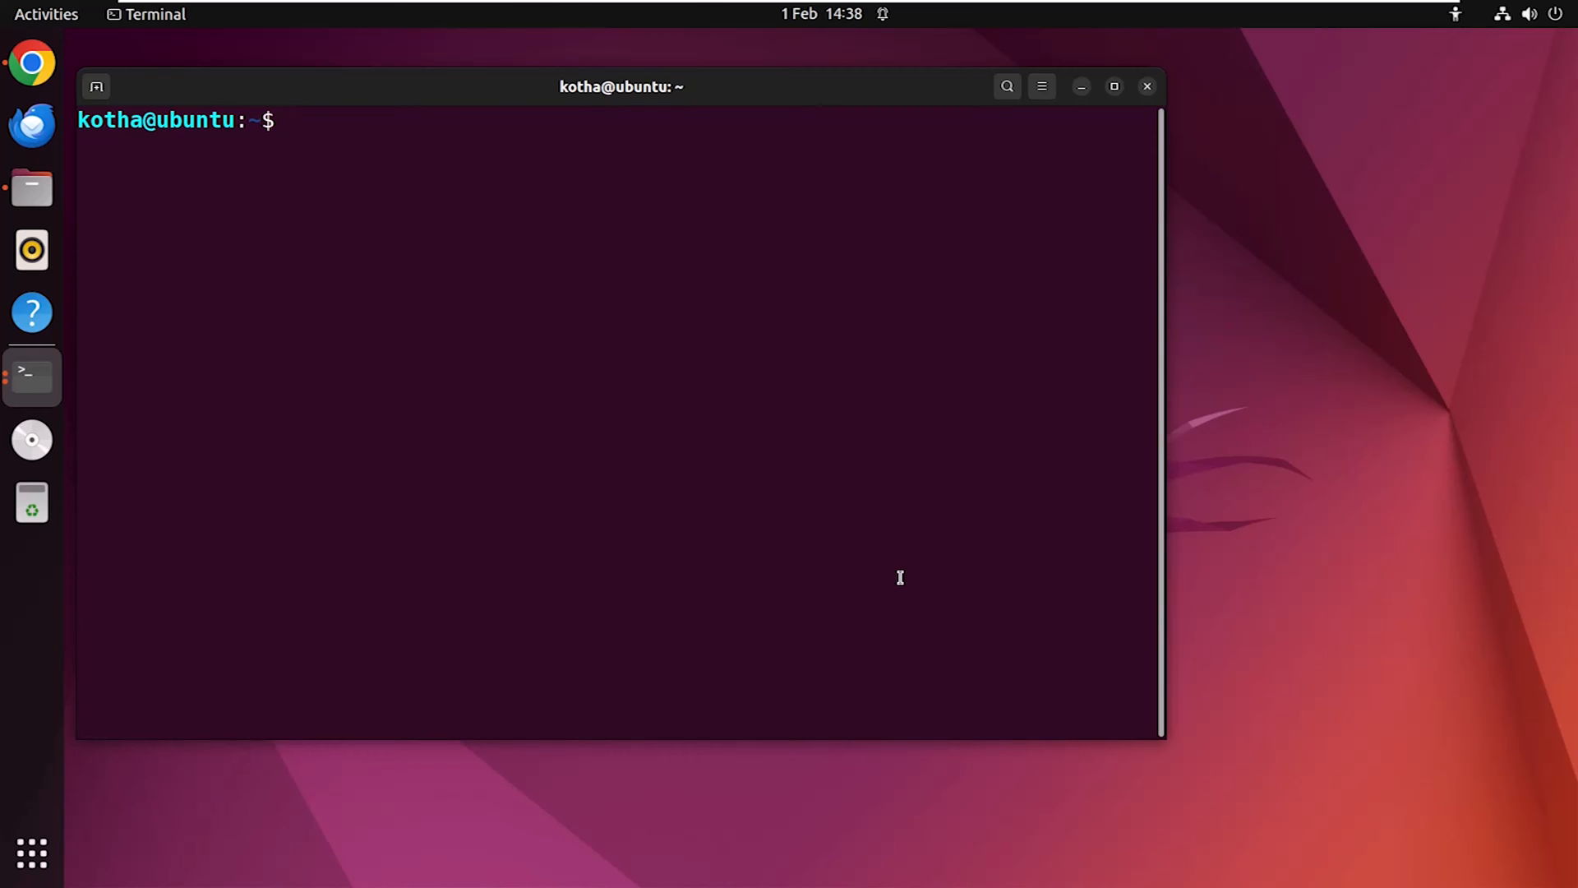
- Install gdebi with sudo apt install -y gdebi
text(sudo apt)
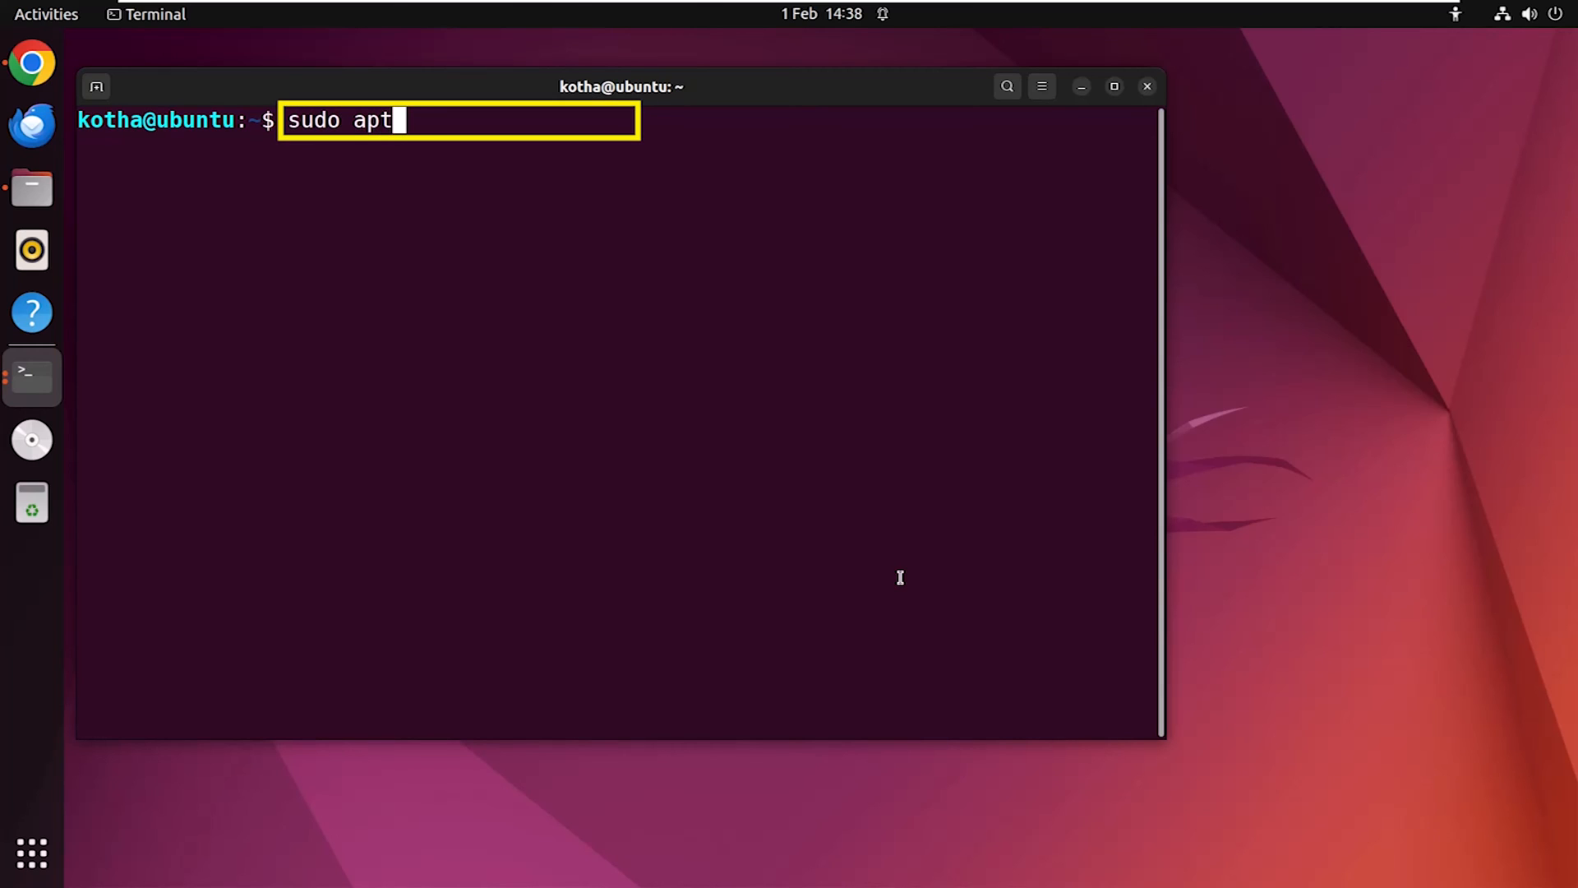
text(install)
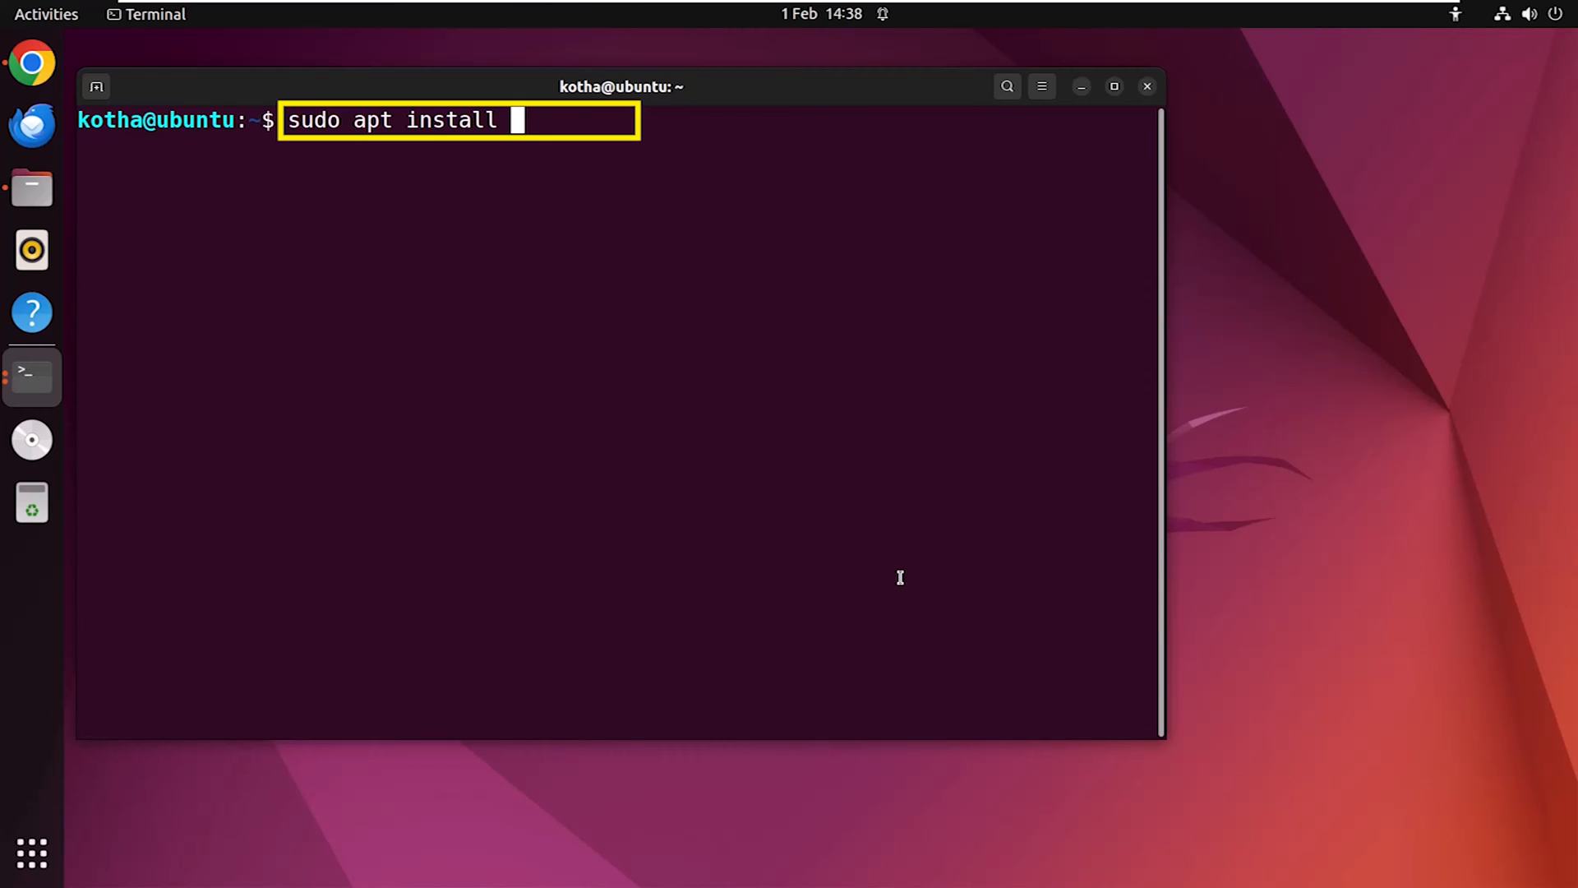
text(-y g)
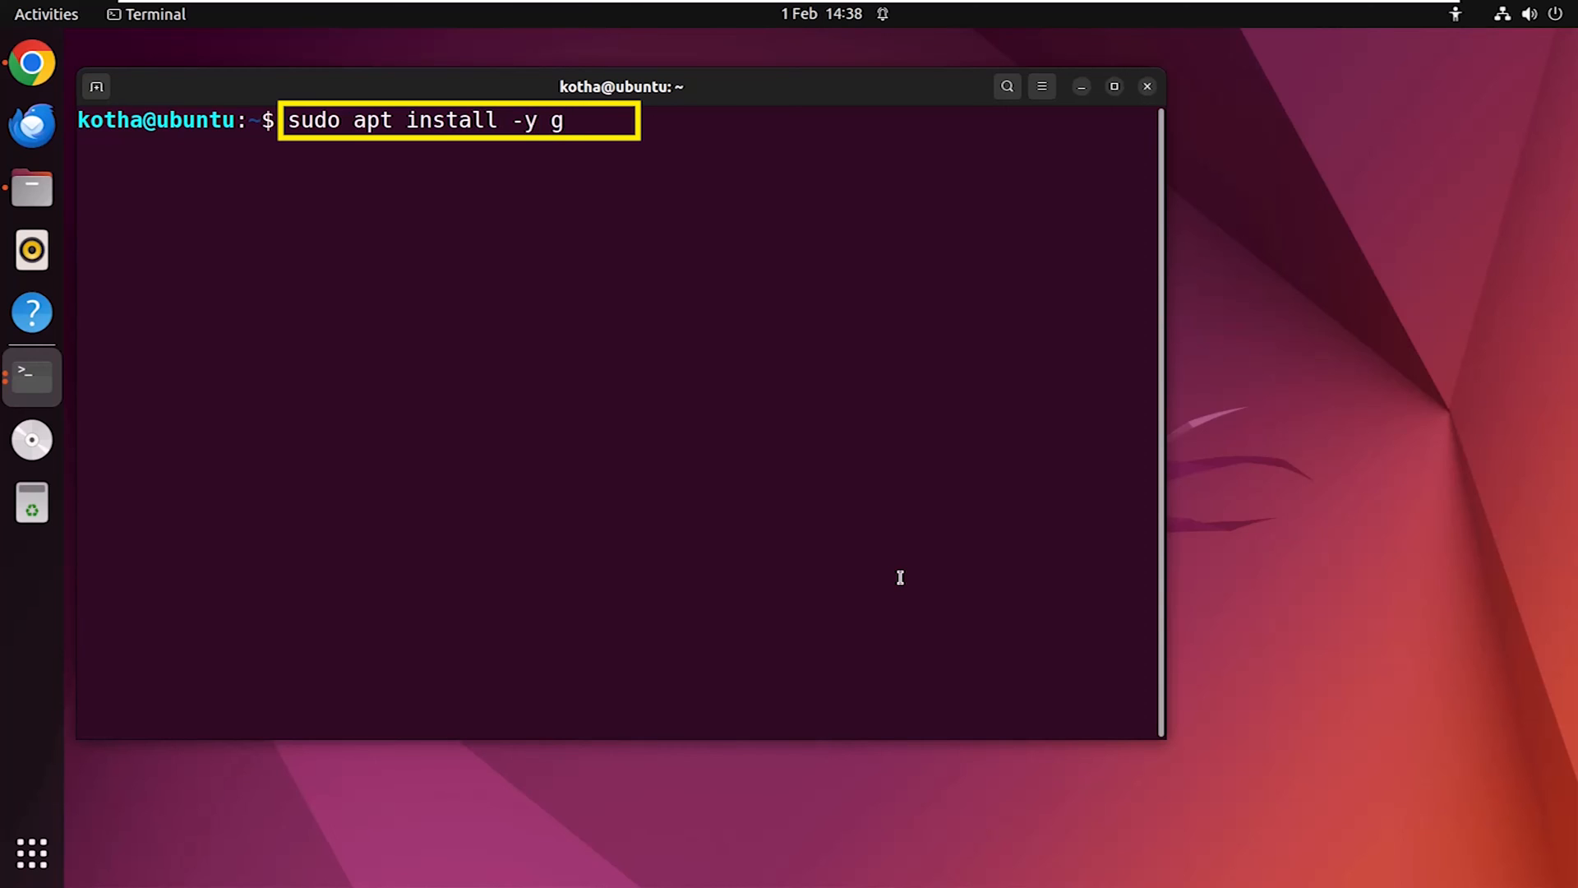
text(debi)
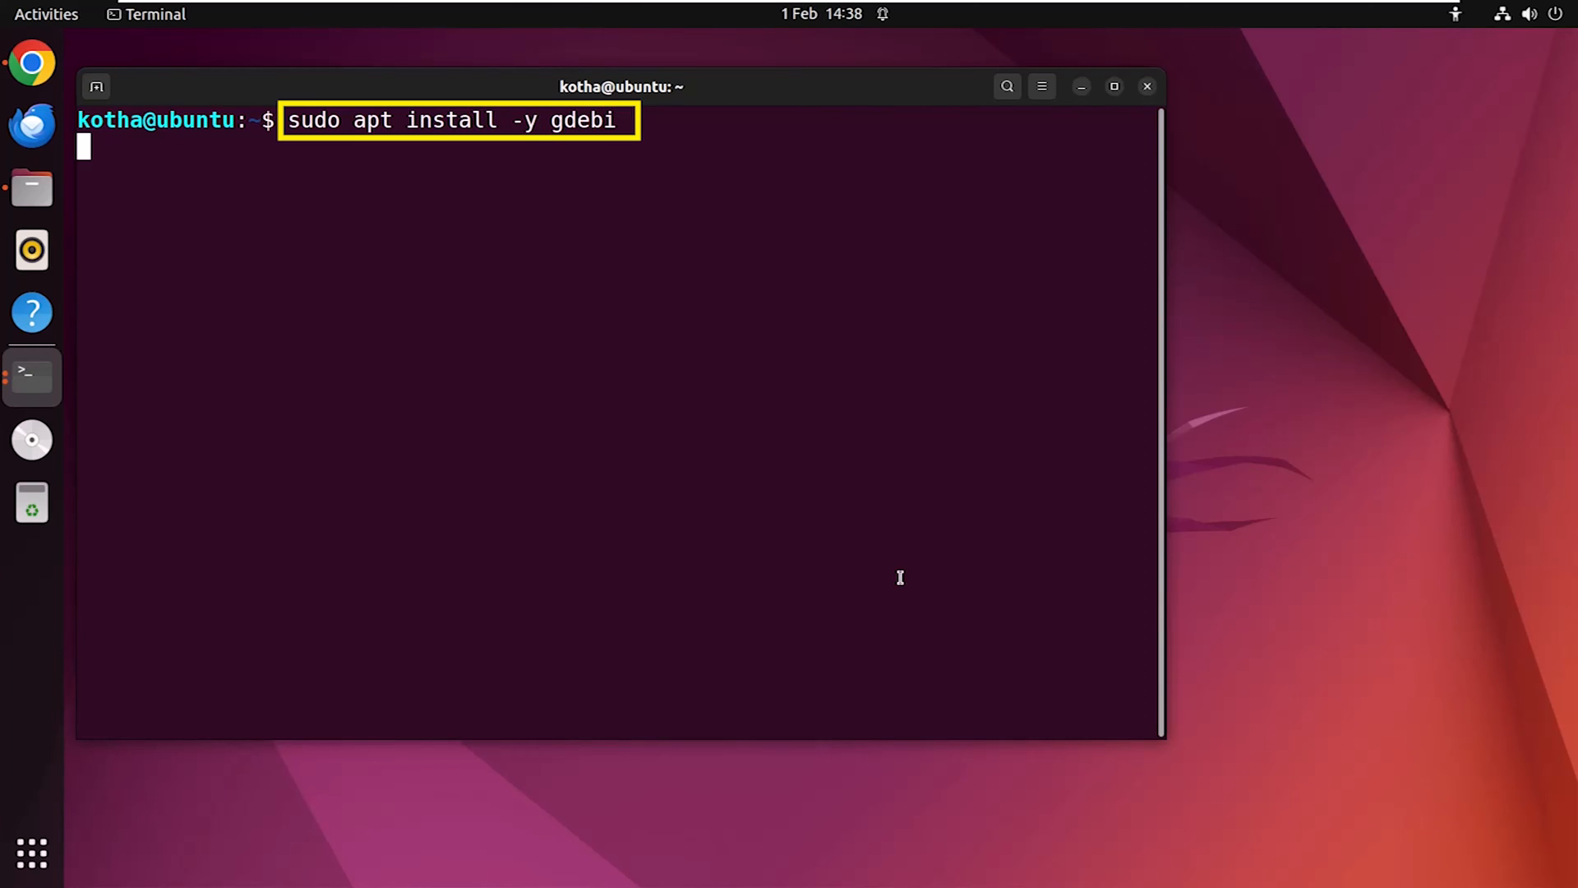
key(Return)
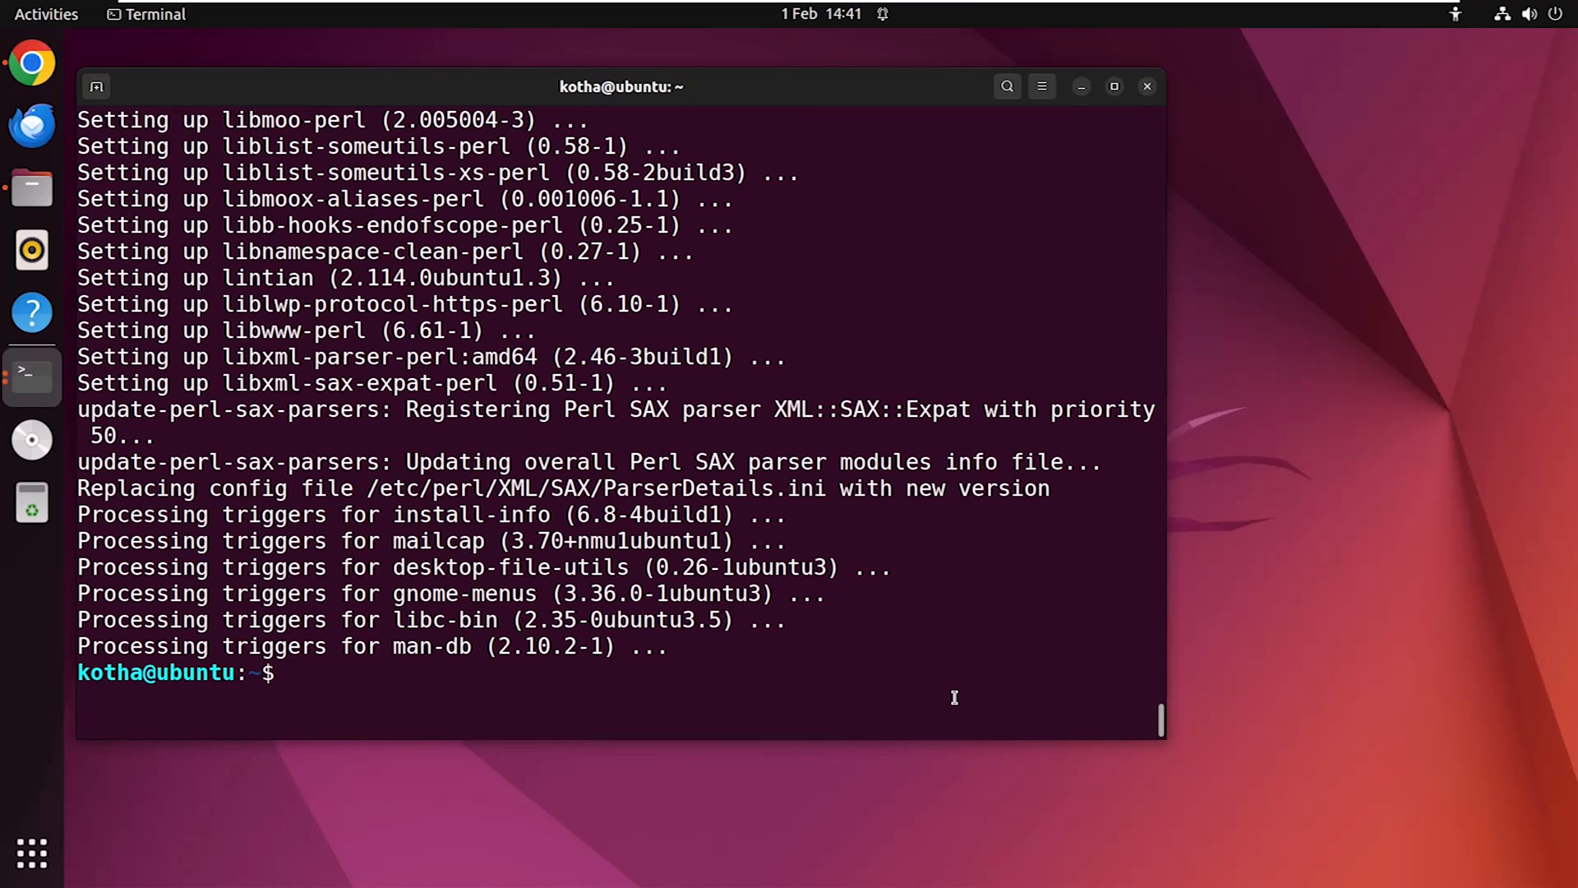
- Enter the Downloads/TeamViewer-with-Libminizip1 folder and list its contents
text(cd Downloads/)
text(ls)
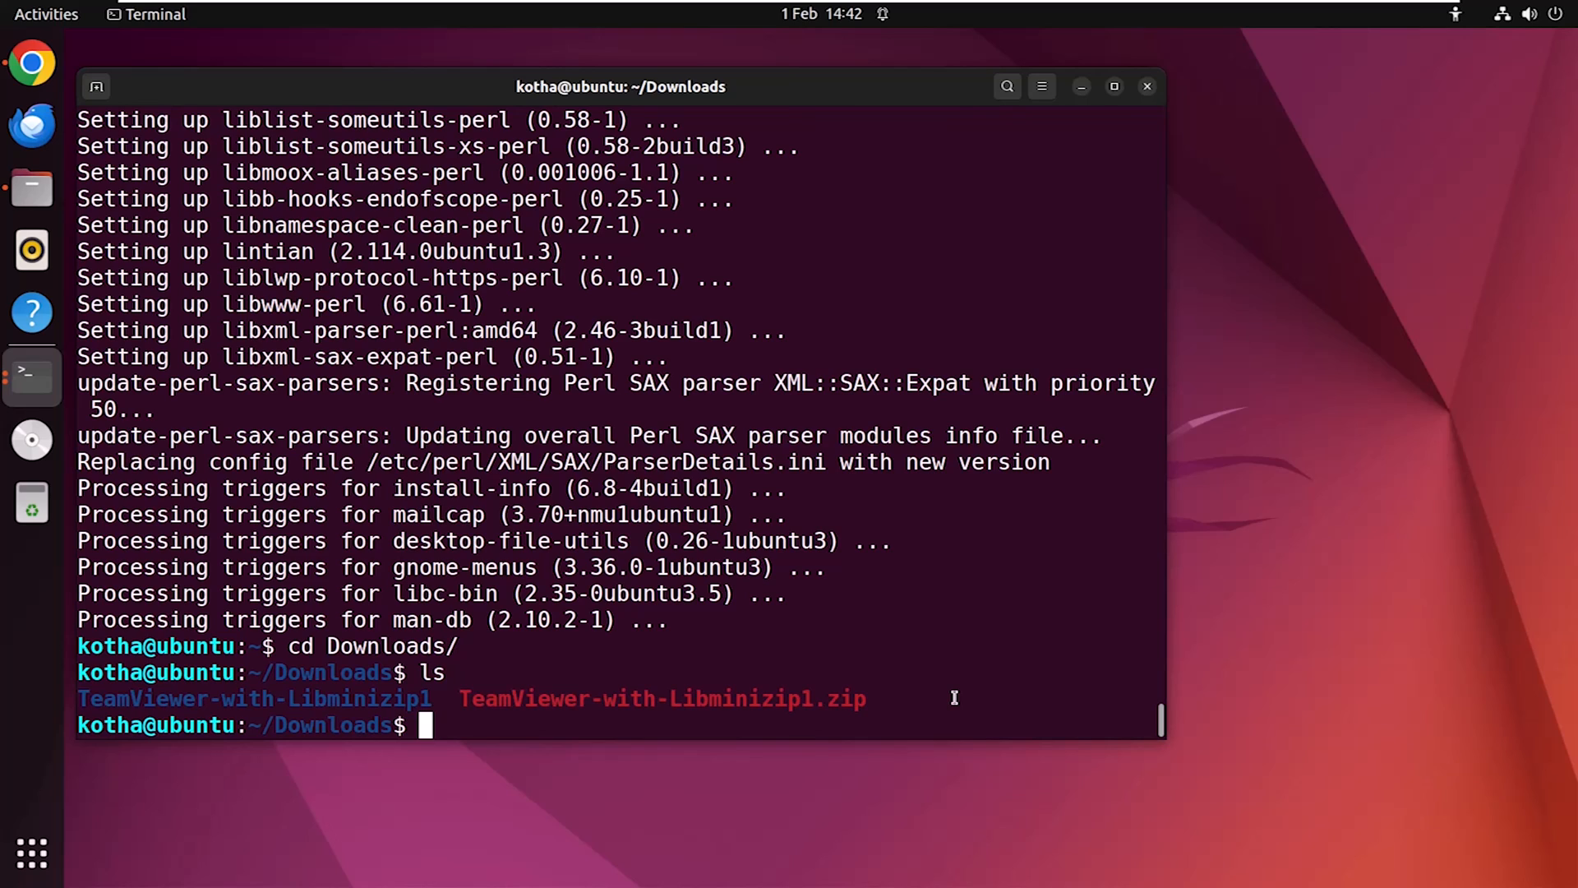
text(cd TeamViewer-with-Libminizip1/)
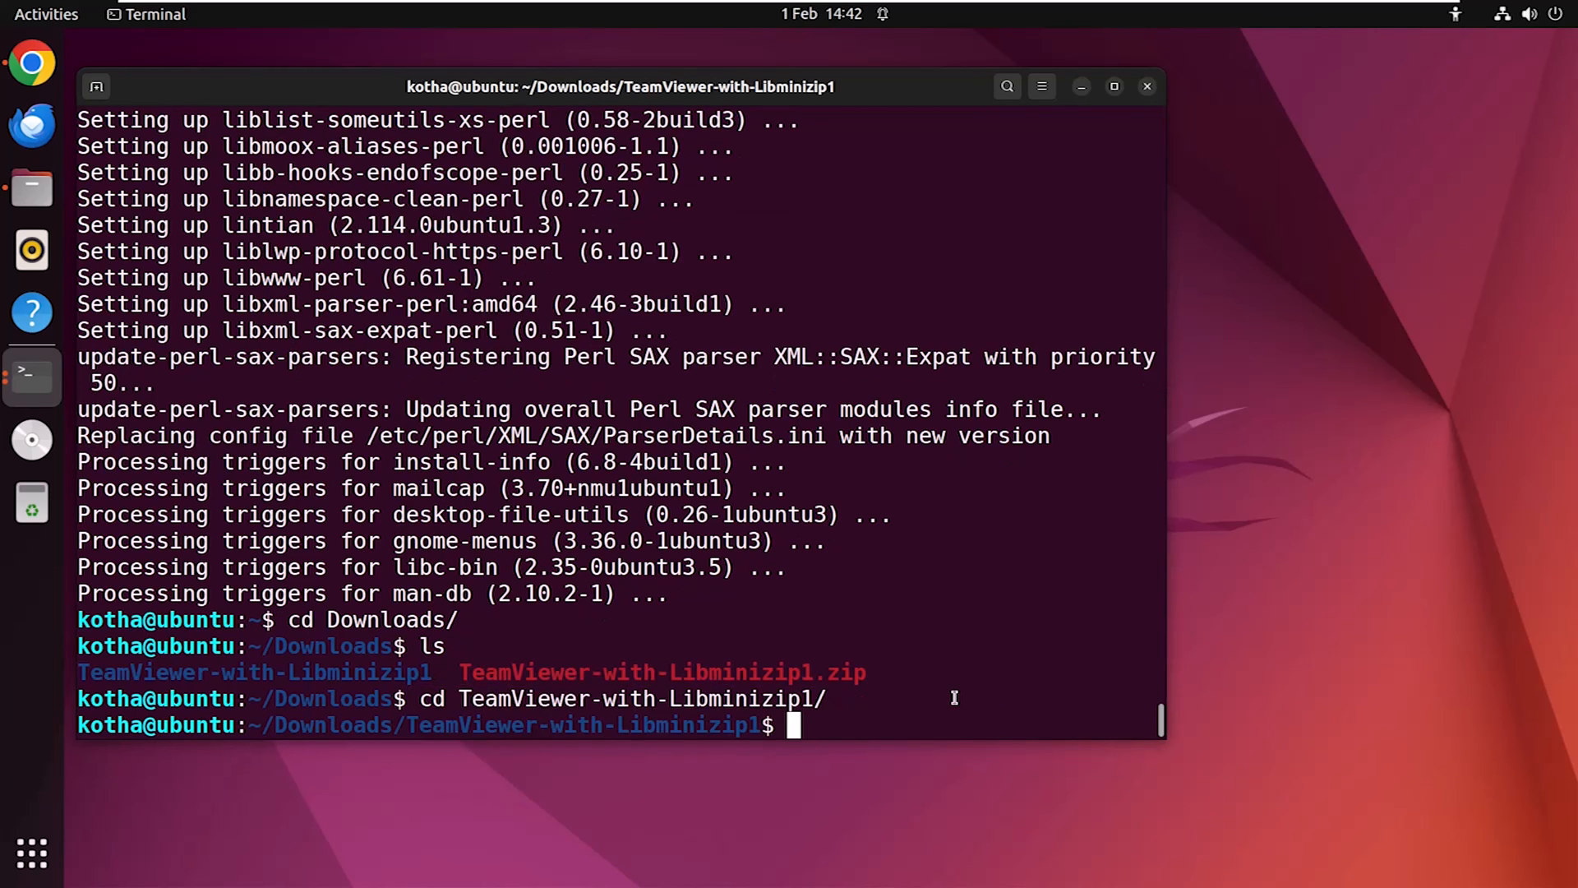
text(ls)
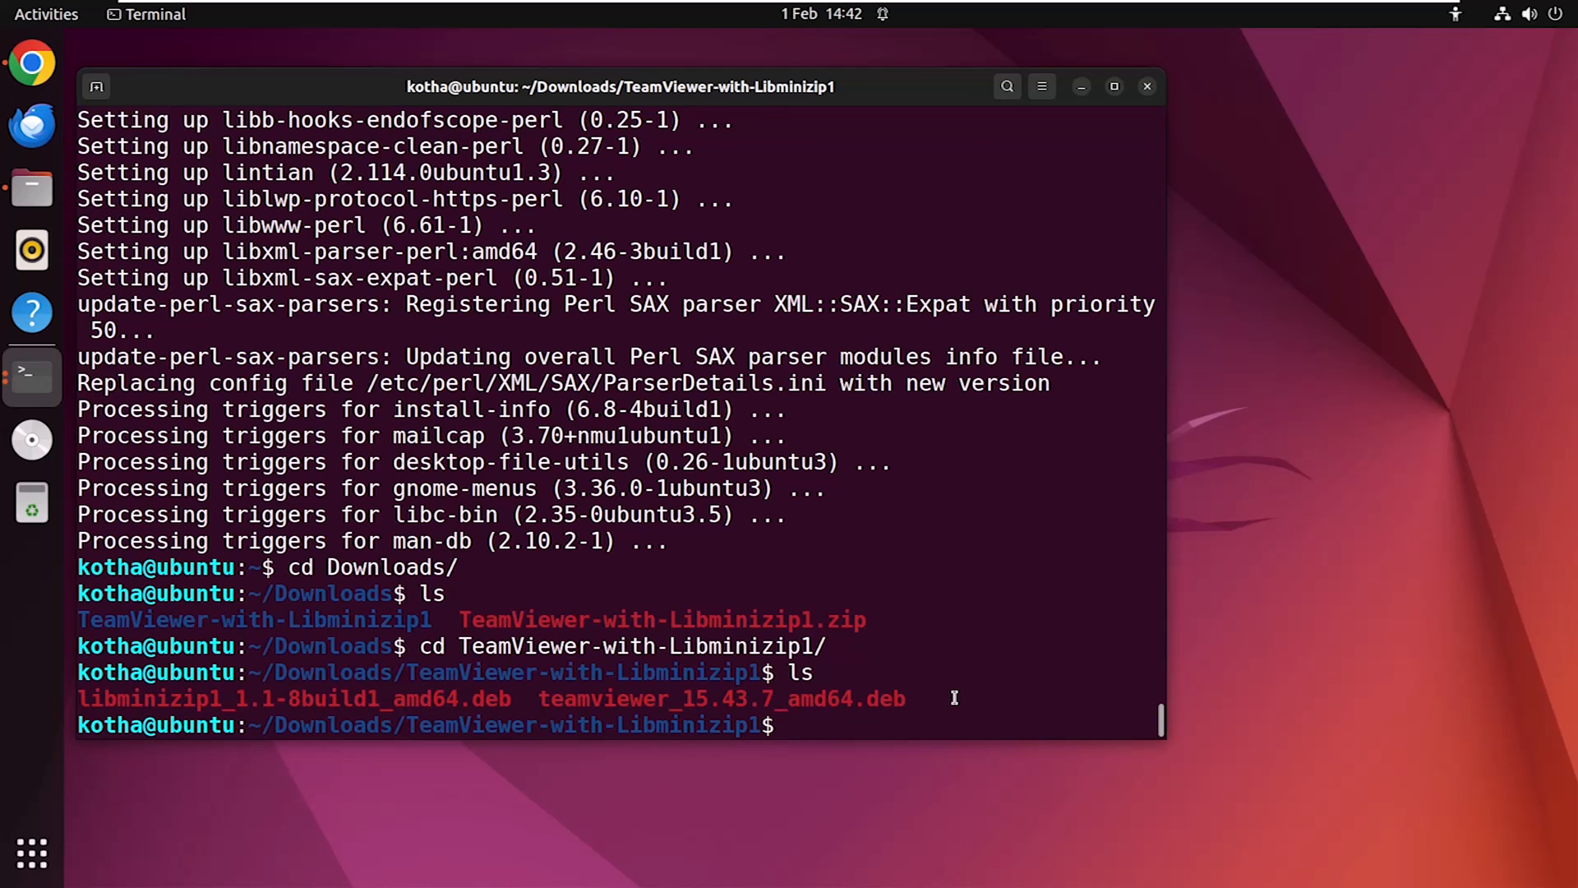
- Install libminizip1_1.1-8build1_amd64.deb with sudo gdebi, confirming with y
text(sudo)
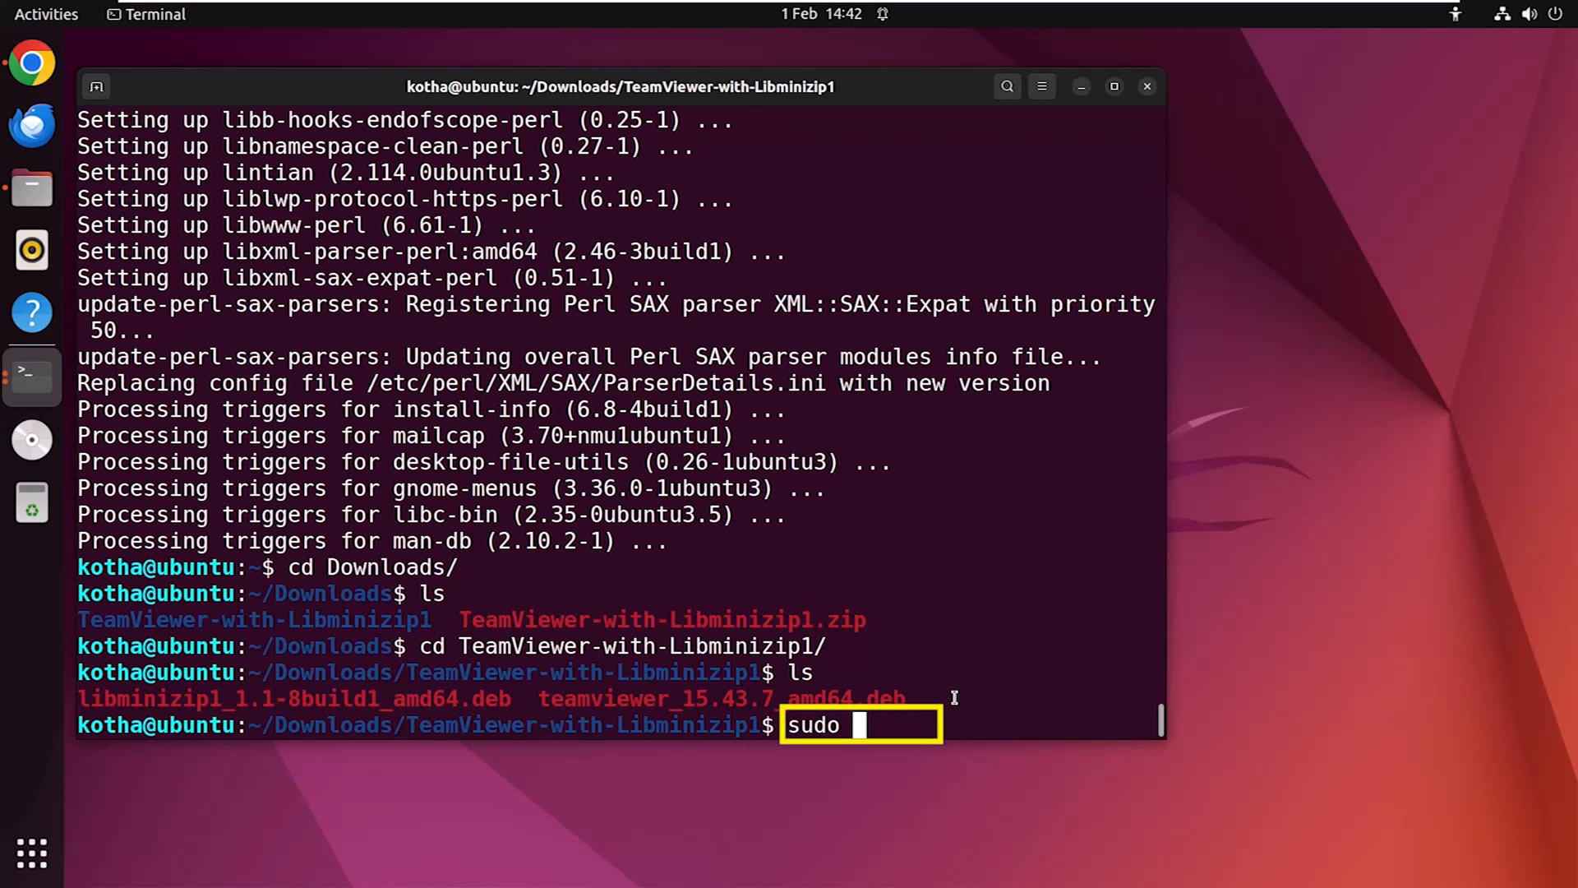
text(gdebi)
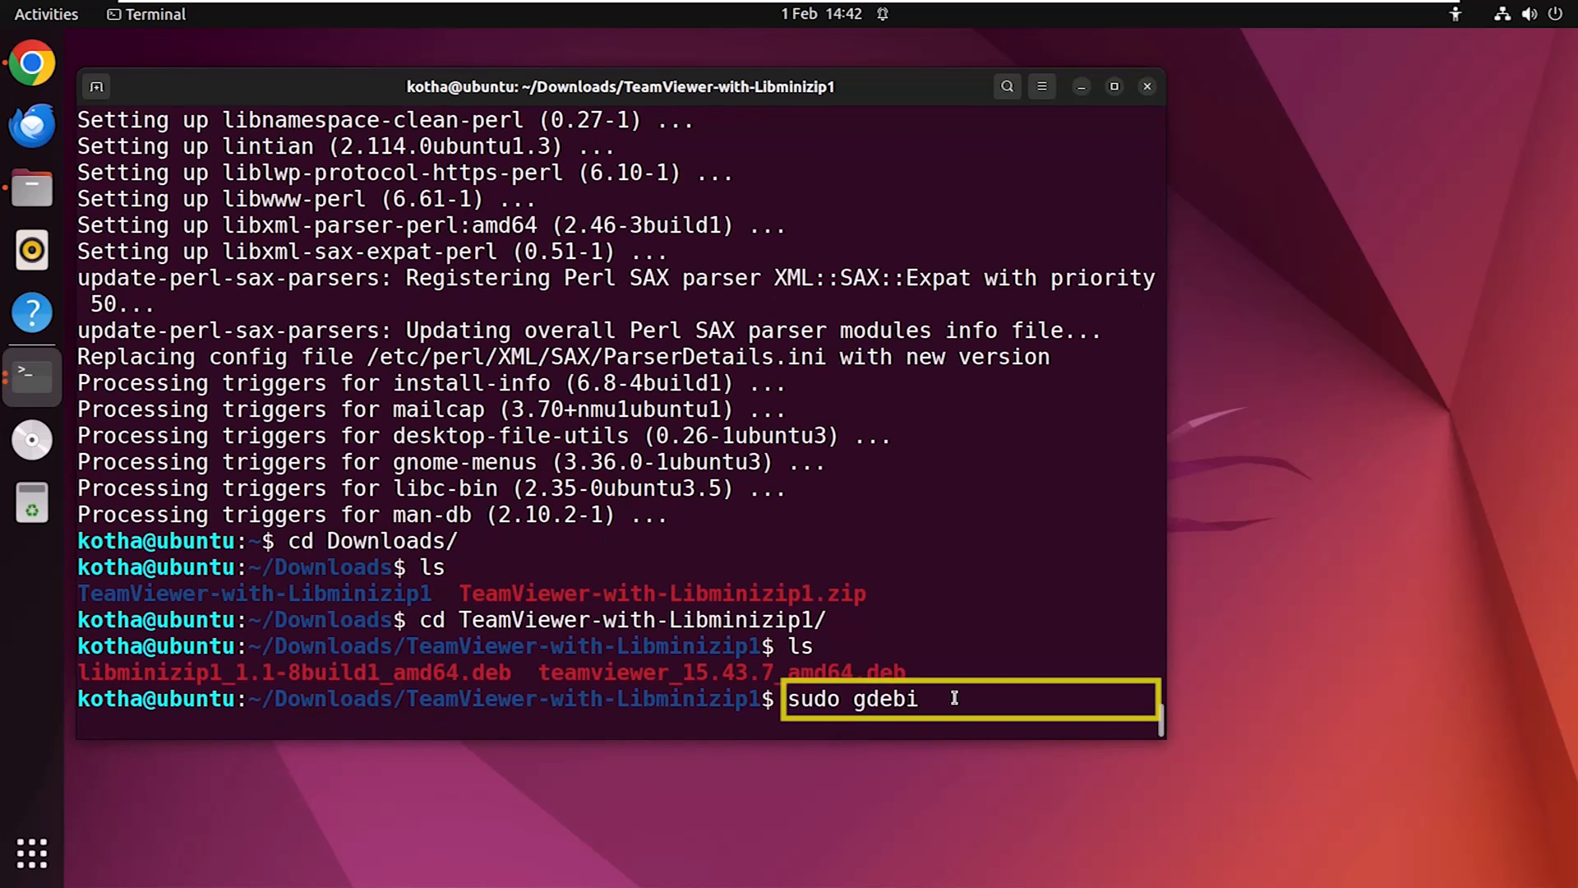
text(libminizip1_1.1-8build1_amd64.deb)
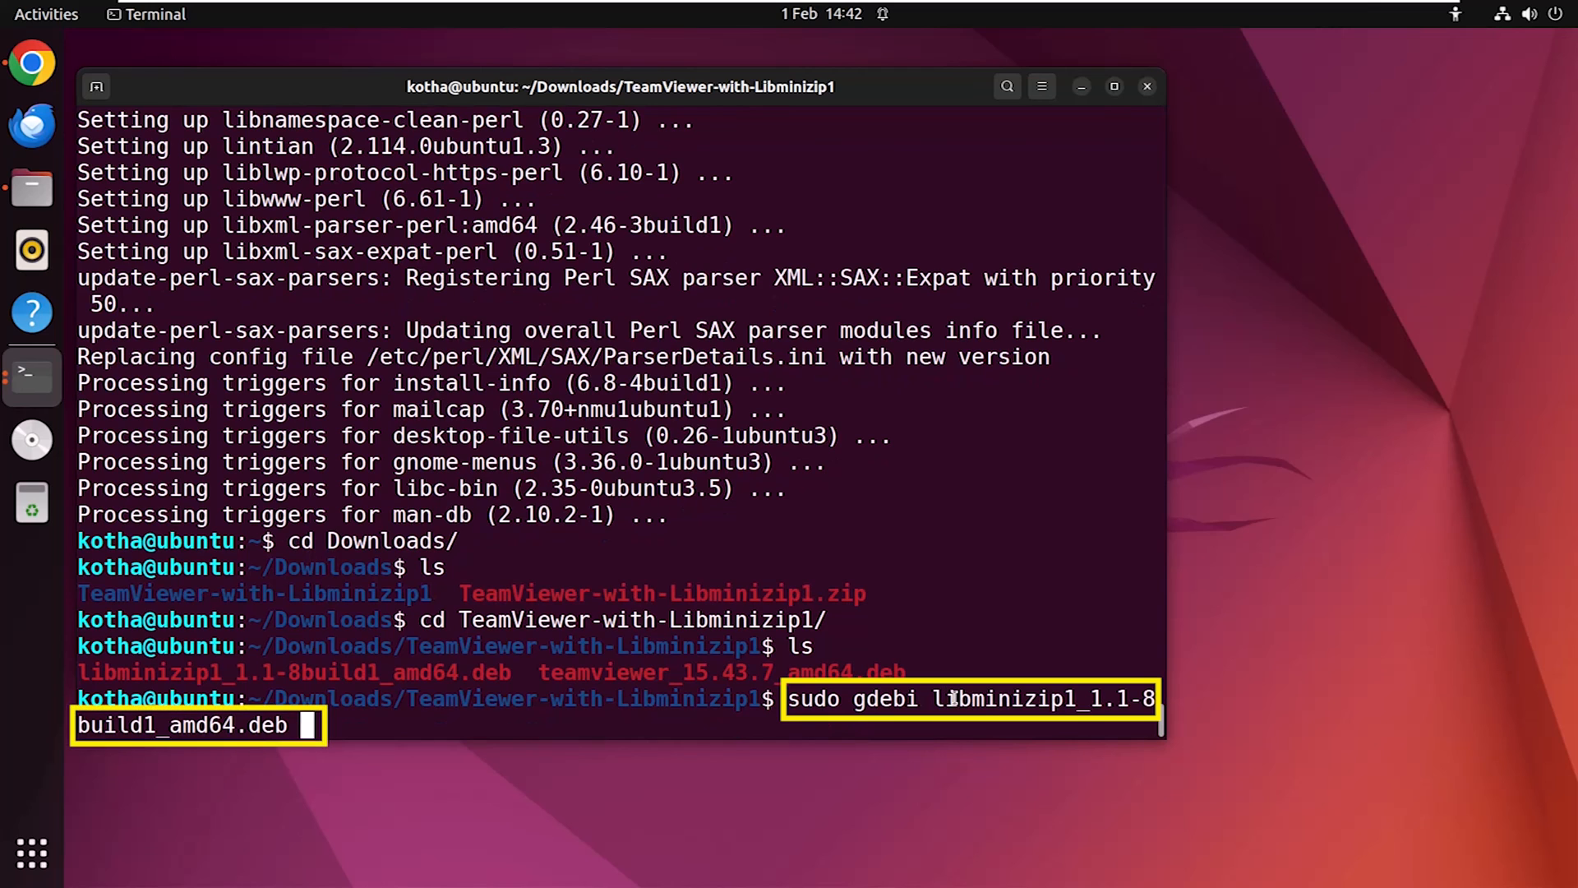
key(Return)
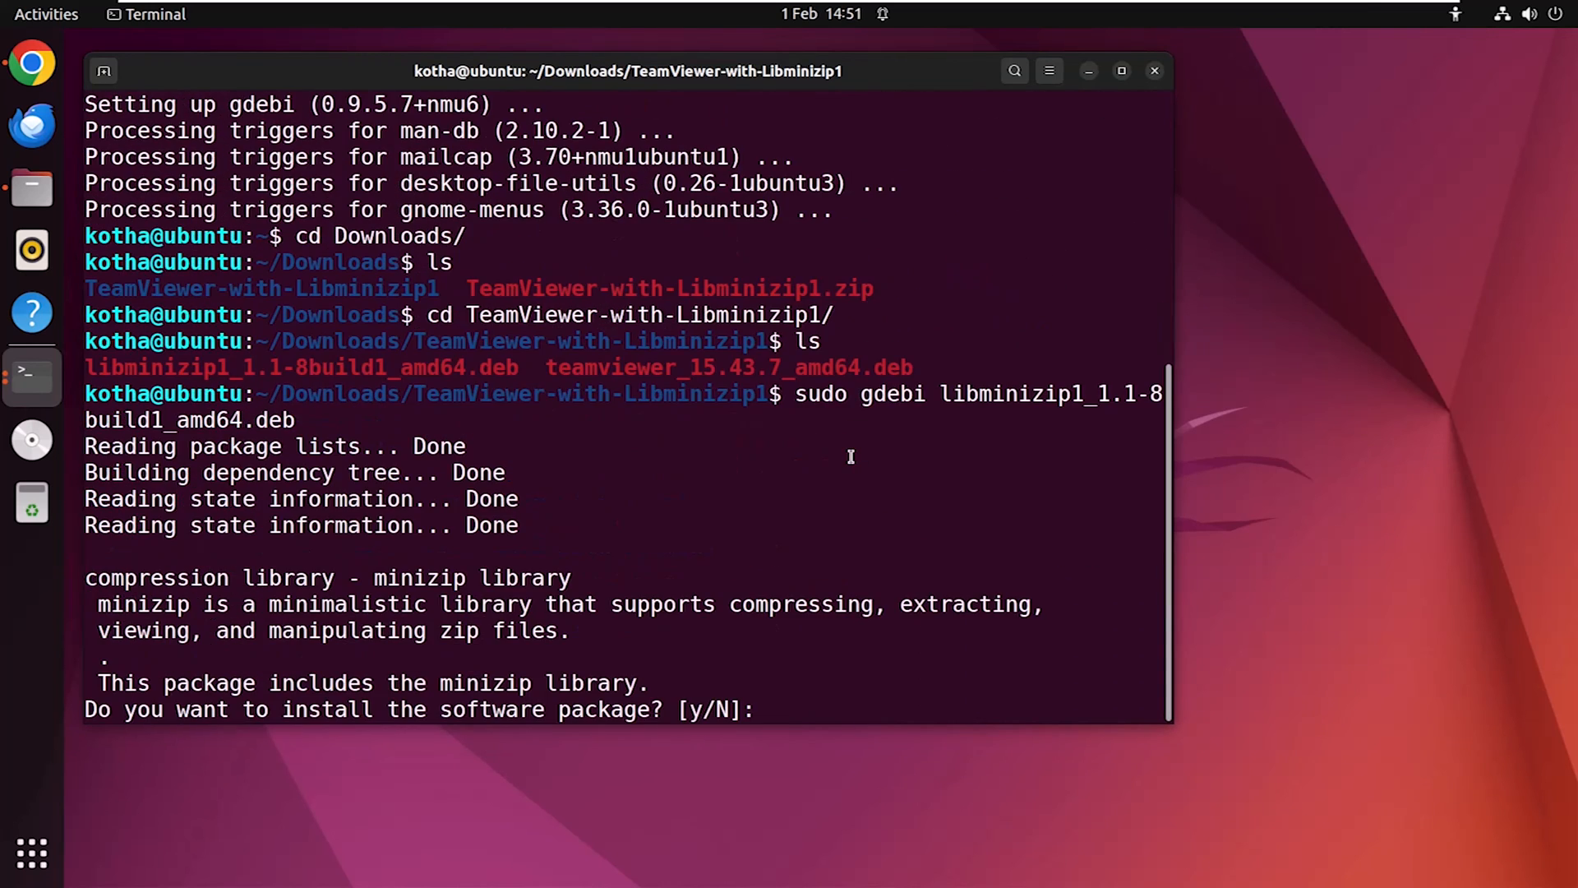
text(y)
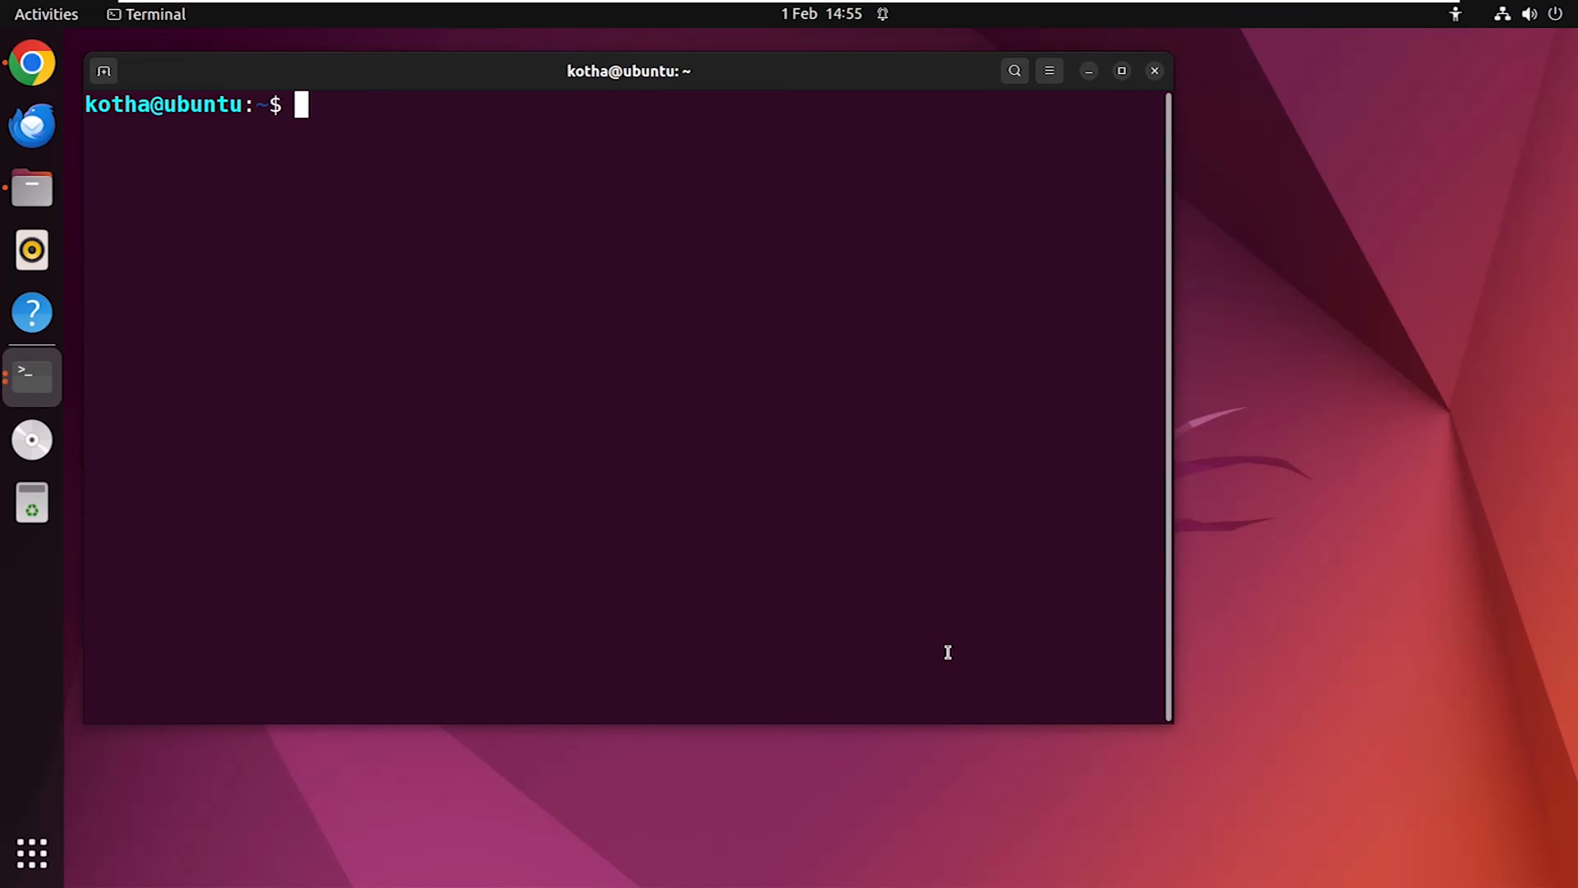
- From Downloads/TeamViewer-with-Libminizip1/, run sudo dpkg -i libminizip1_1.1-8build1_amd64.deb
text(cd)
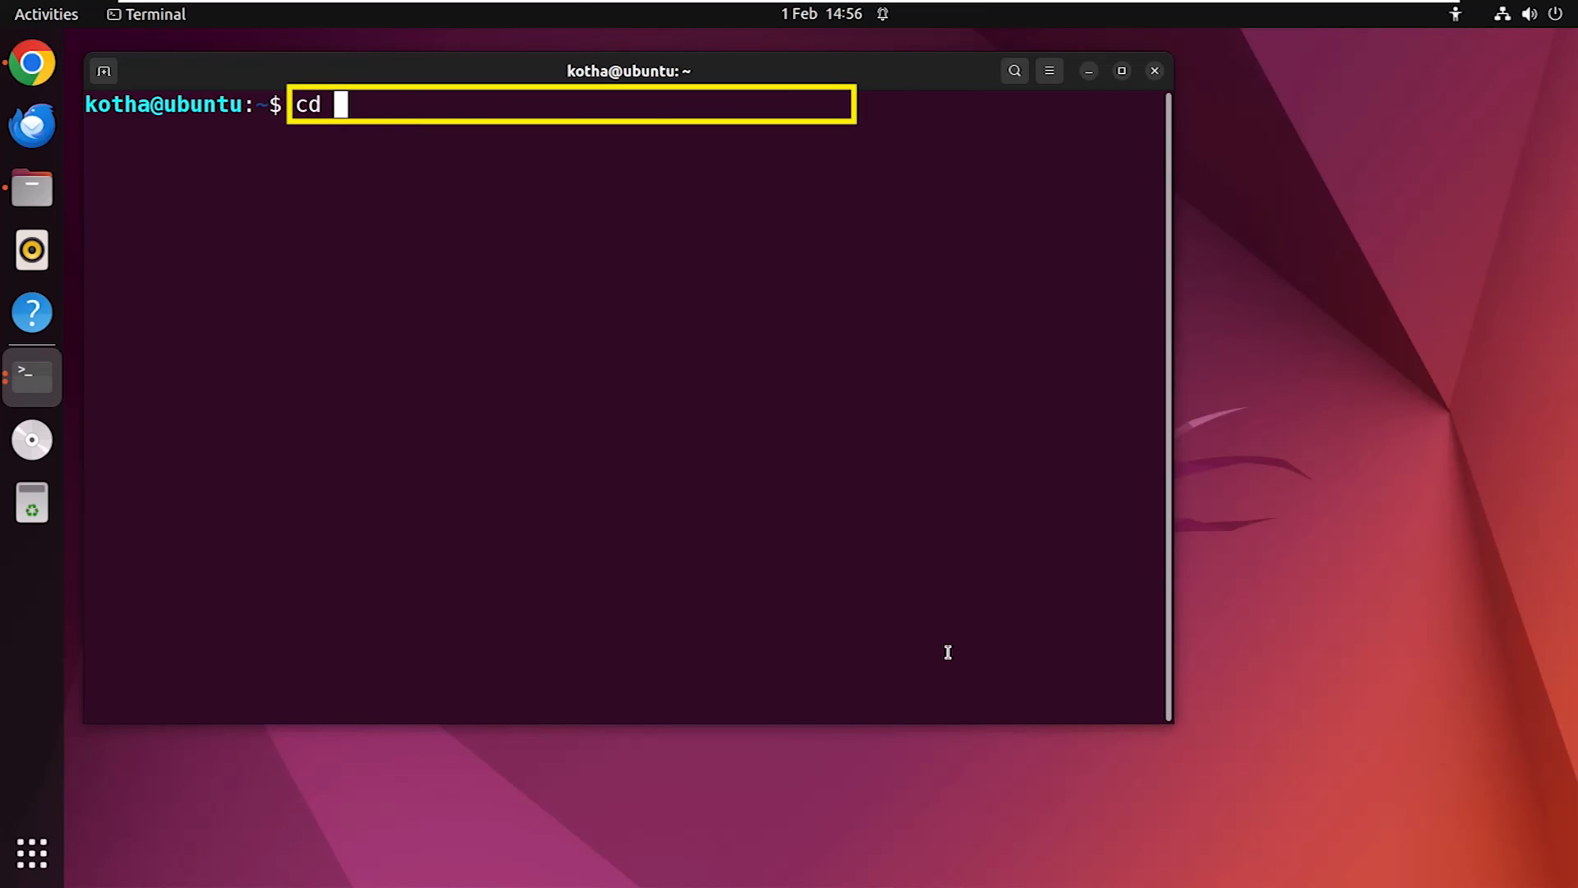
text(Downloads/TeamViewer-with-Libminizip1/)
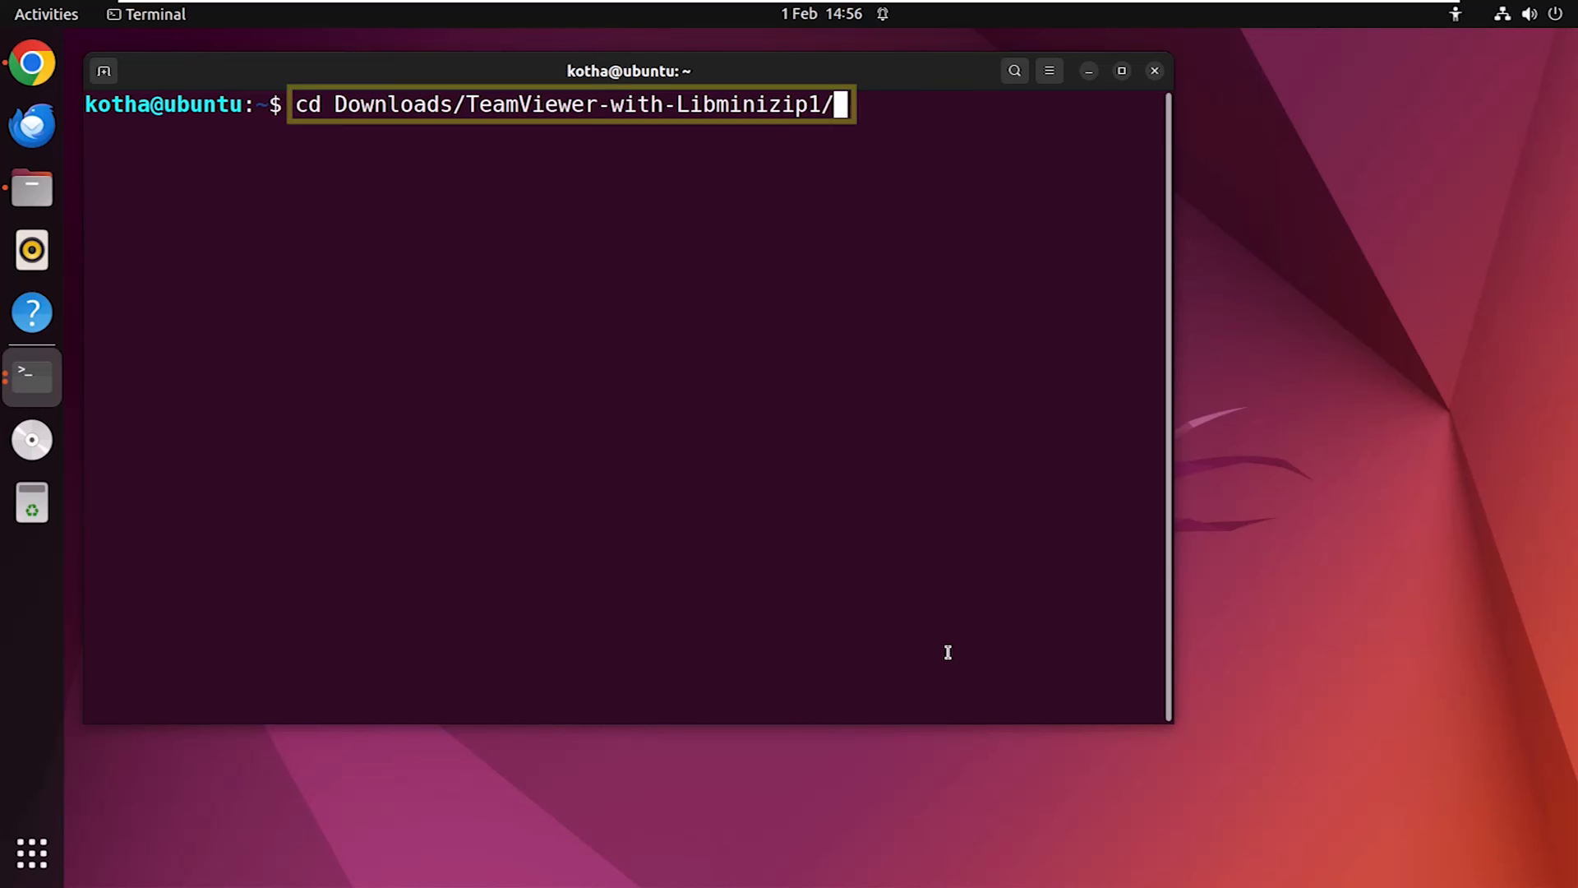
text(sudo dpkg)
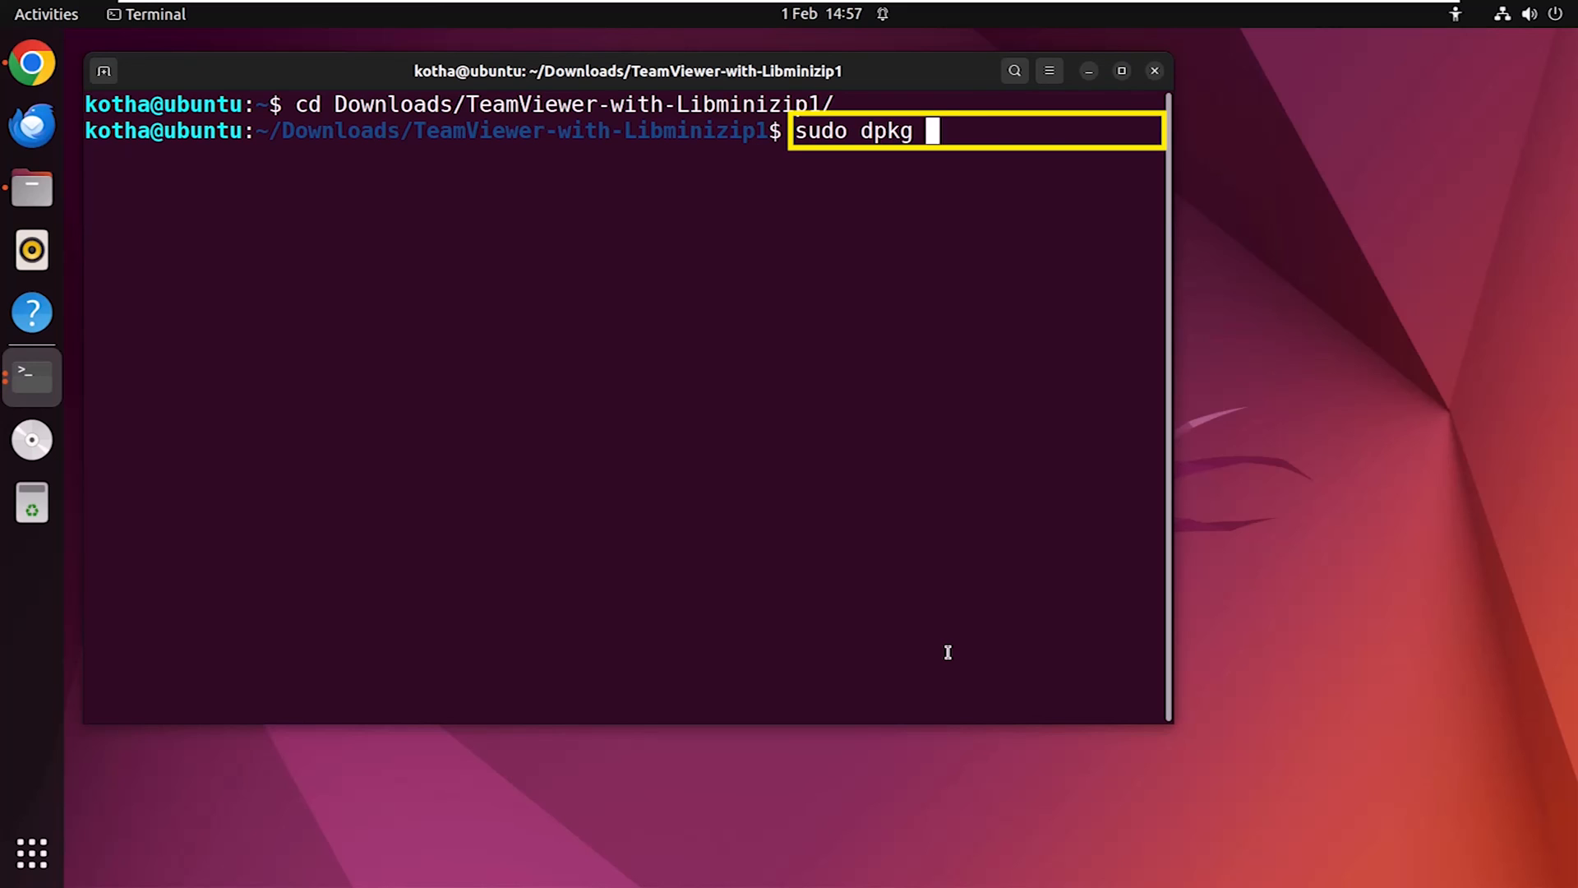
text(-i li)
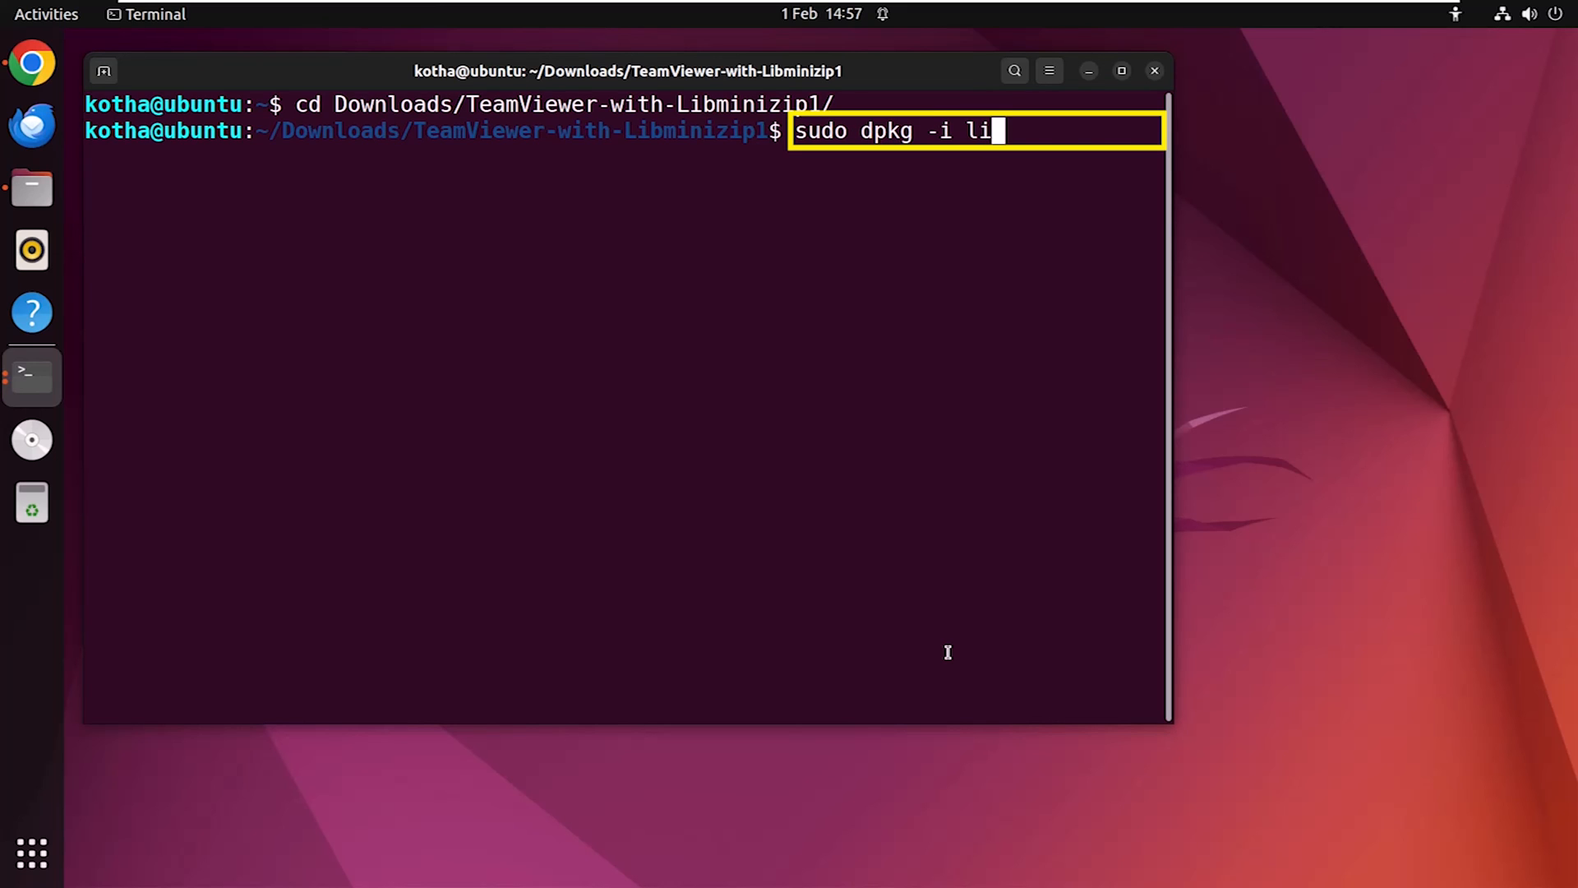
text(bminizip1_1.1-8build1_amd64.deb)
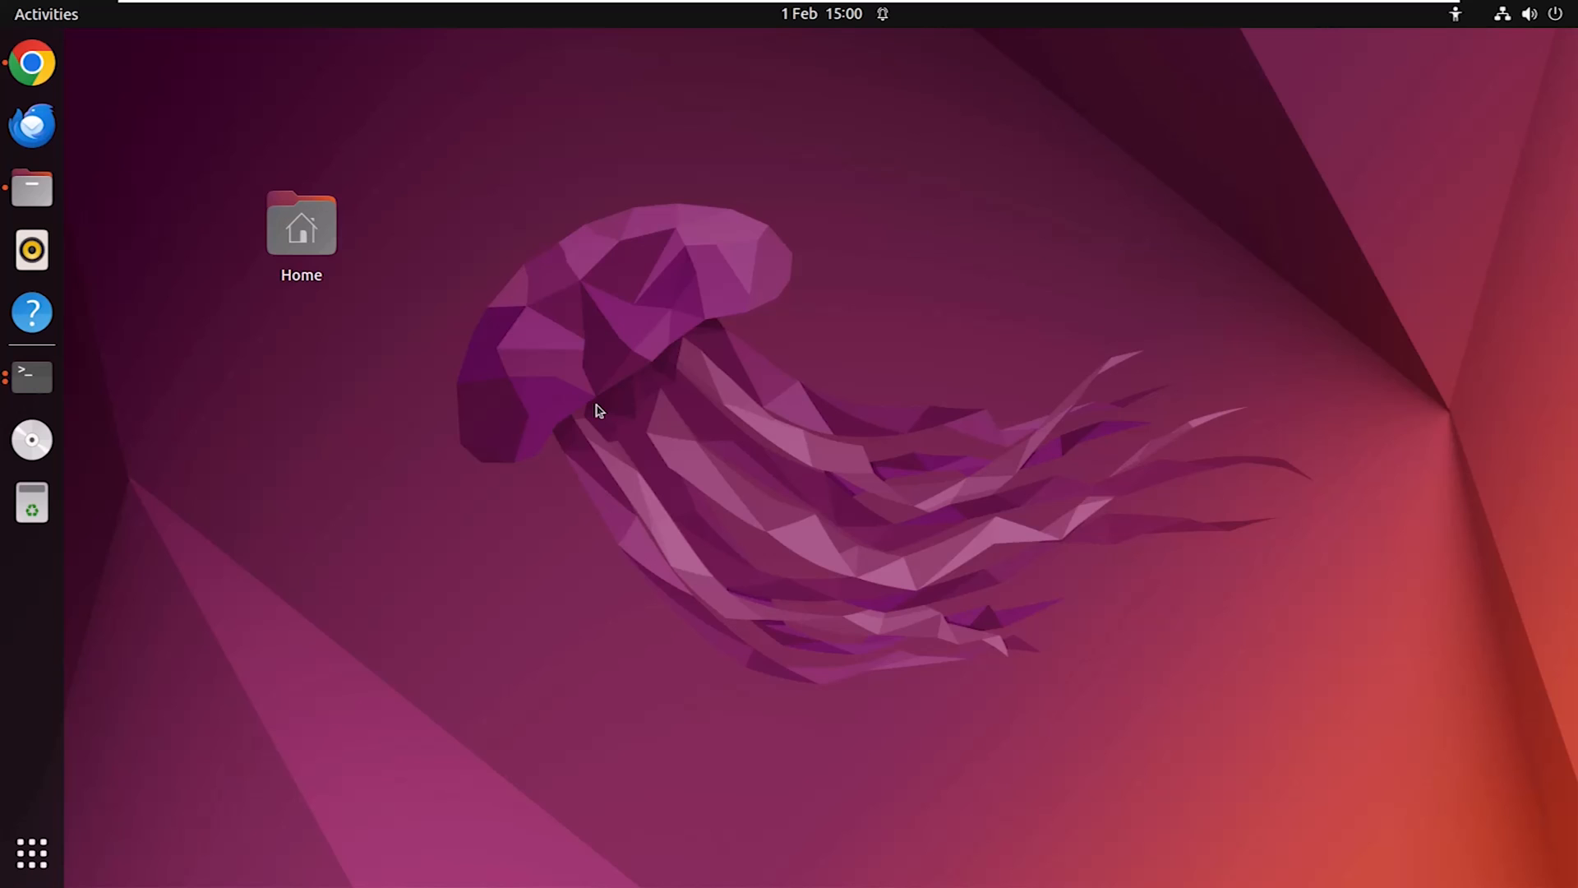
mouse_move(31, 855)
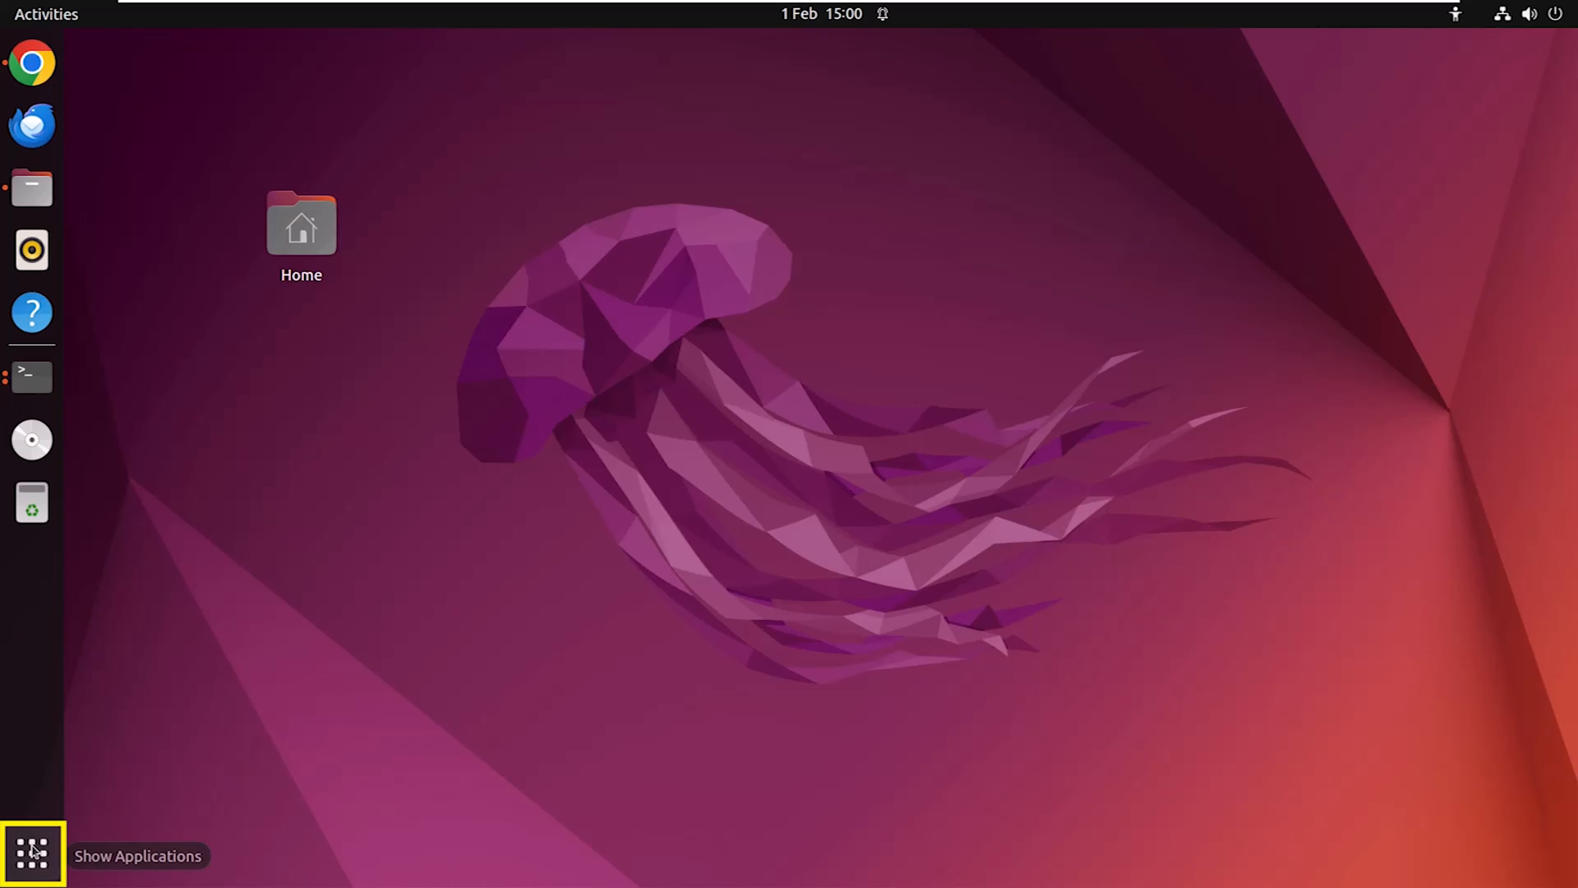
- Search the applications grid for 'syna' and launch Synaptic Package Manager
click(31, 853)
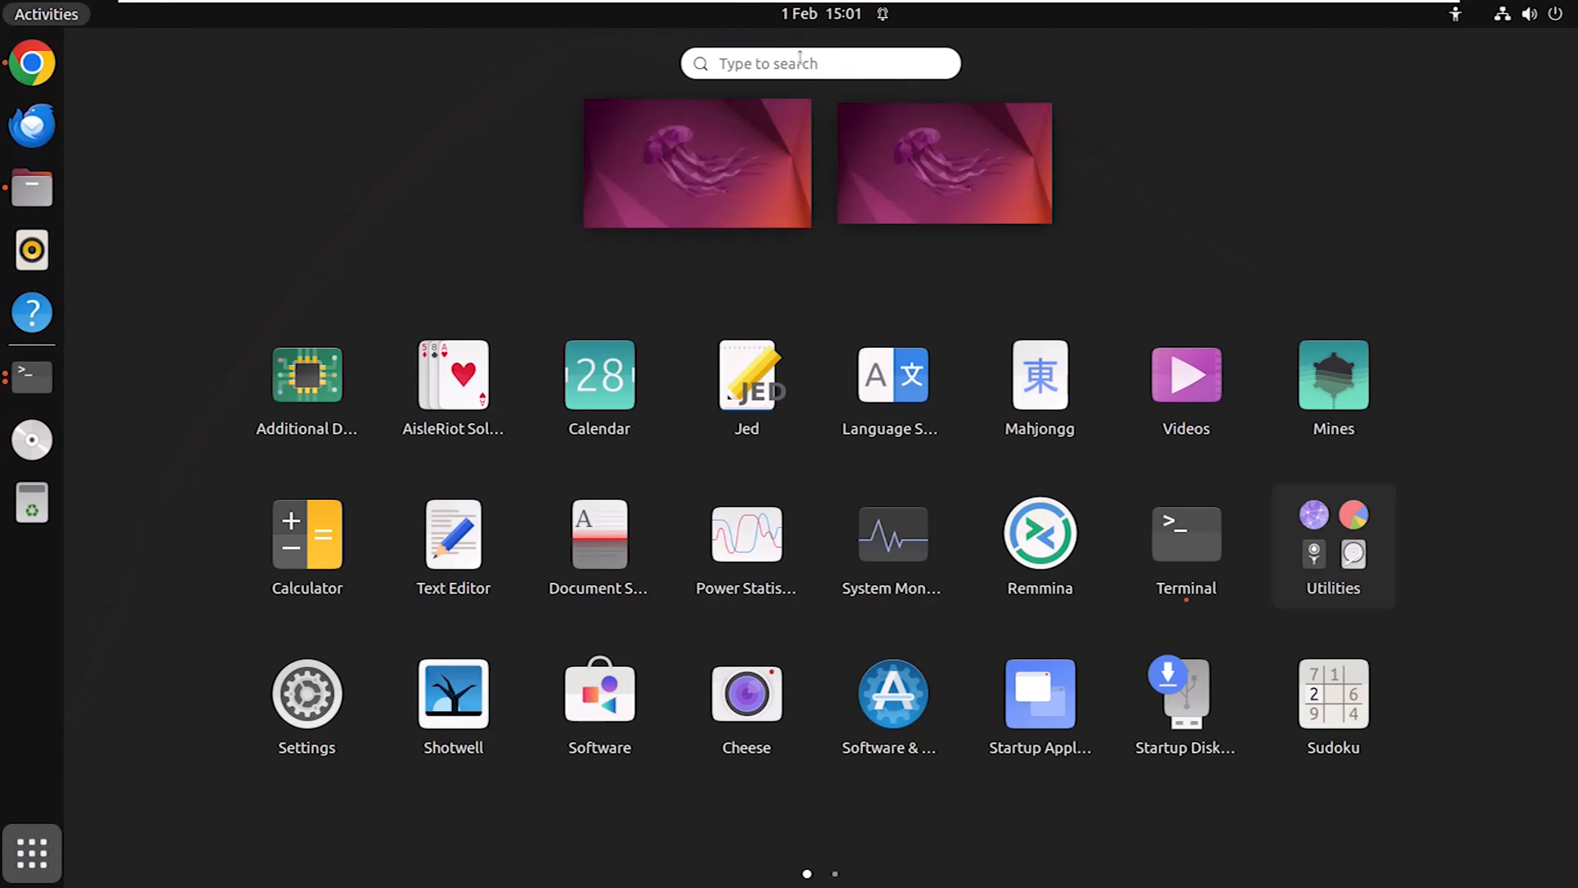
text(synal)
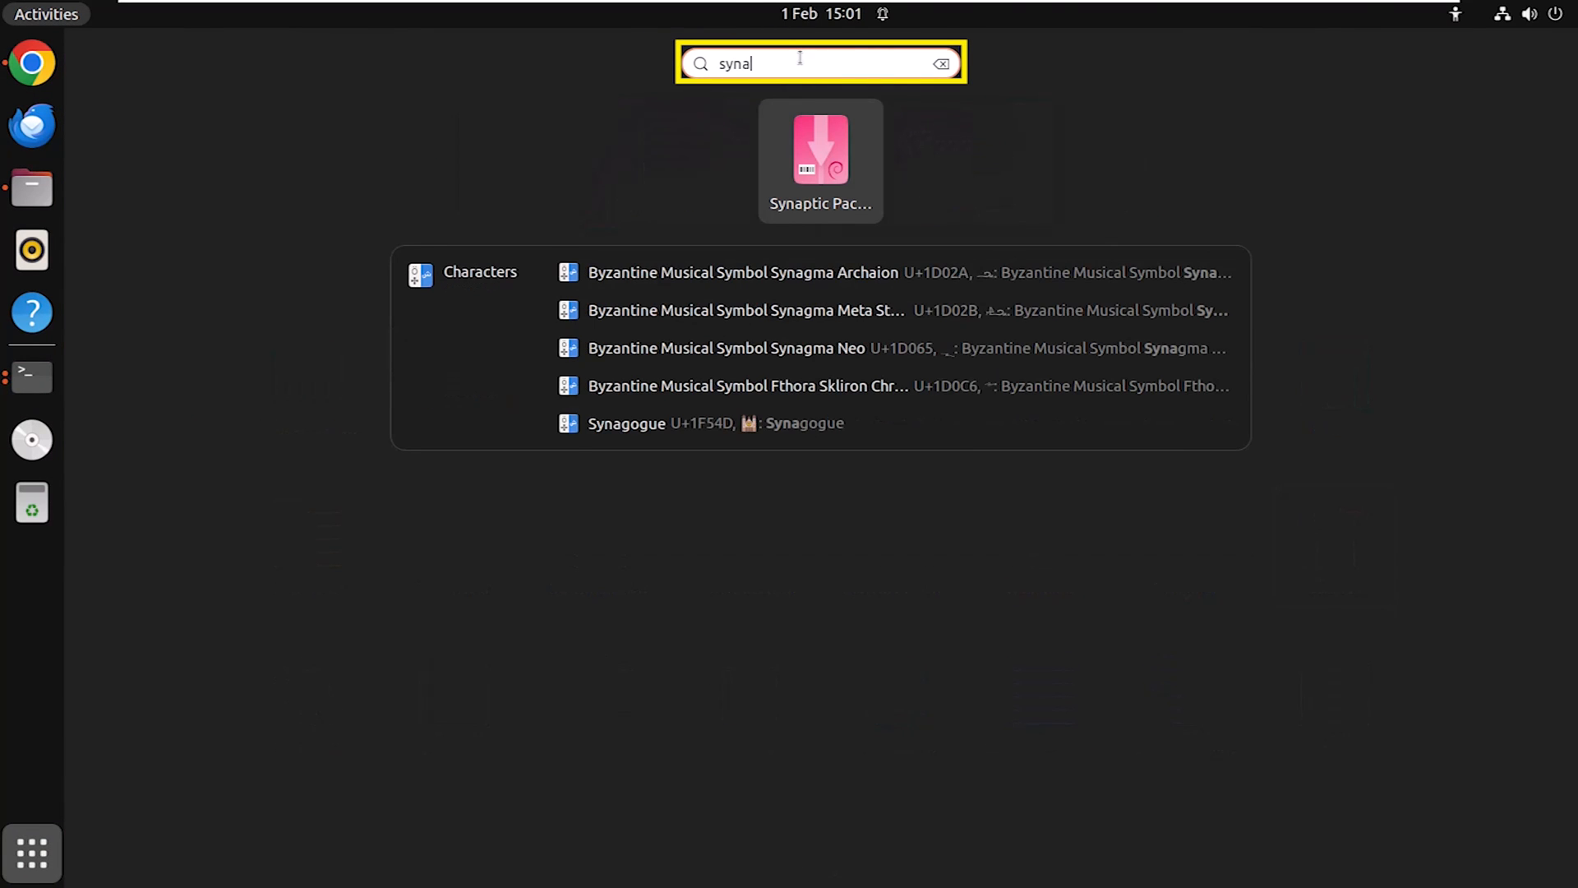
key(BackSpace)
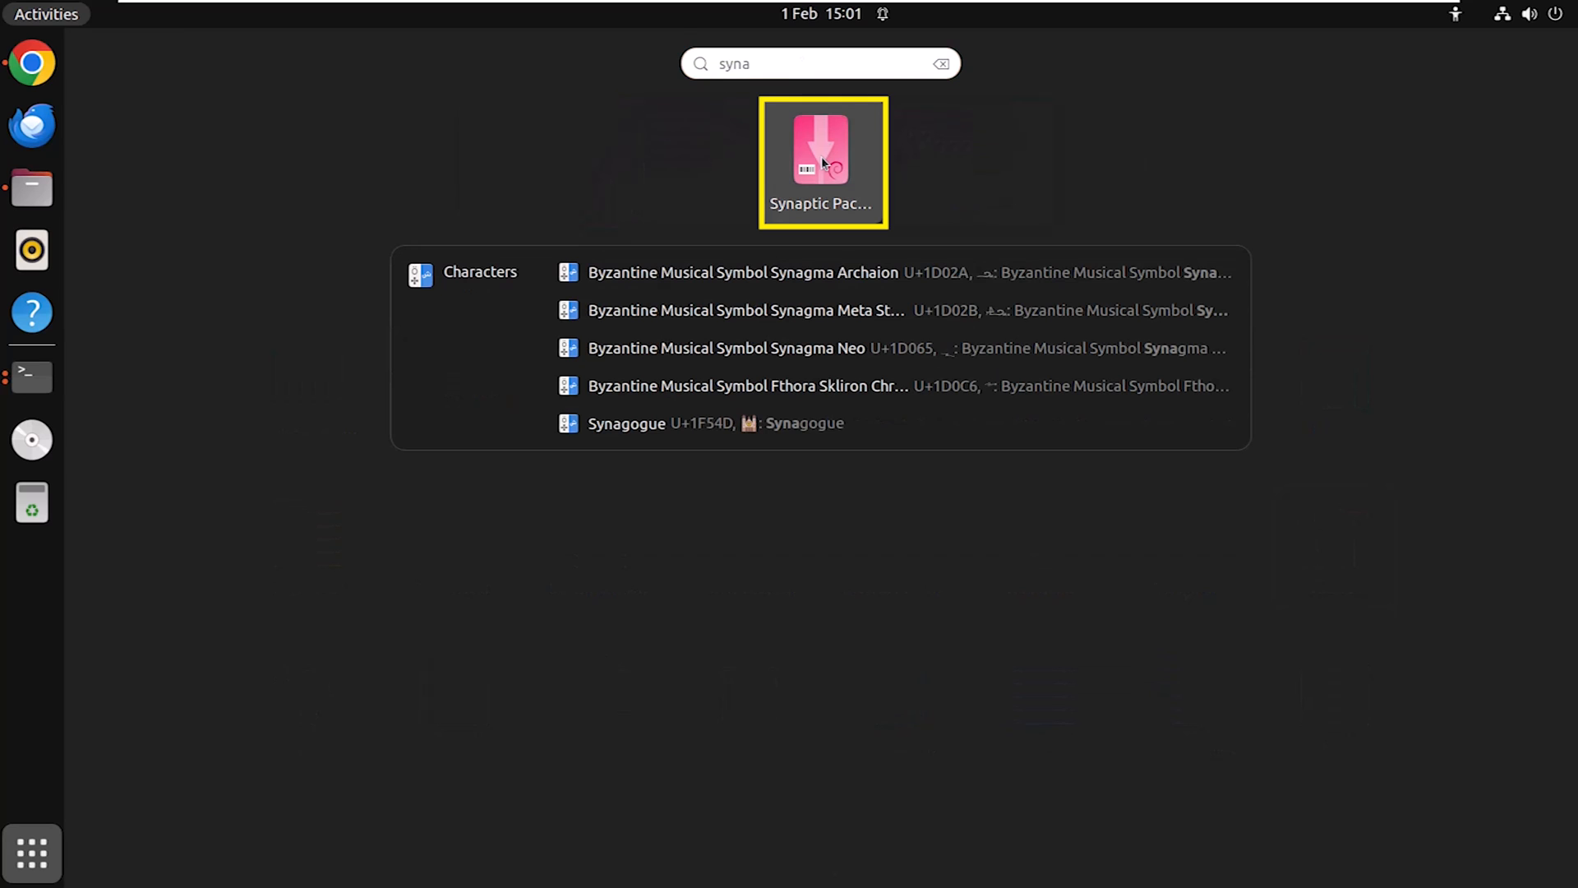
click(821, 163)
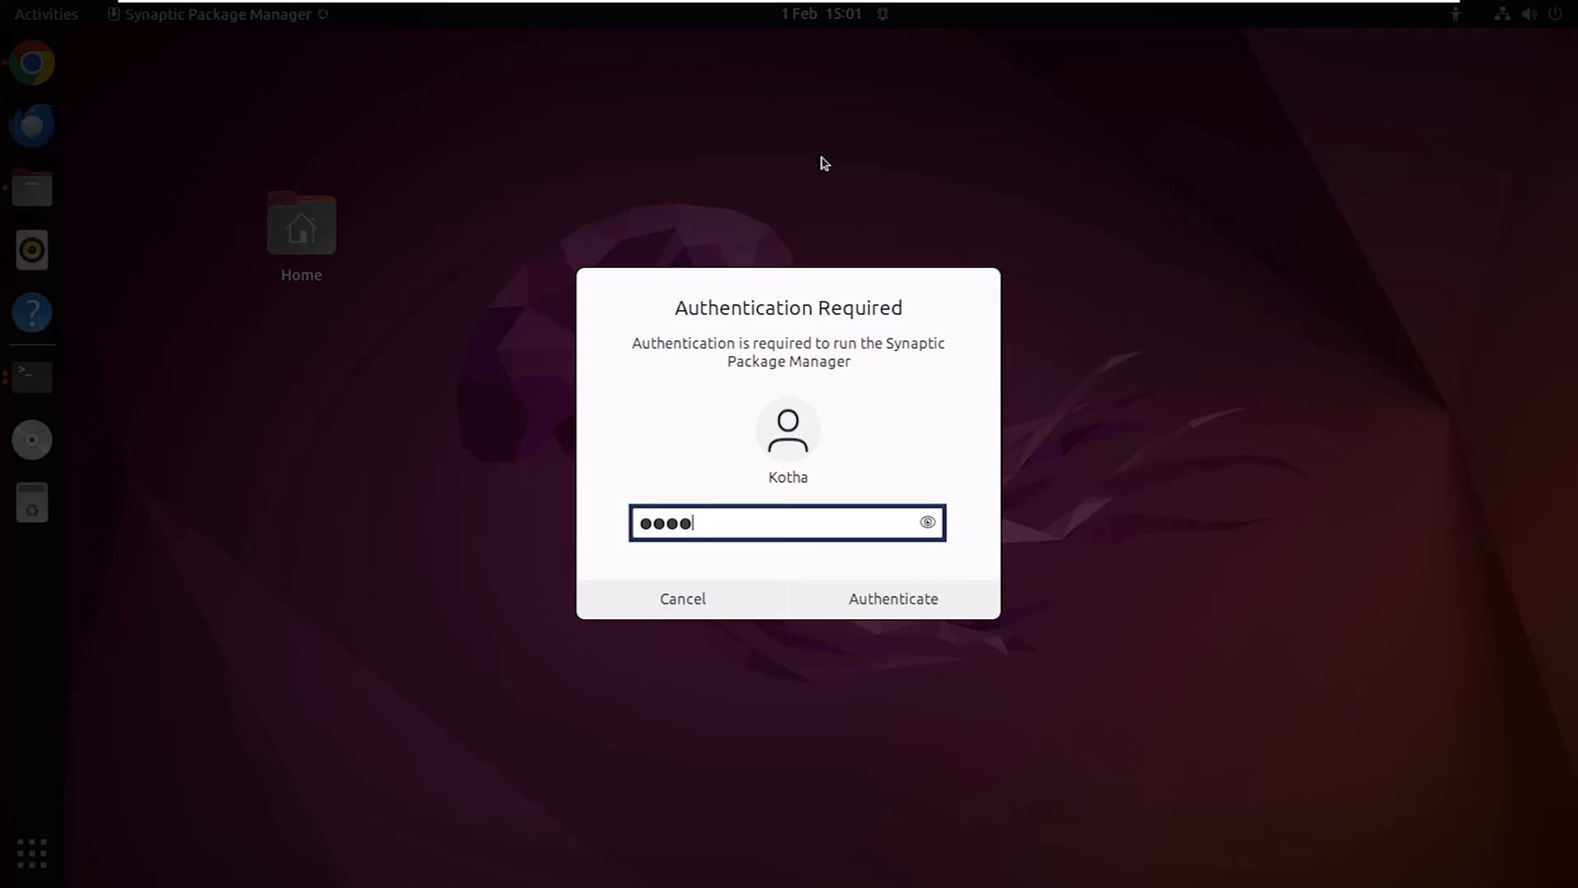
- Authenticate, filter to Broken packages, mark teamviewer for upgrade and apply the changes
click(891, 599)
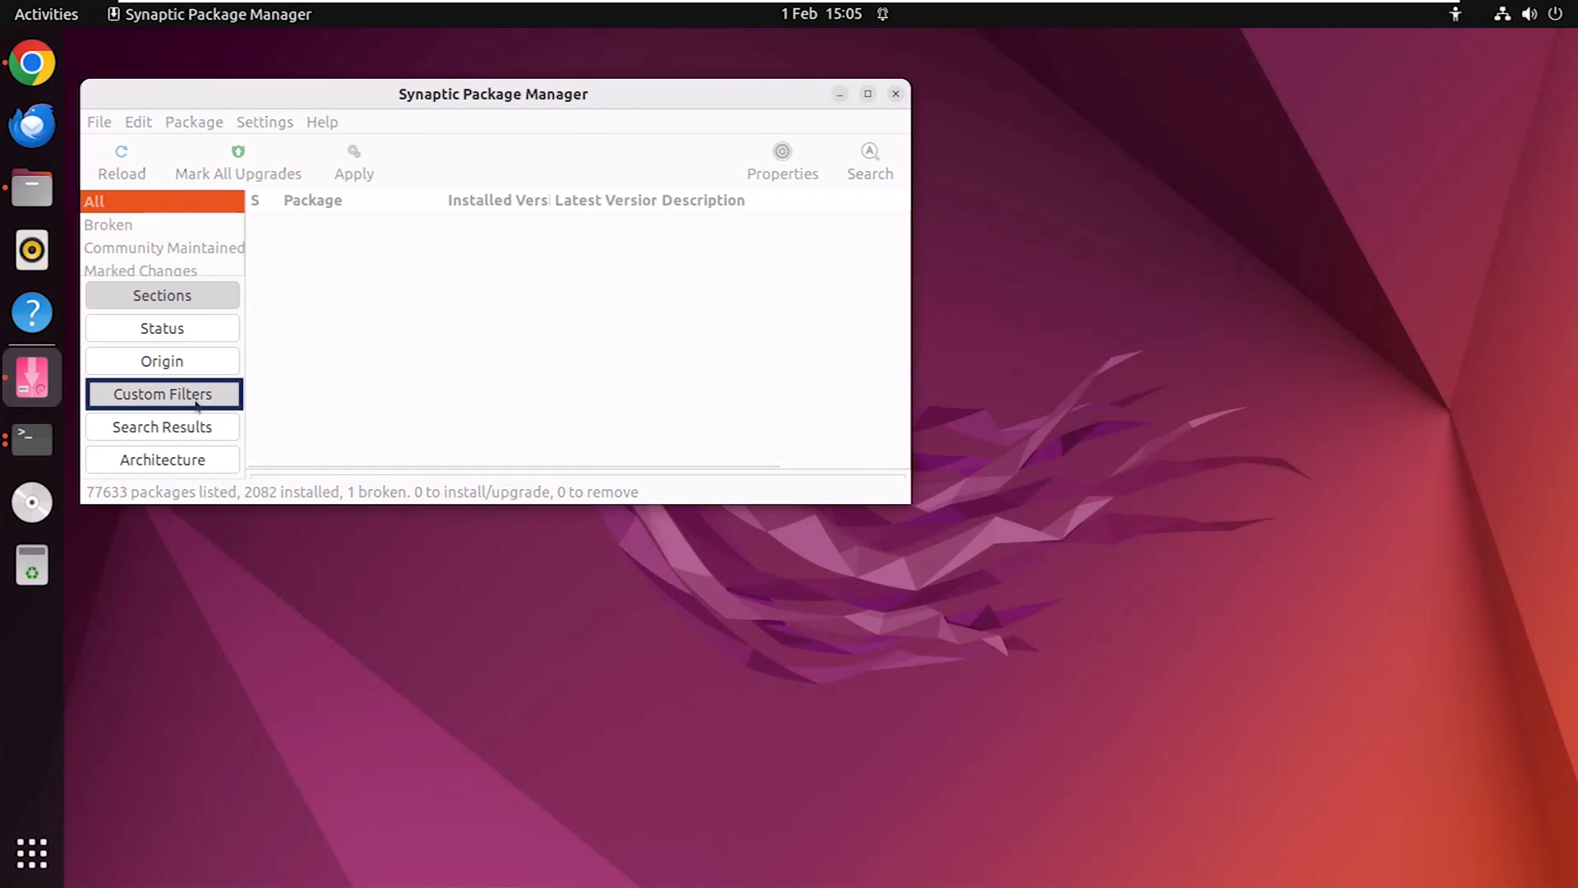
click(109, 225)
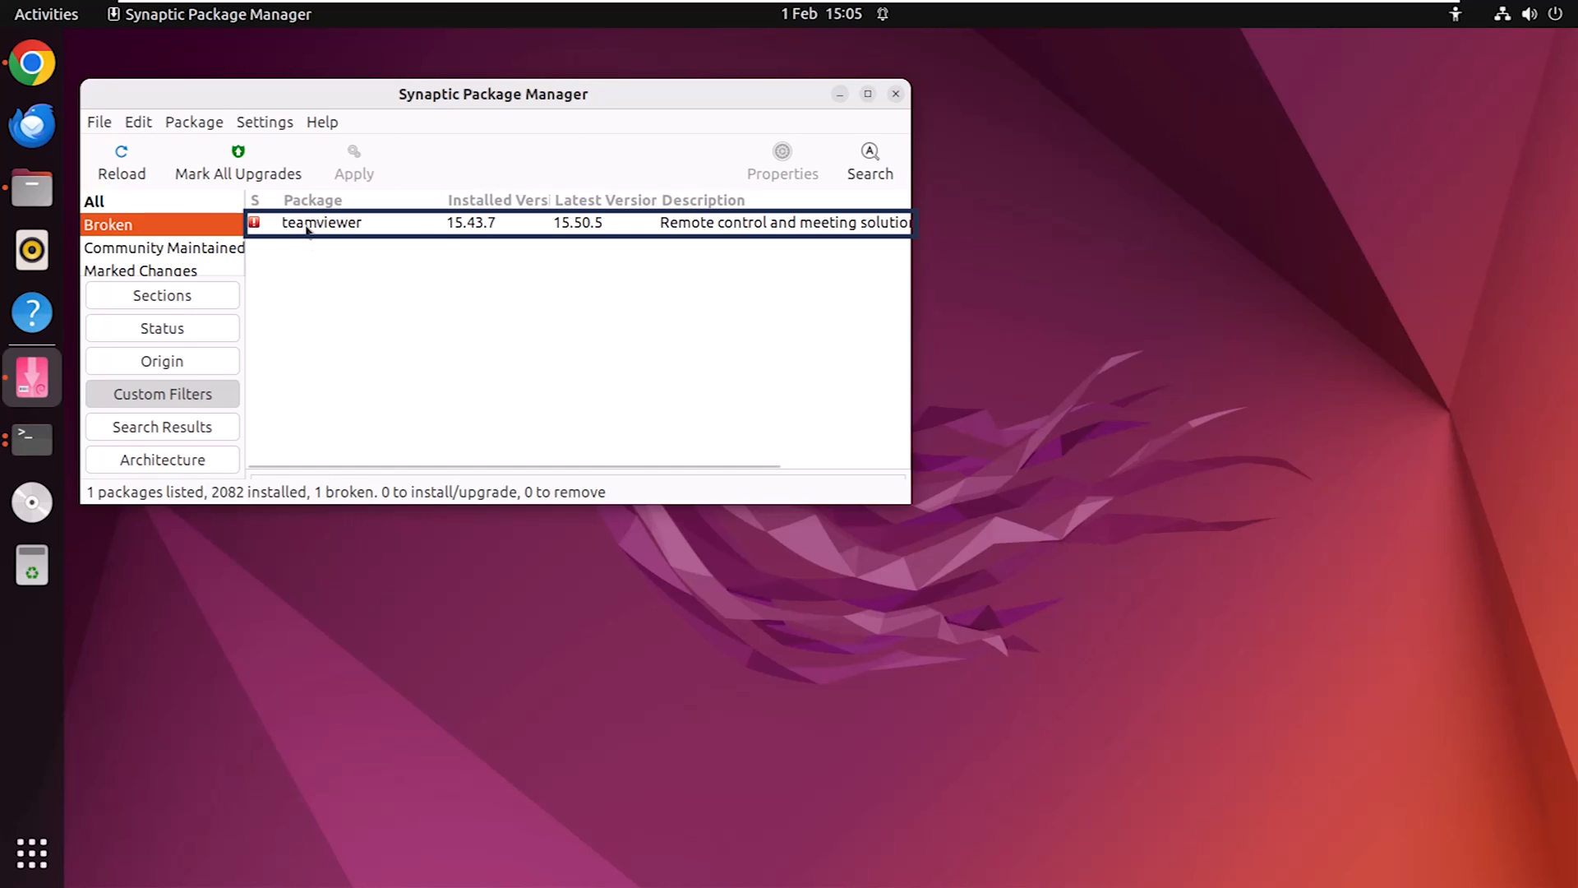
right_click(320, 222)
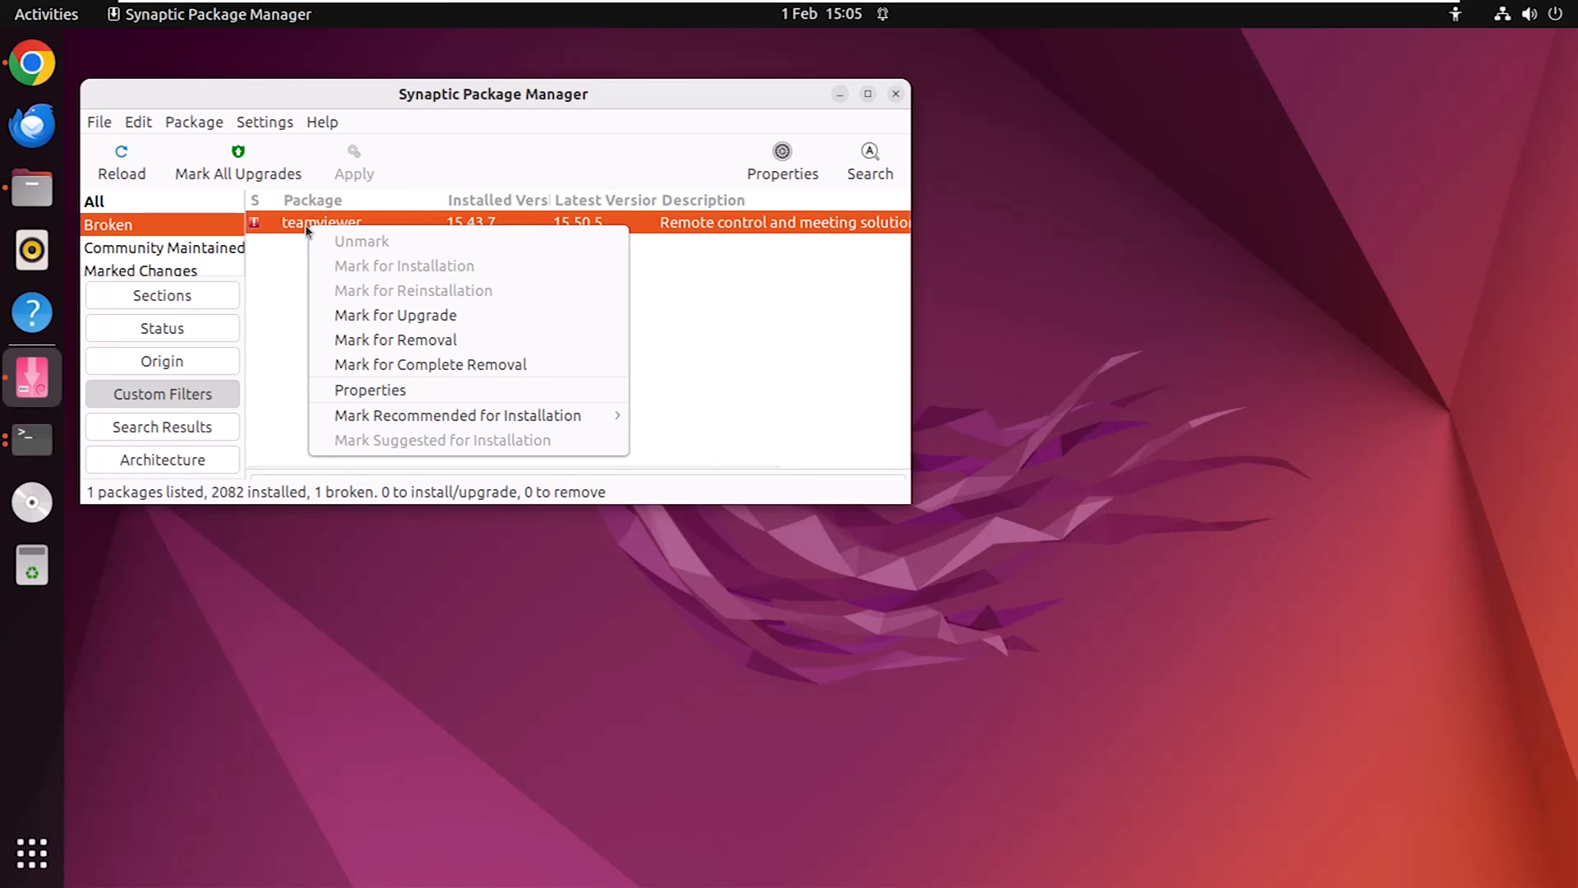
mouse_move(395, 316)
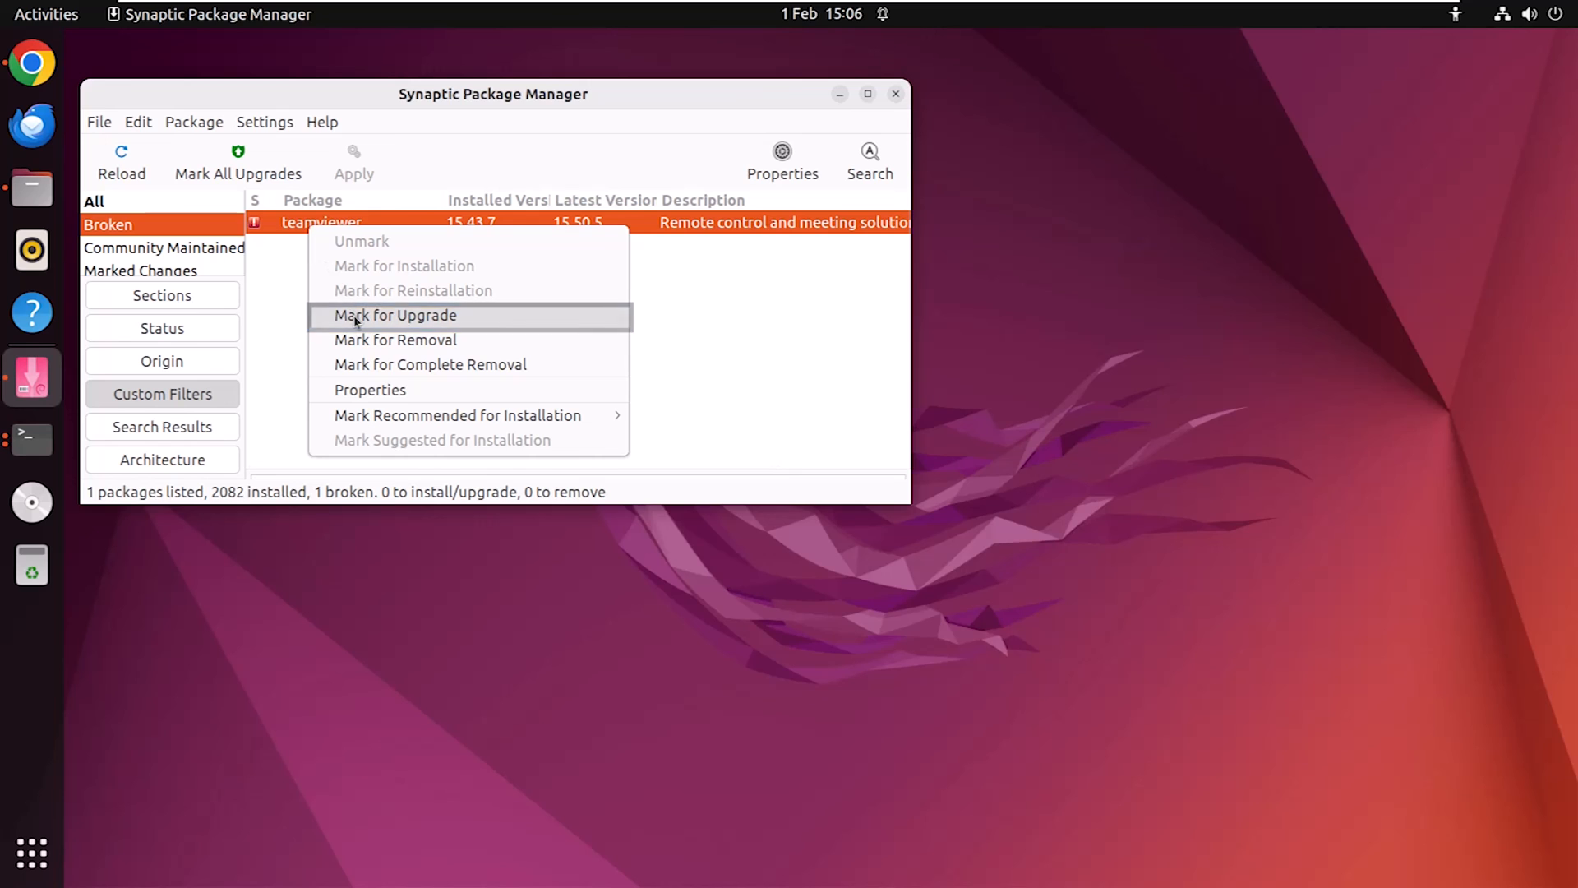
click(396, 316)
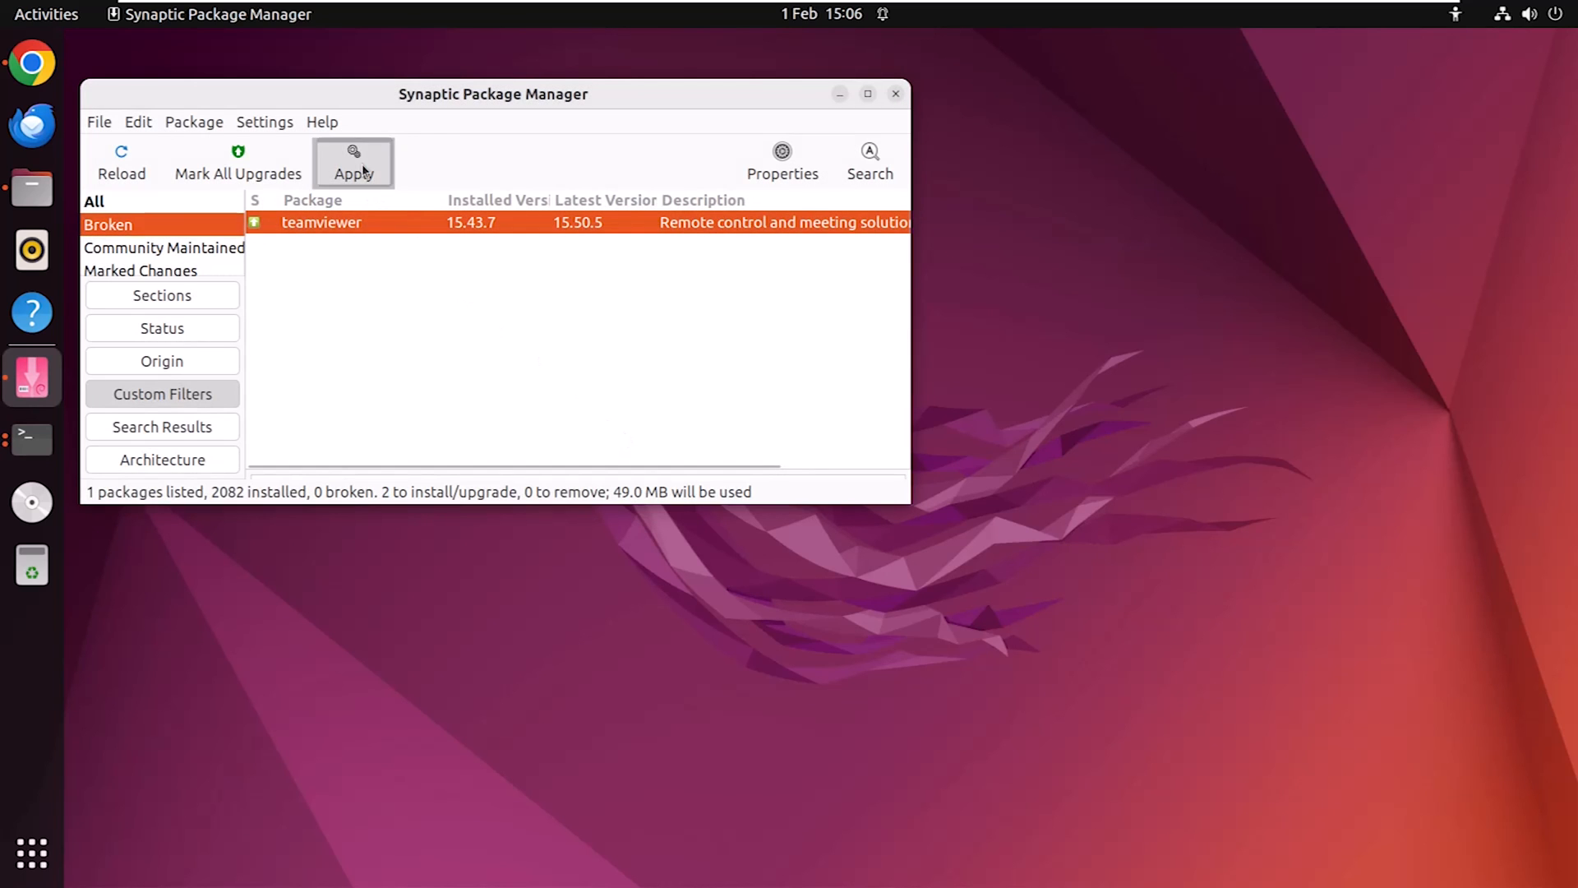
click(354, 163)
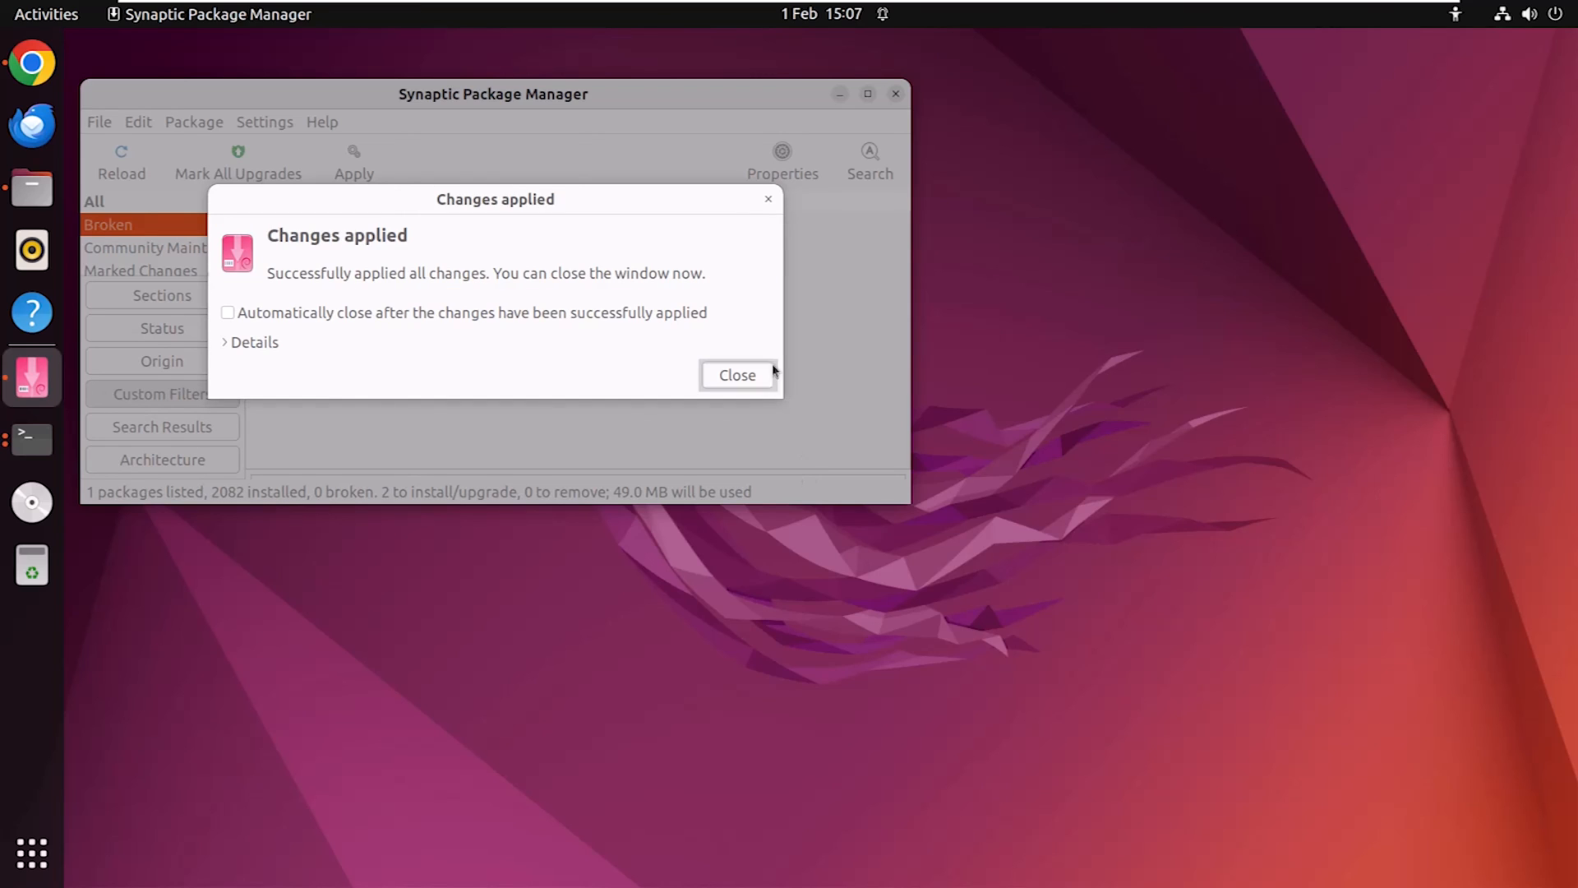
click(736, 374)
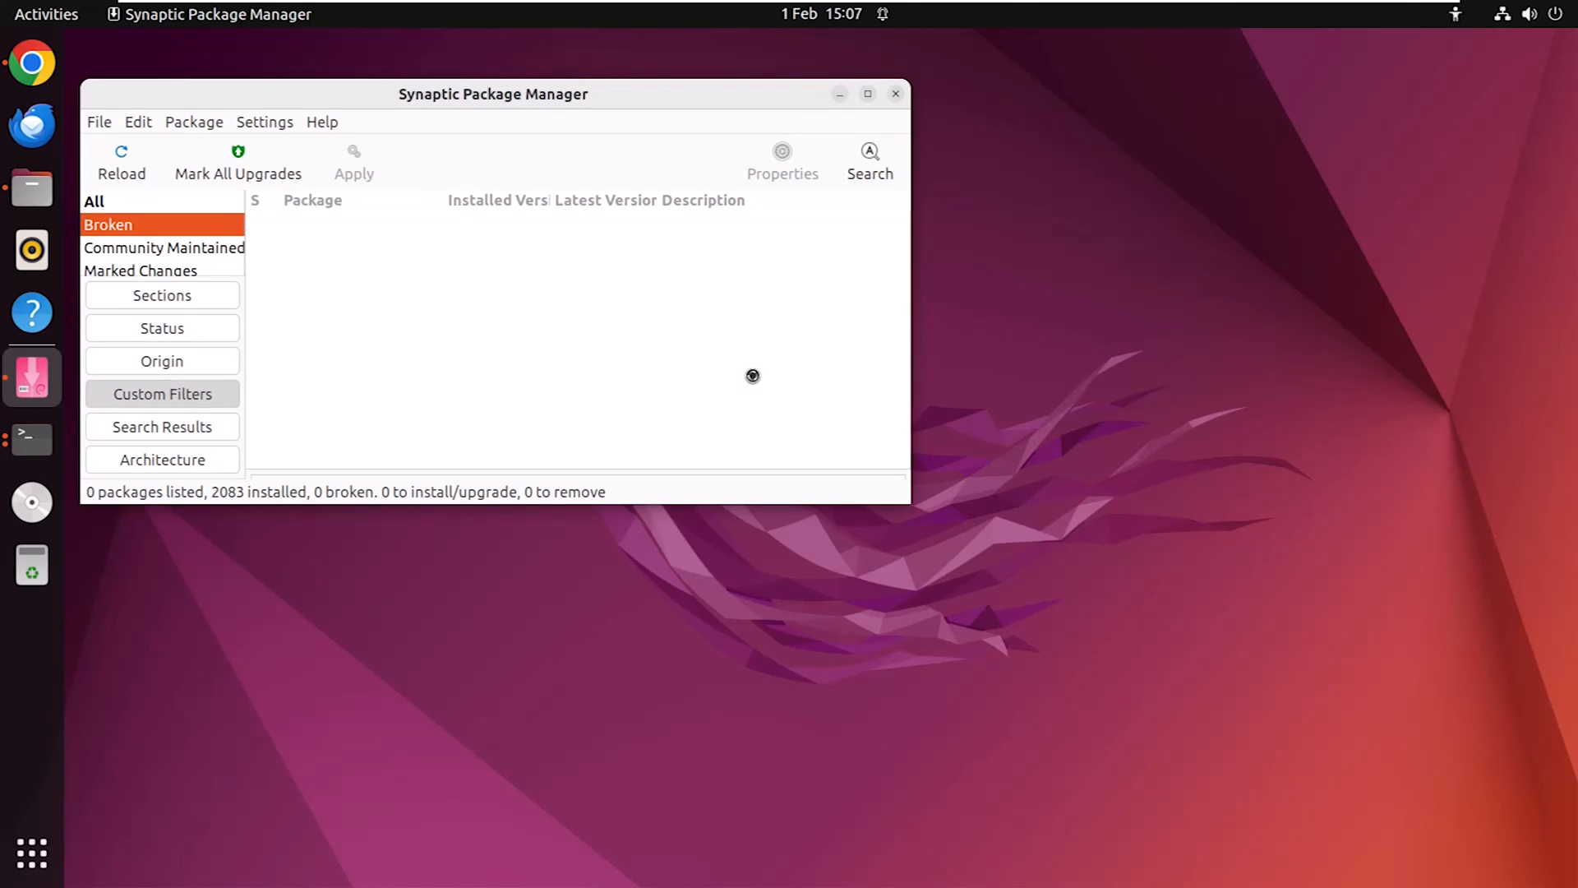